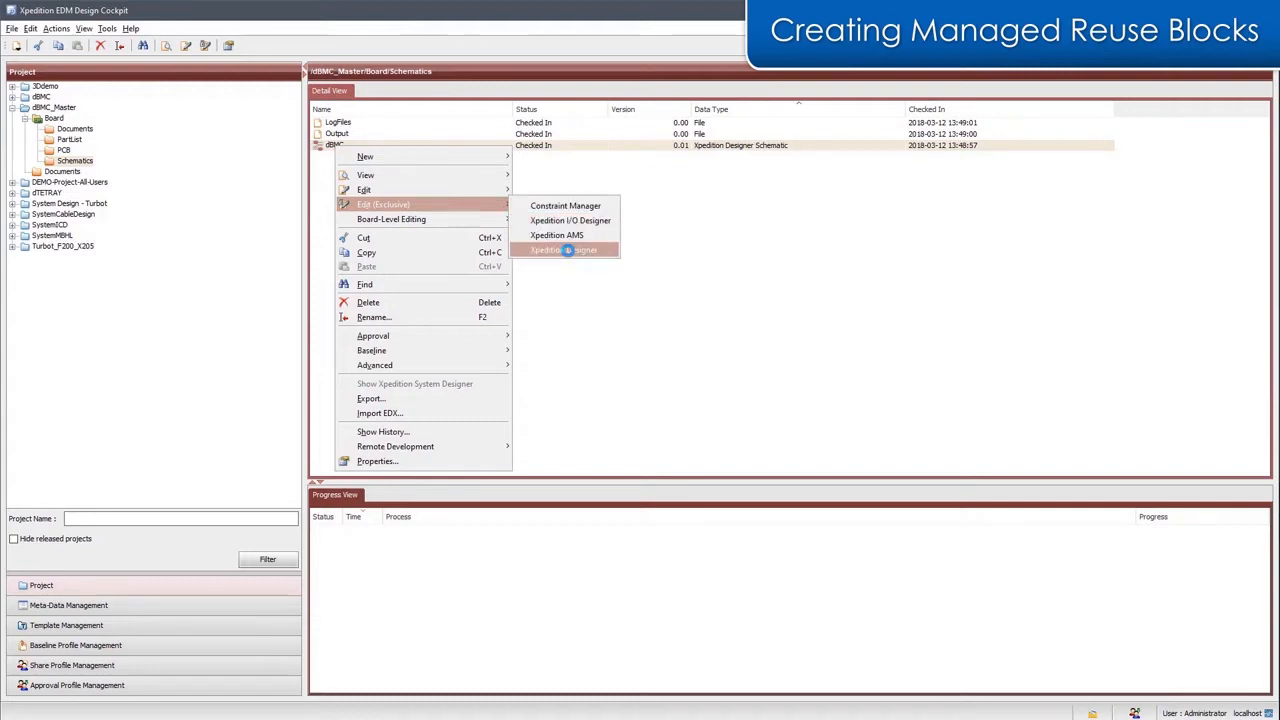
Edit the schematics exclusively in Xpedition Designer and show the SUPPORT sheet
click(564, 248)
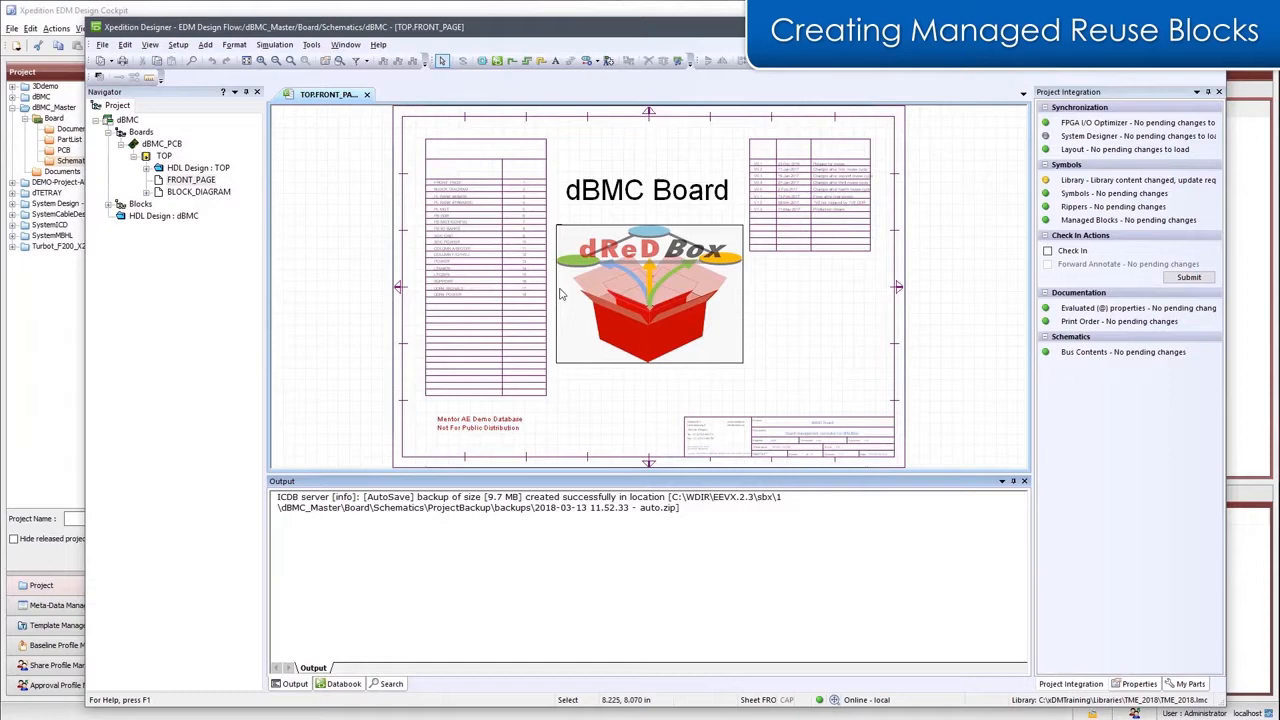
double_click(198, 192)
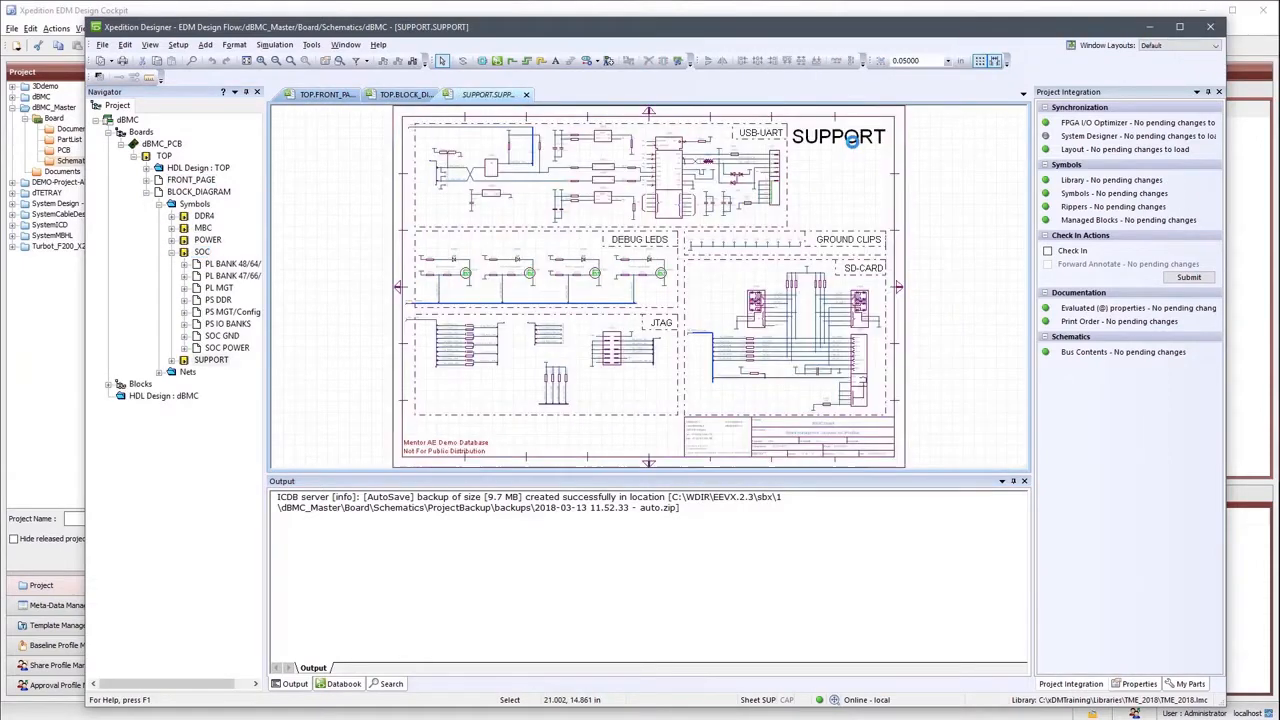
mouse_move(852, 144)
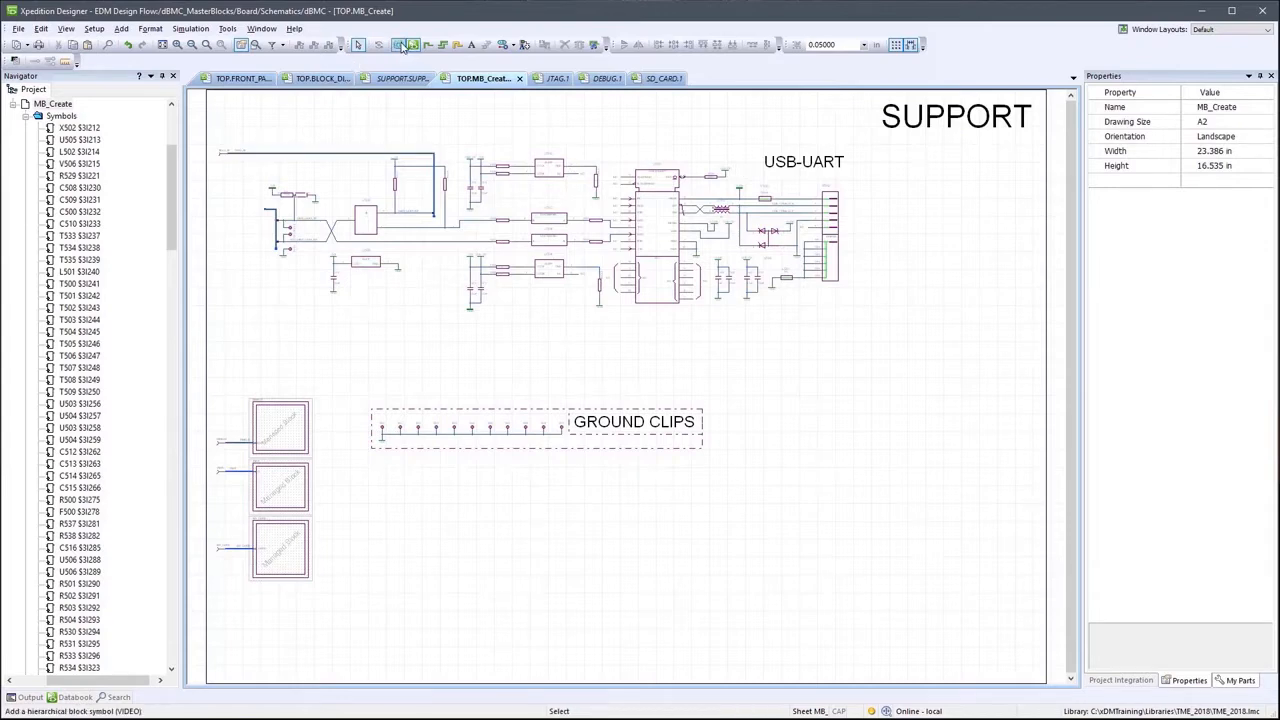
Box the USB-UART circuitry on the SUPPORT sheet into a new hierarchical block
click(398, 44)
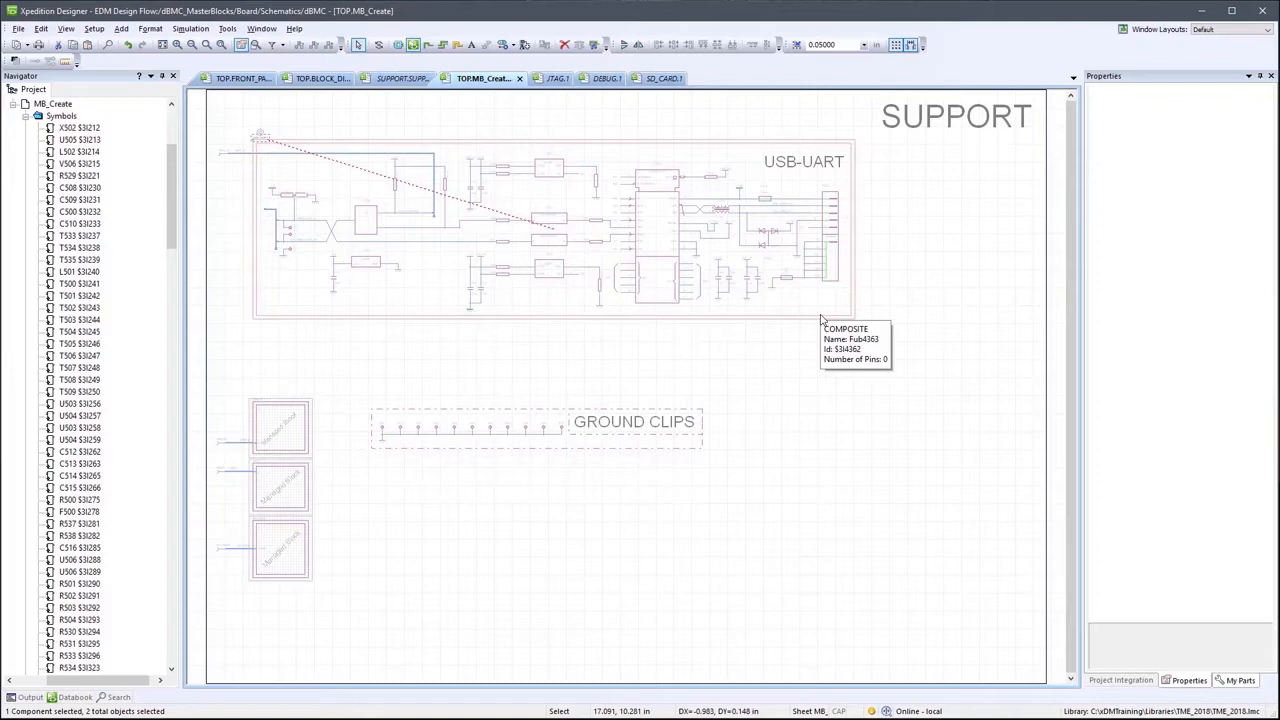
click(588, 366)
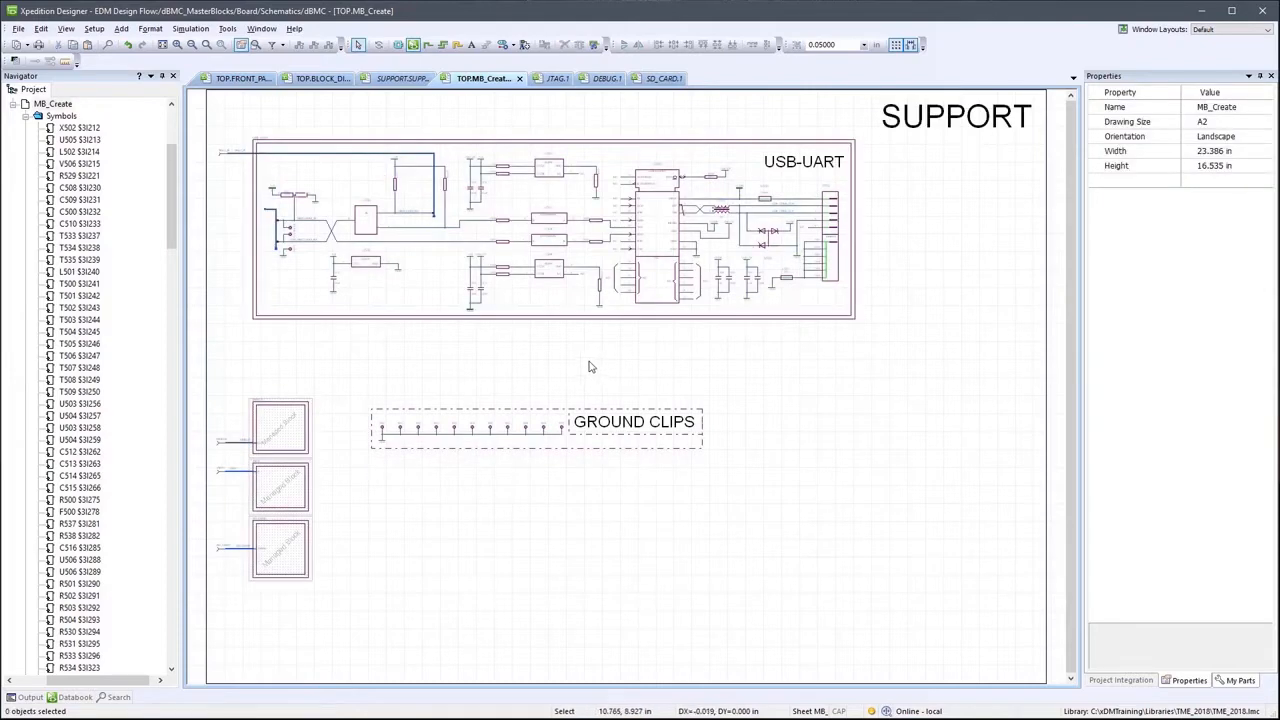
click(224, 228)
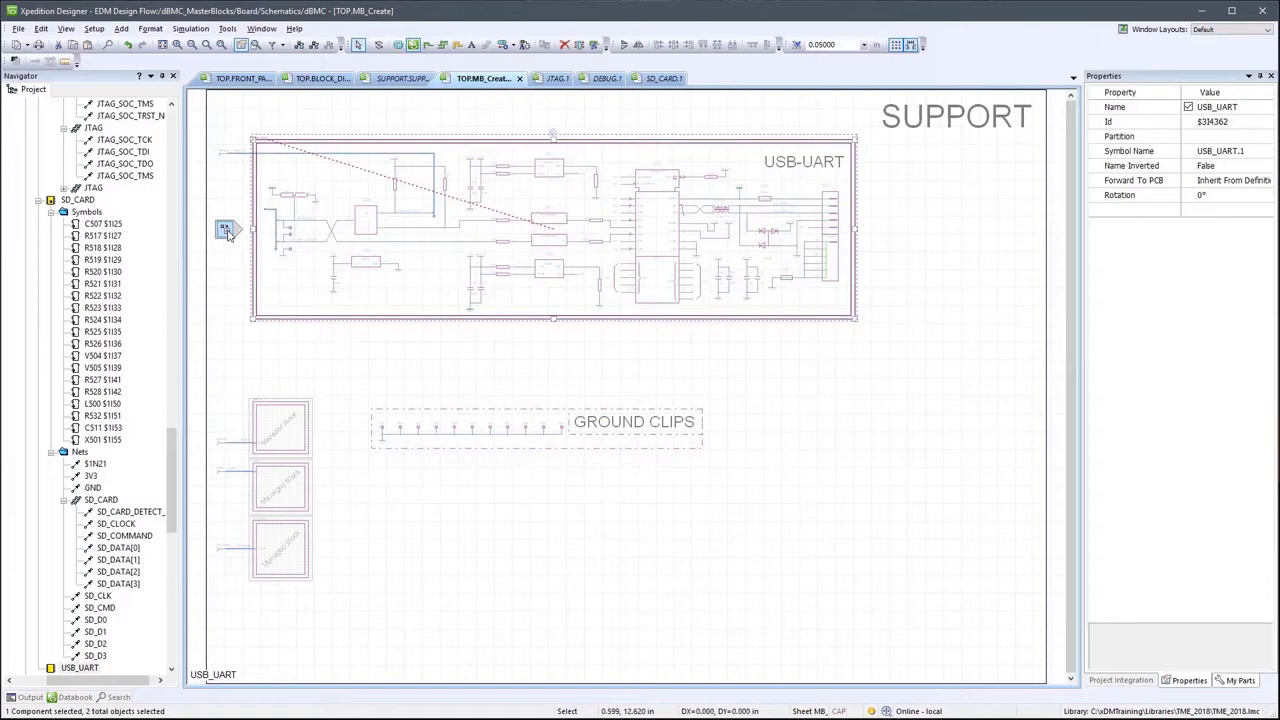
double_click(224, 228)
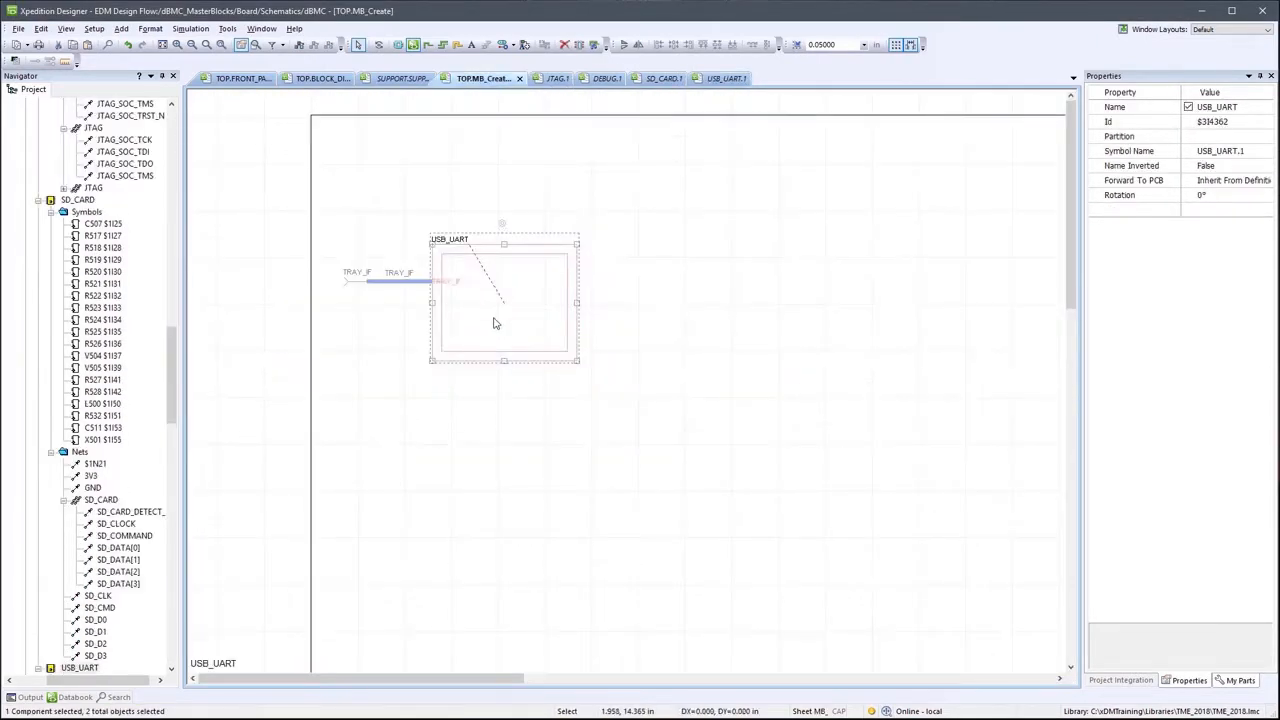
Mark the USB_UART block symbol as a Logical, Dynamic managed block
right_click(492, 324)
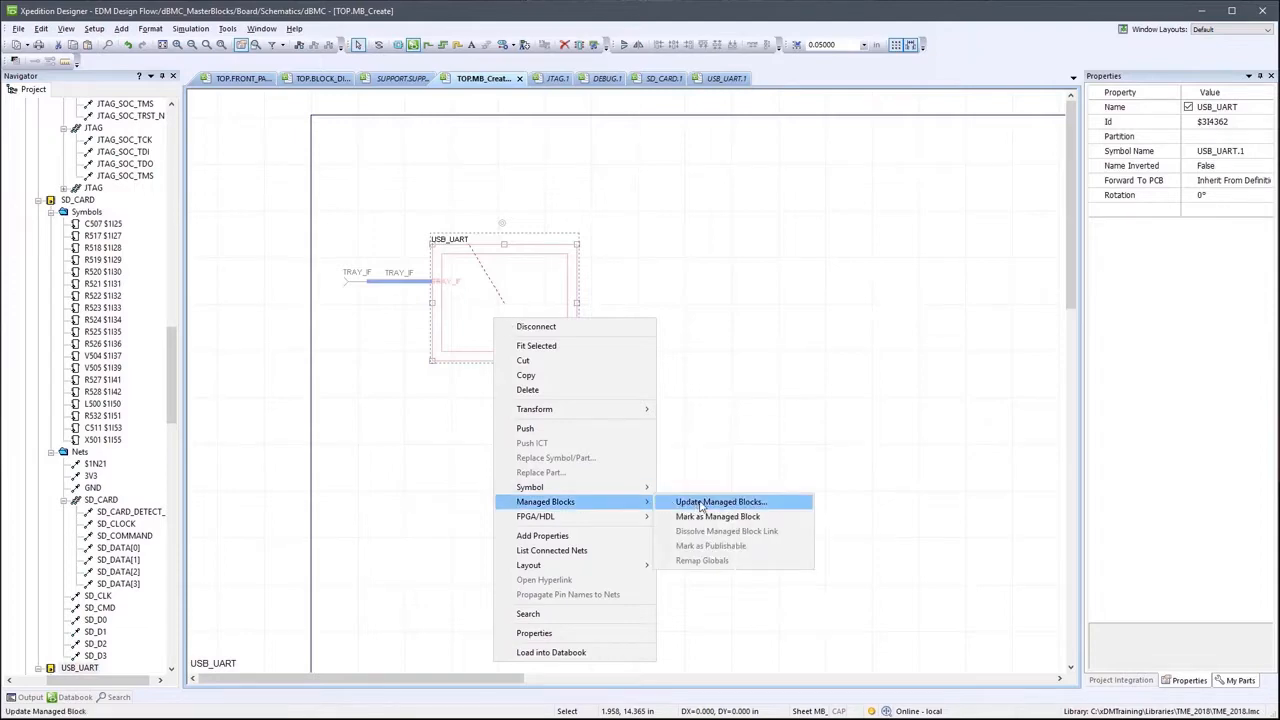
click(720, 500)
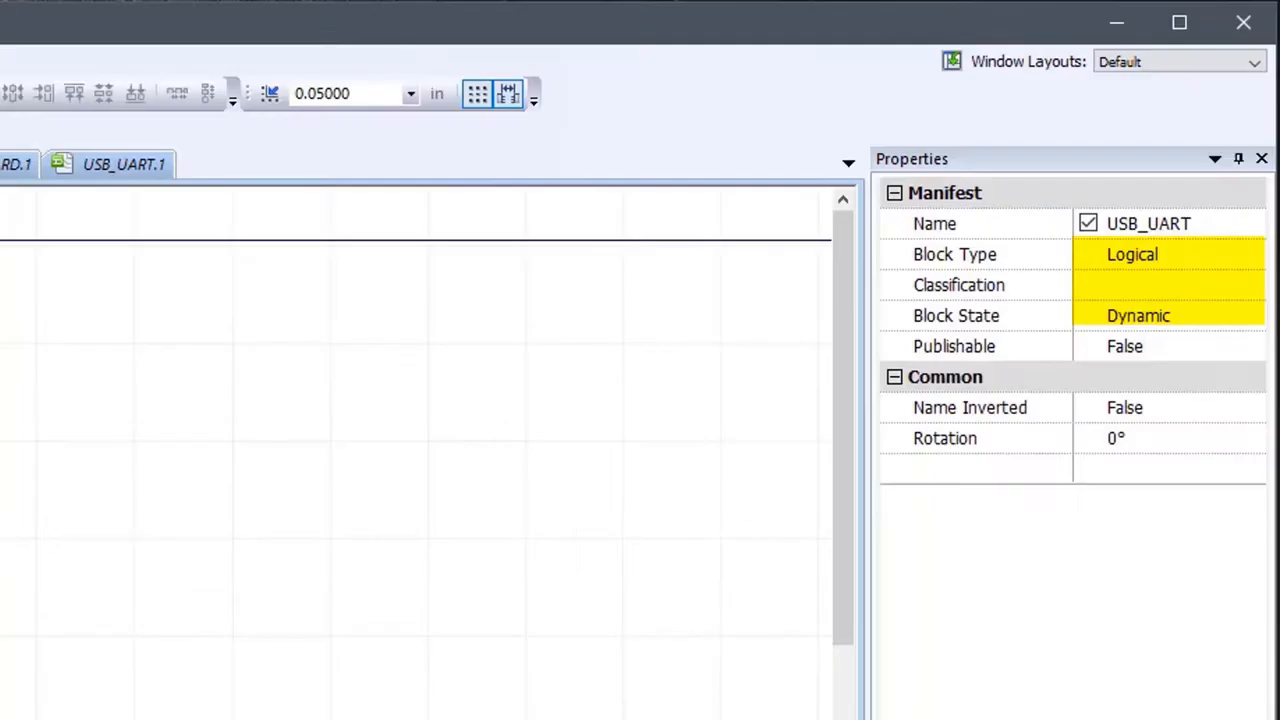
click(1248, 256)
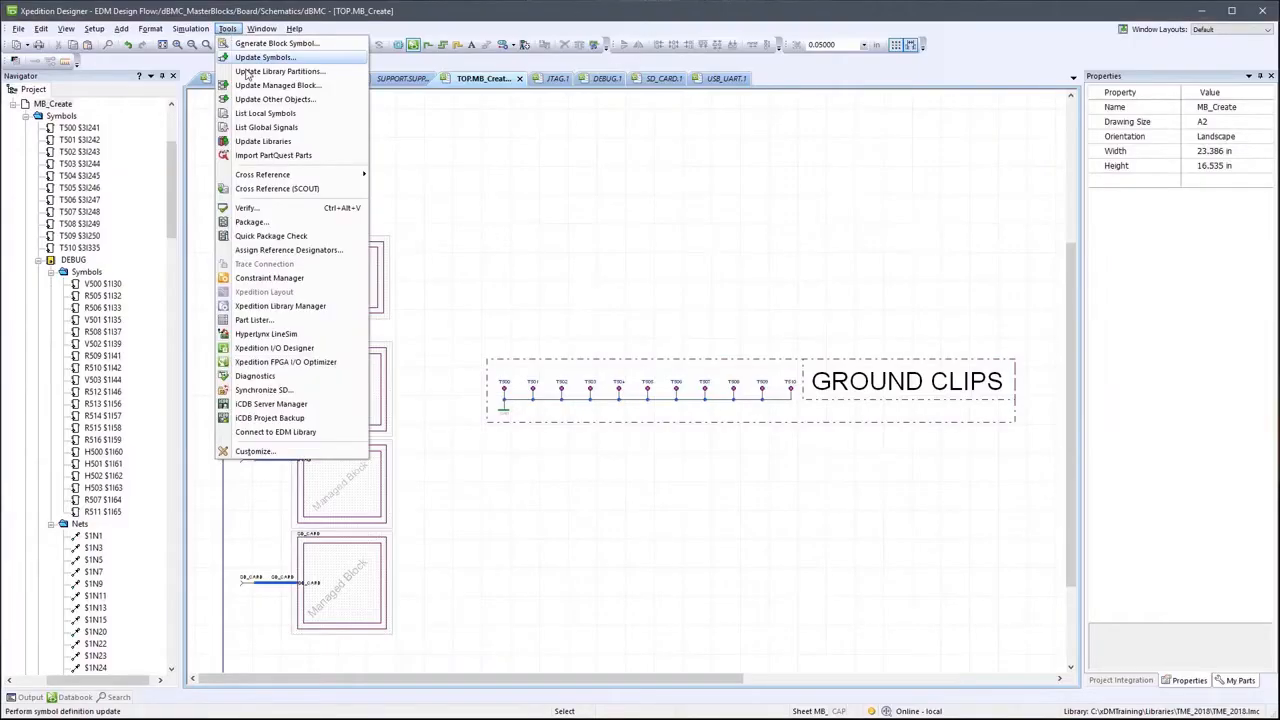
Start the Packager to package the schematic symbols across the board scope
click(252, 220)
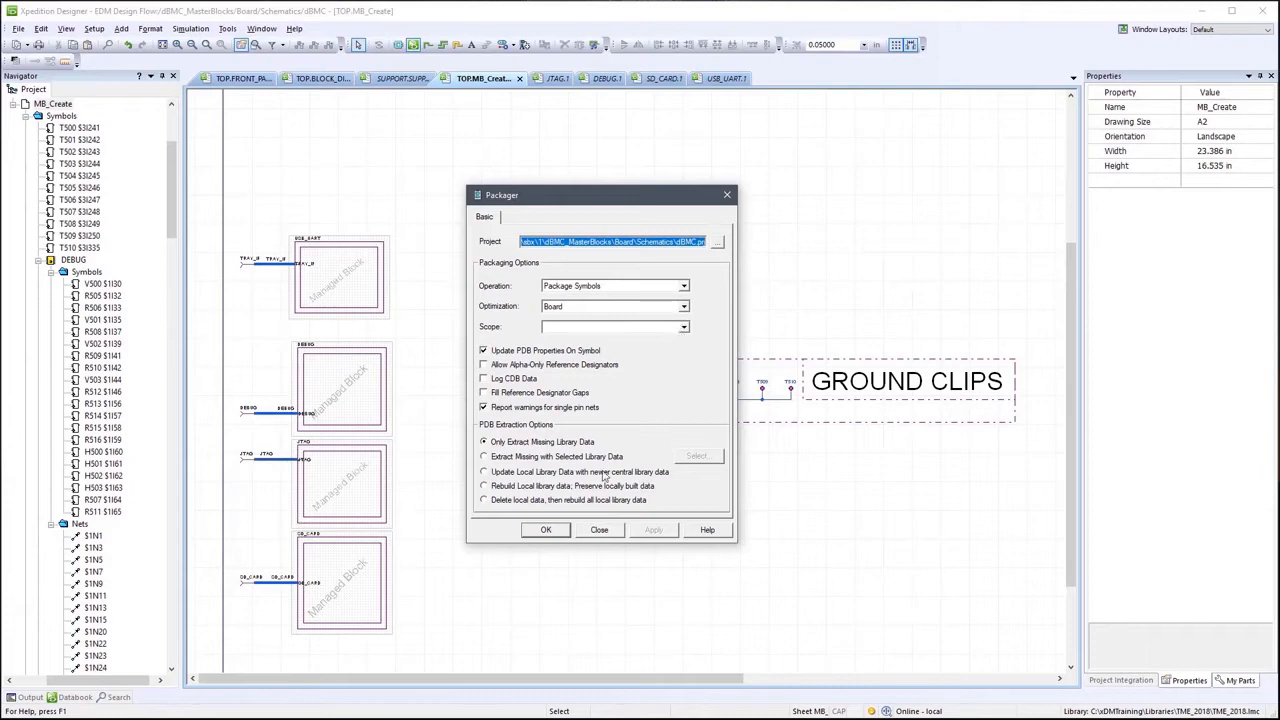
mouse_move(546, 530)
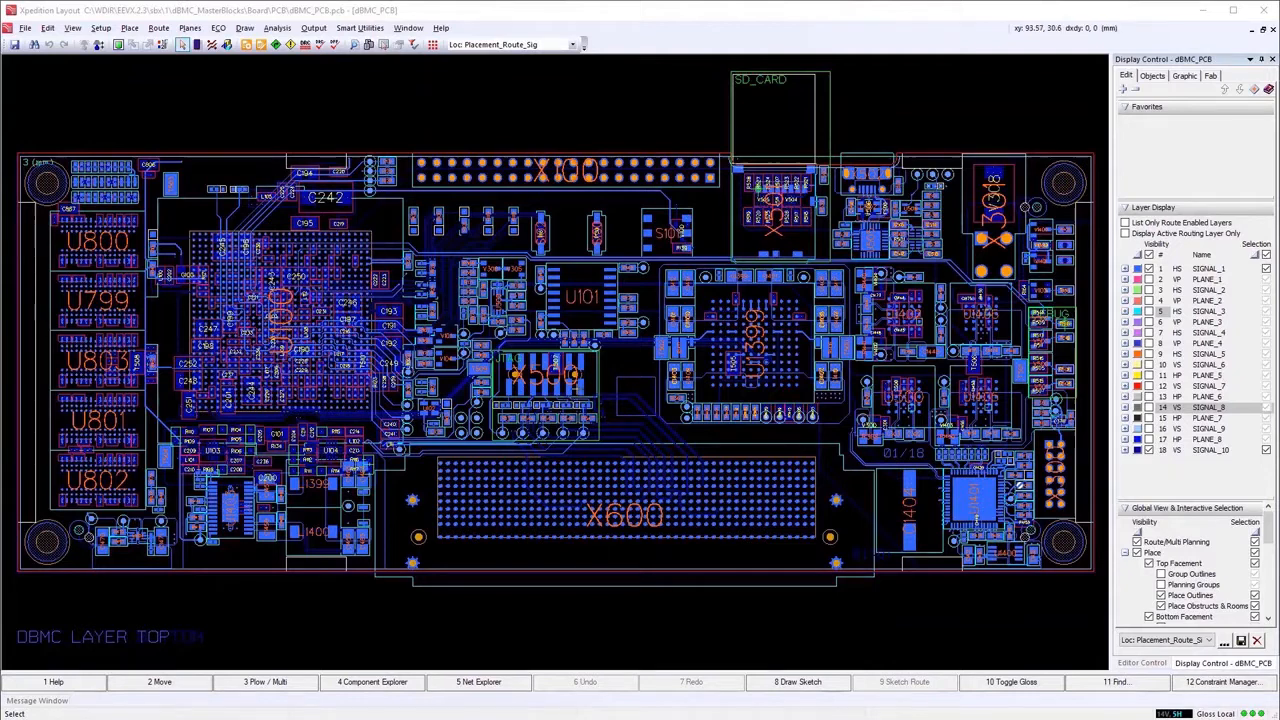
mouse_move(792, 156)
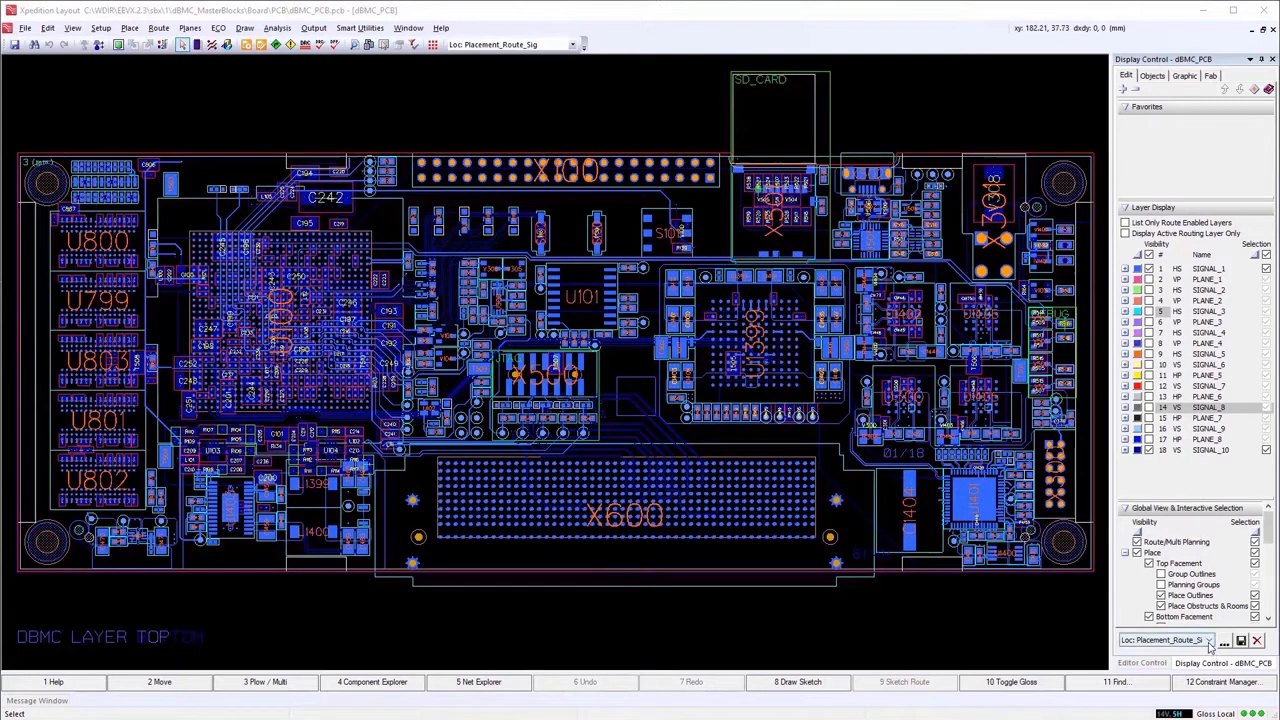
Show all routing layers and list the board's components by group to find the USB_UART parts
click(1208, 640)
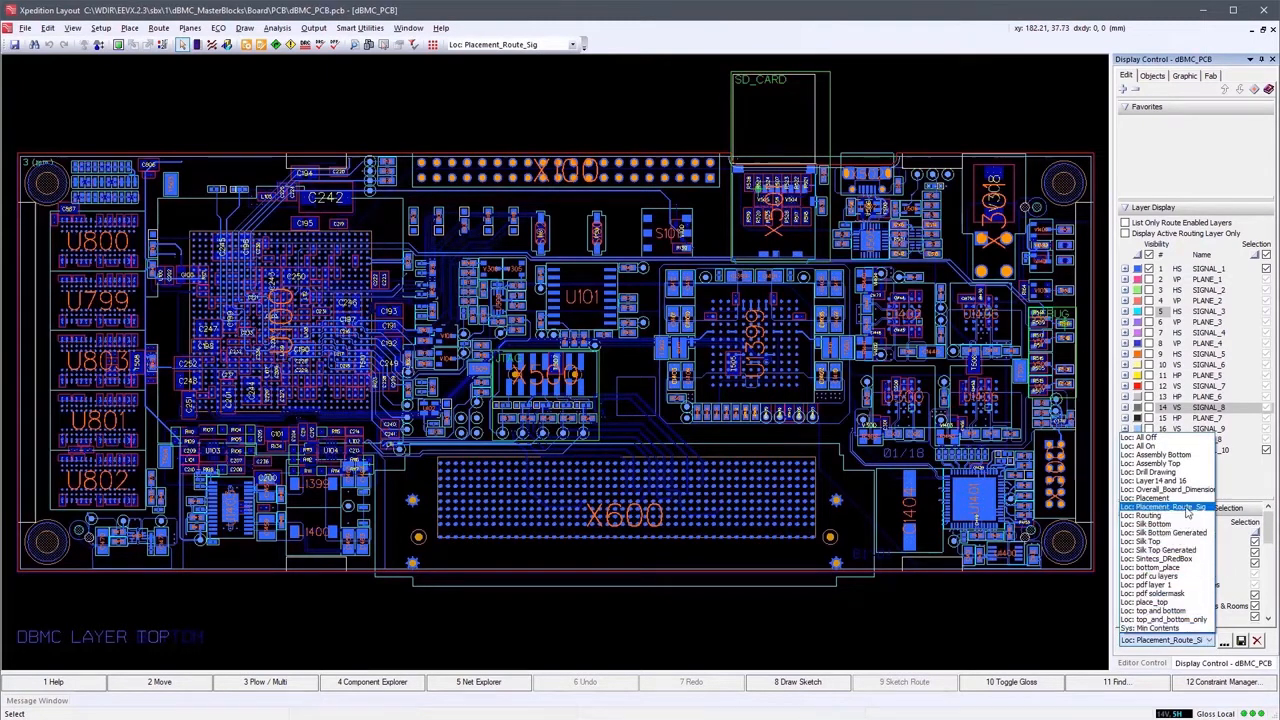
click(1164, 508)
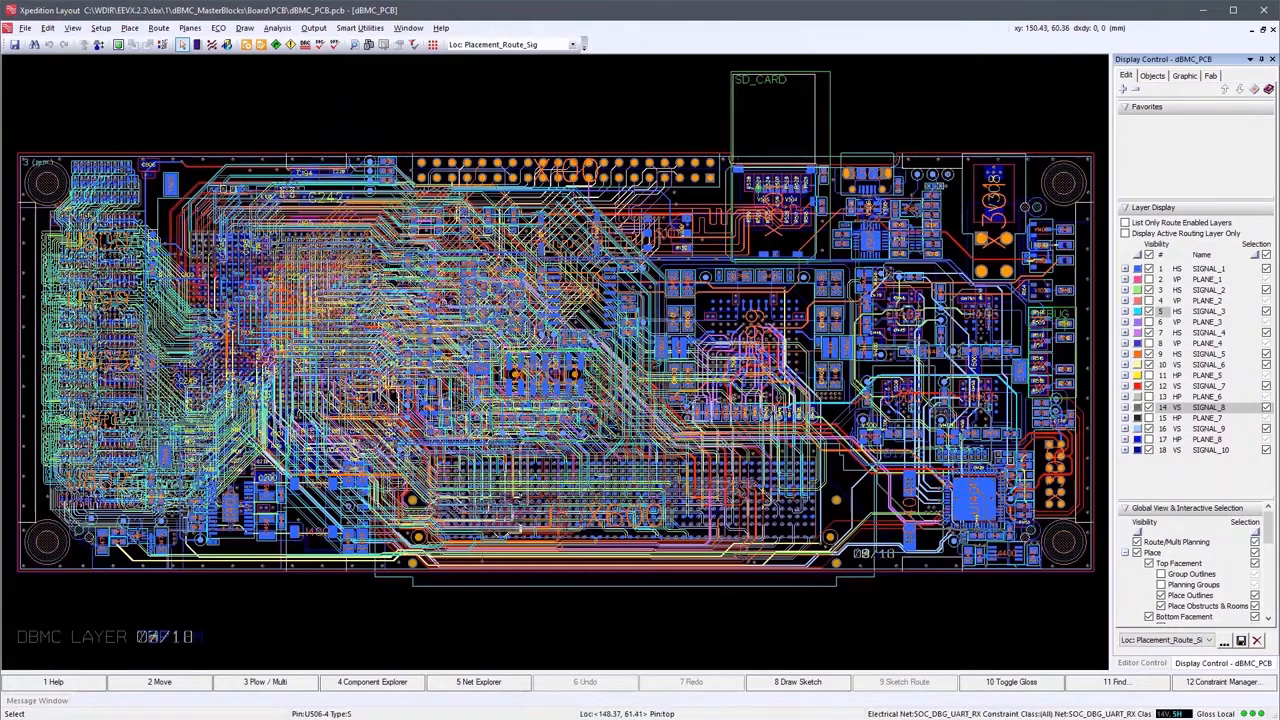
click(128, 28)
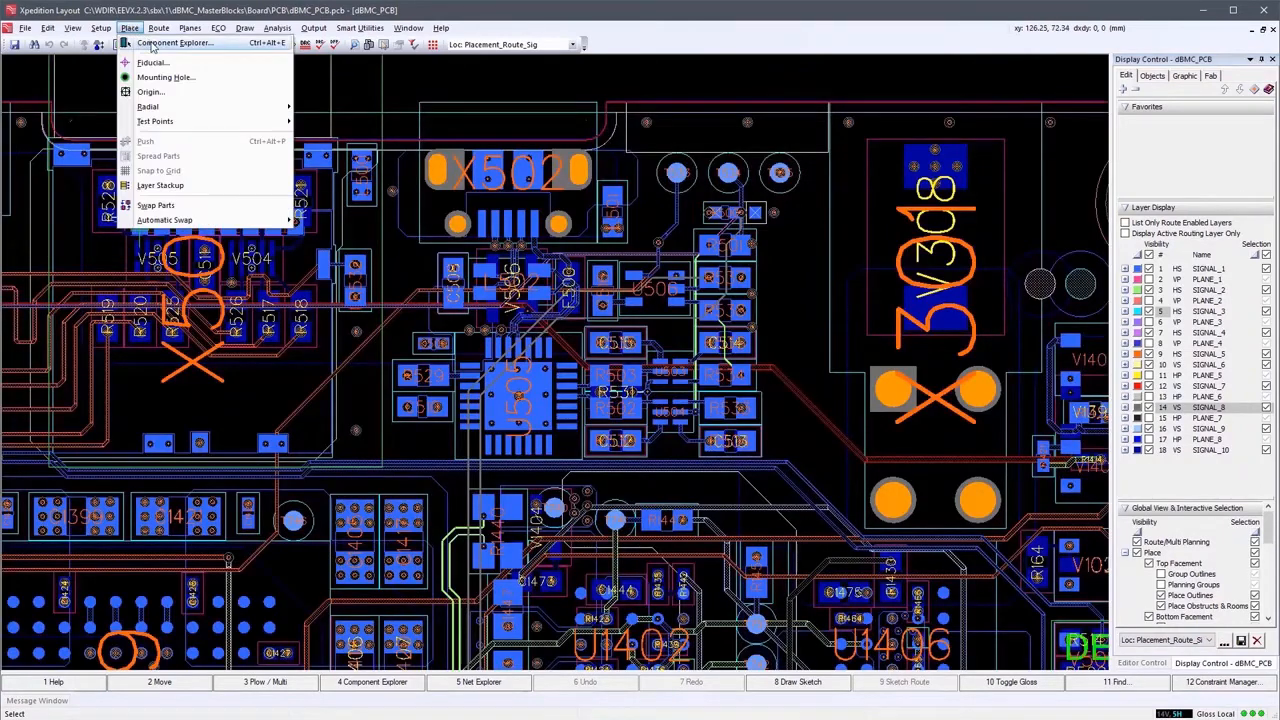
click(174, 42)
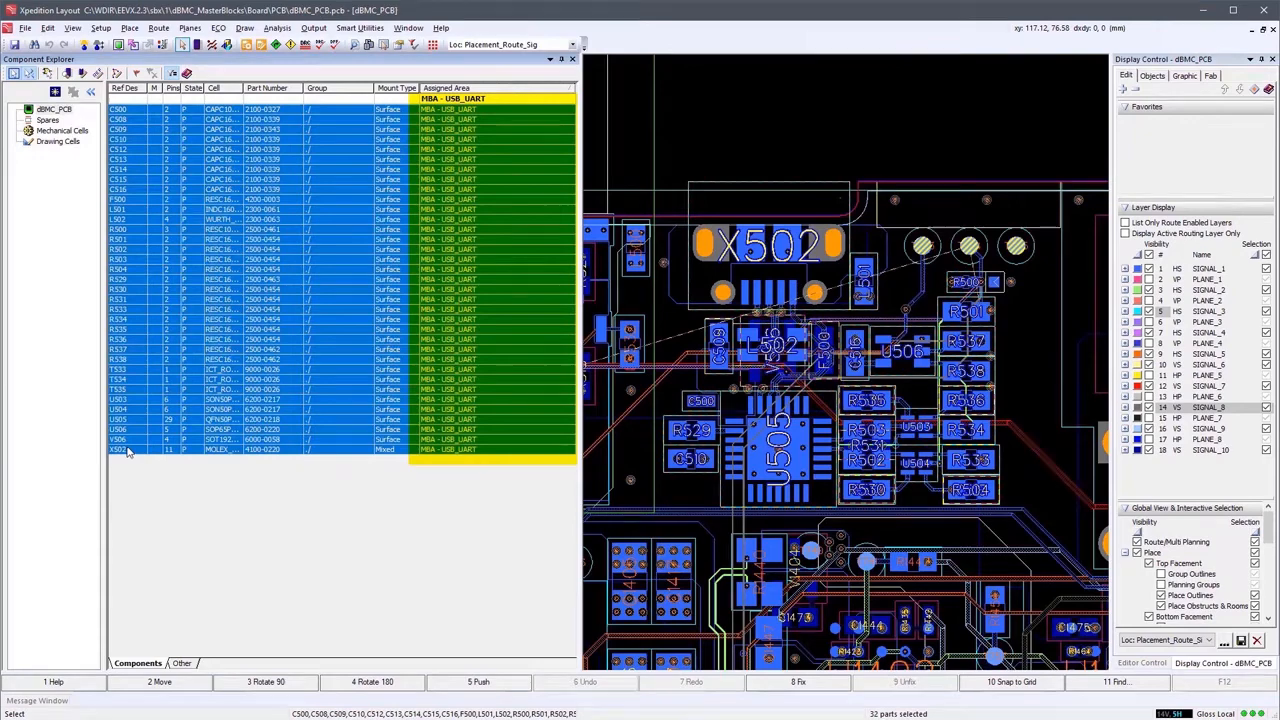
Draw a managed block area labelled USB_UART around the placed USB-UART parts
click(308, 34)
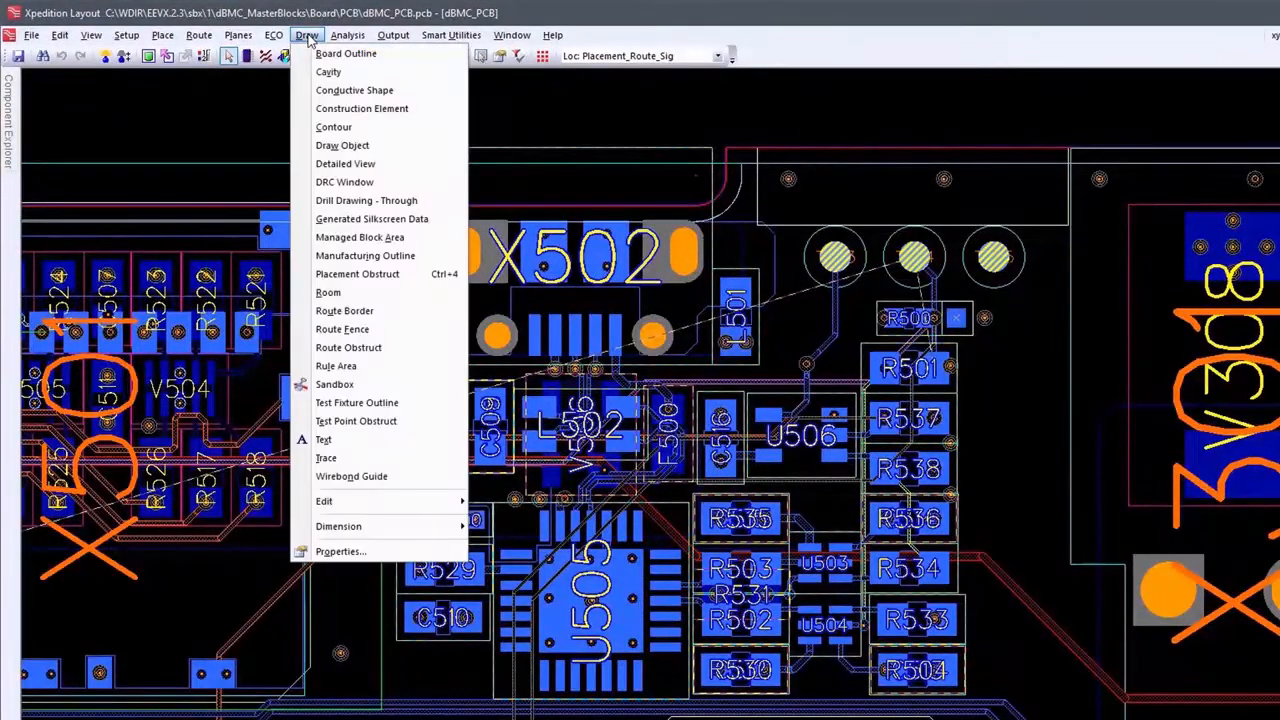
mouse_move(366, 200)
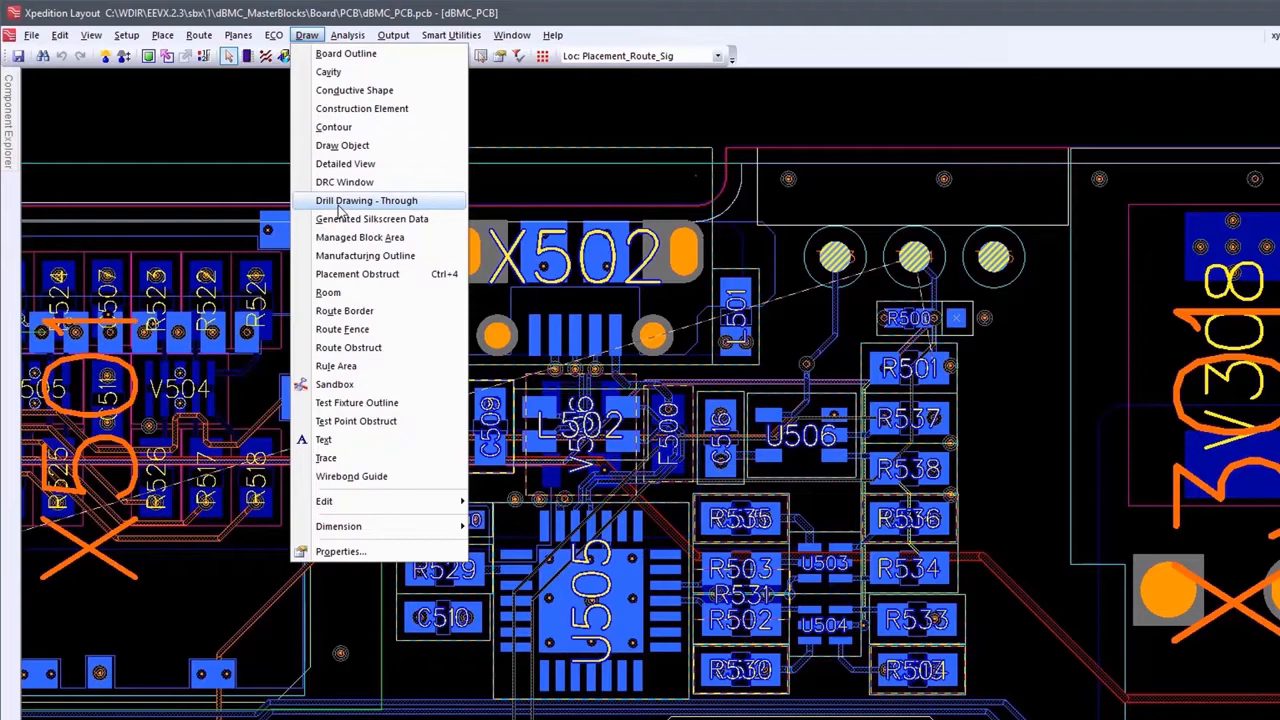
click(360, 236)
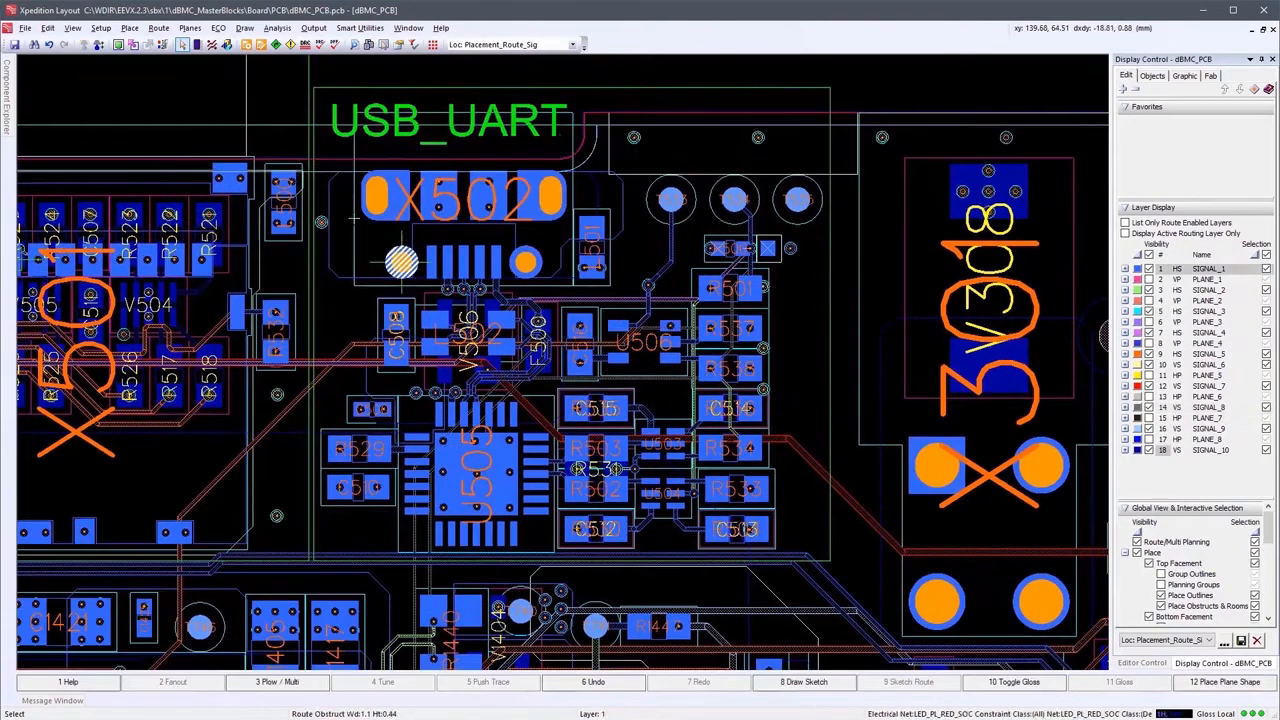
Publish the USB_UART managed block from the board to the library
click(24, 28)
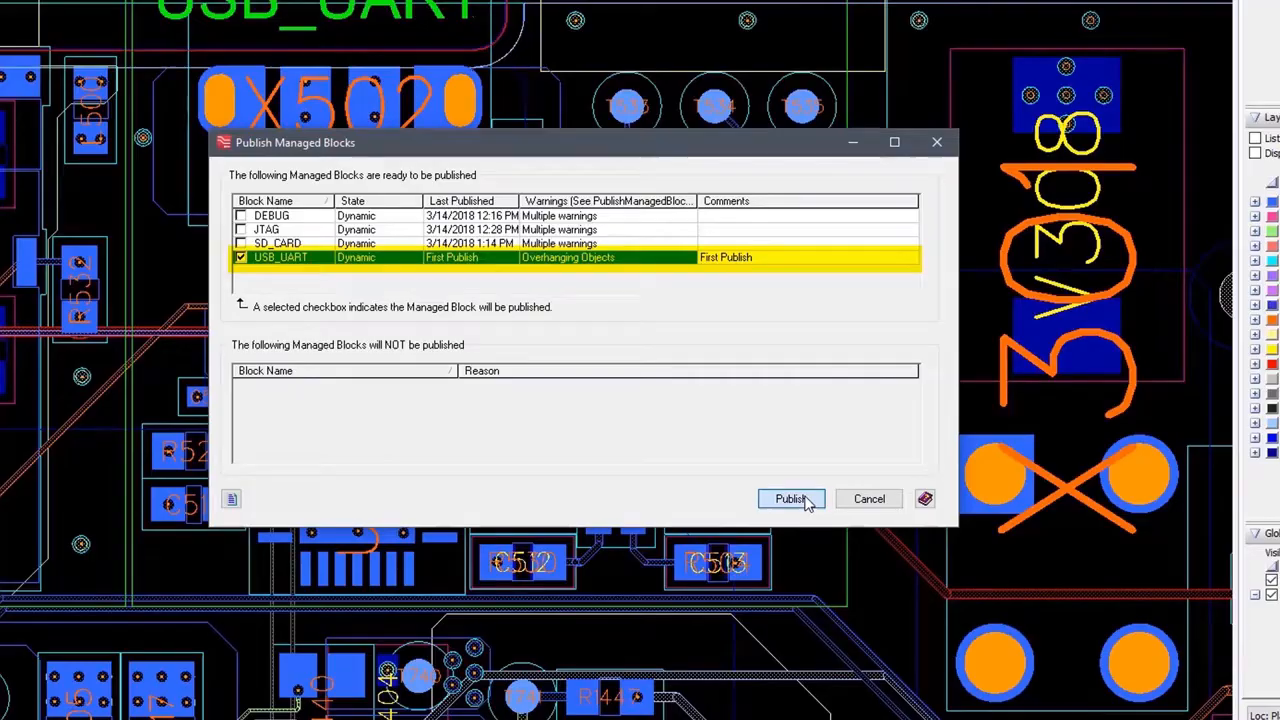
click(790, 498)
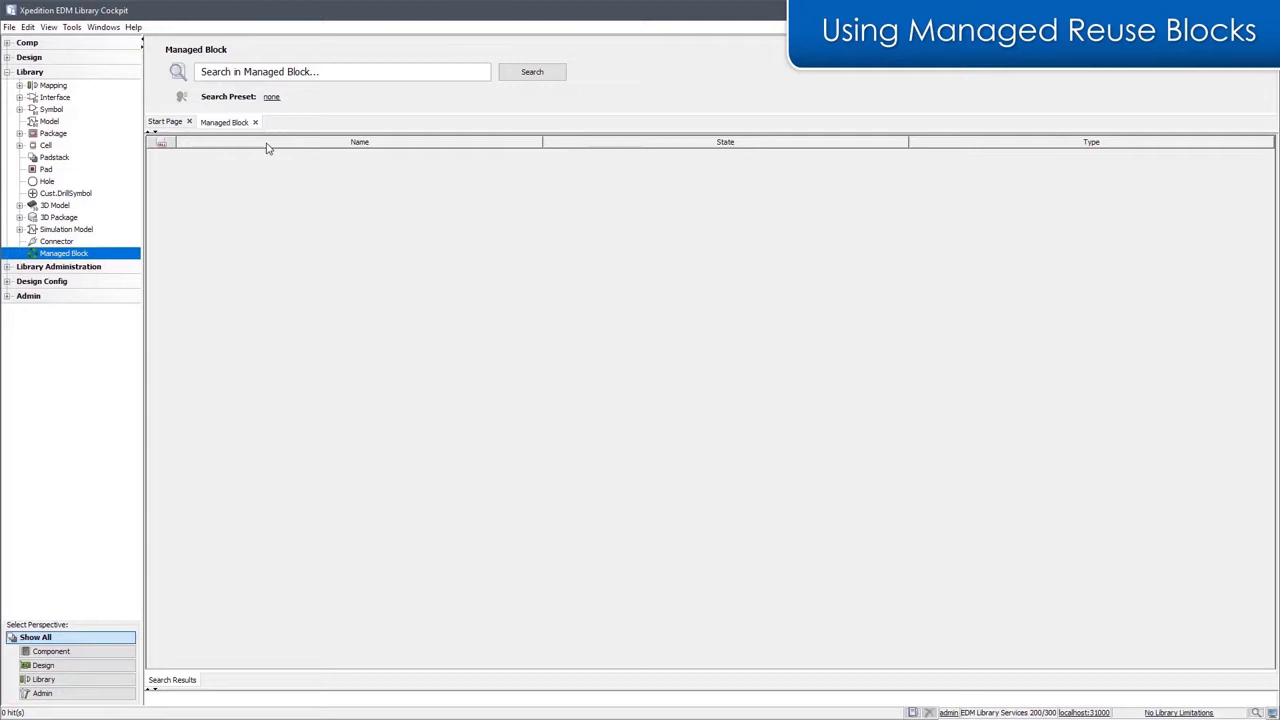
Search Managed Block in the library and review SD_CARD's preview and part number list
click(532, 72)
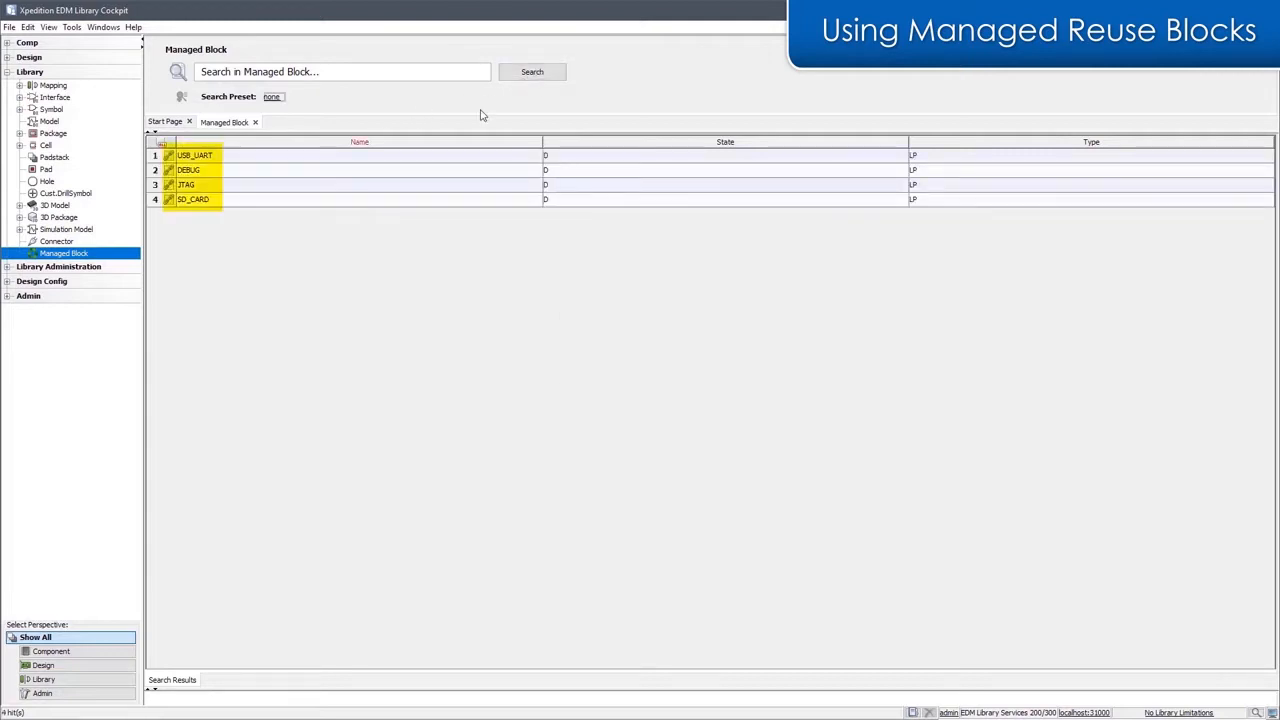
click(192, 200)
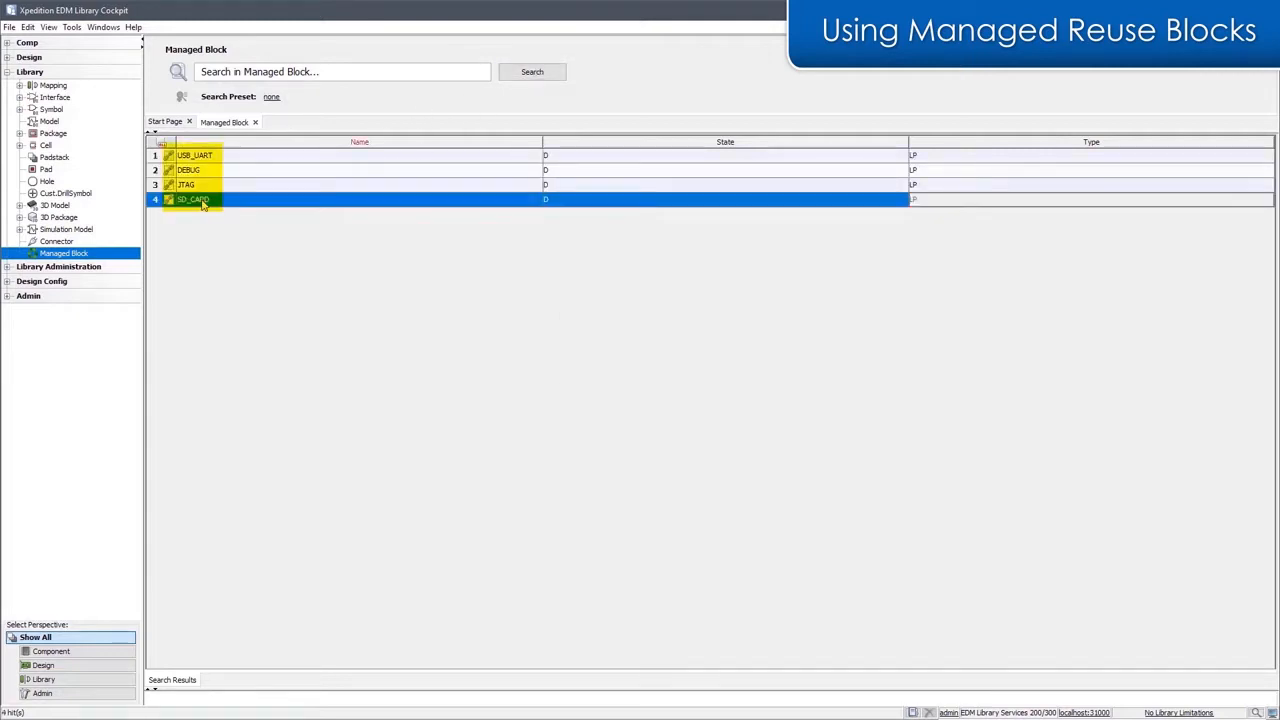
double_click(192, 200)
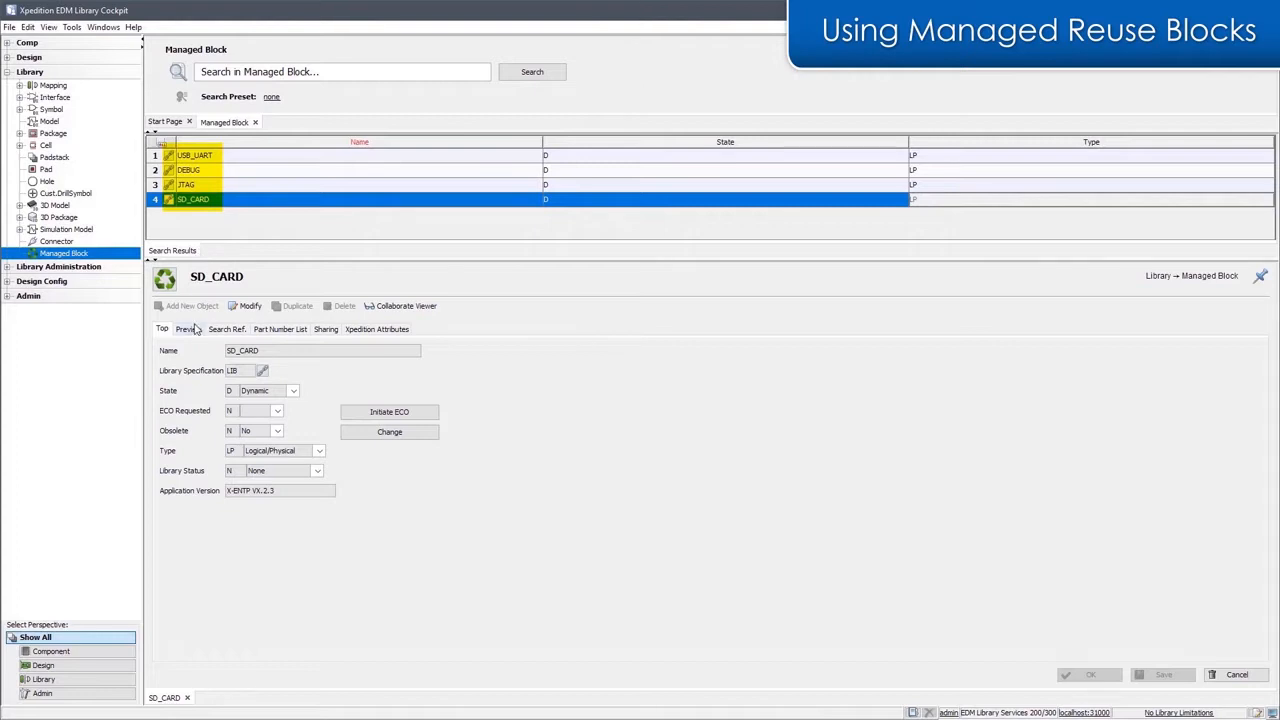
click(188, 328)
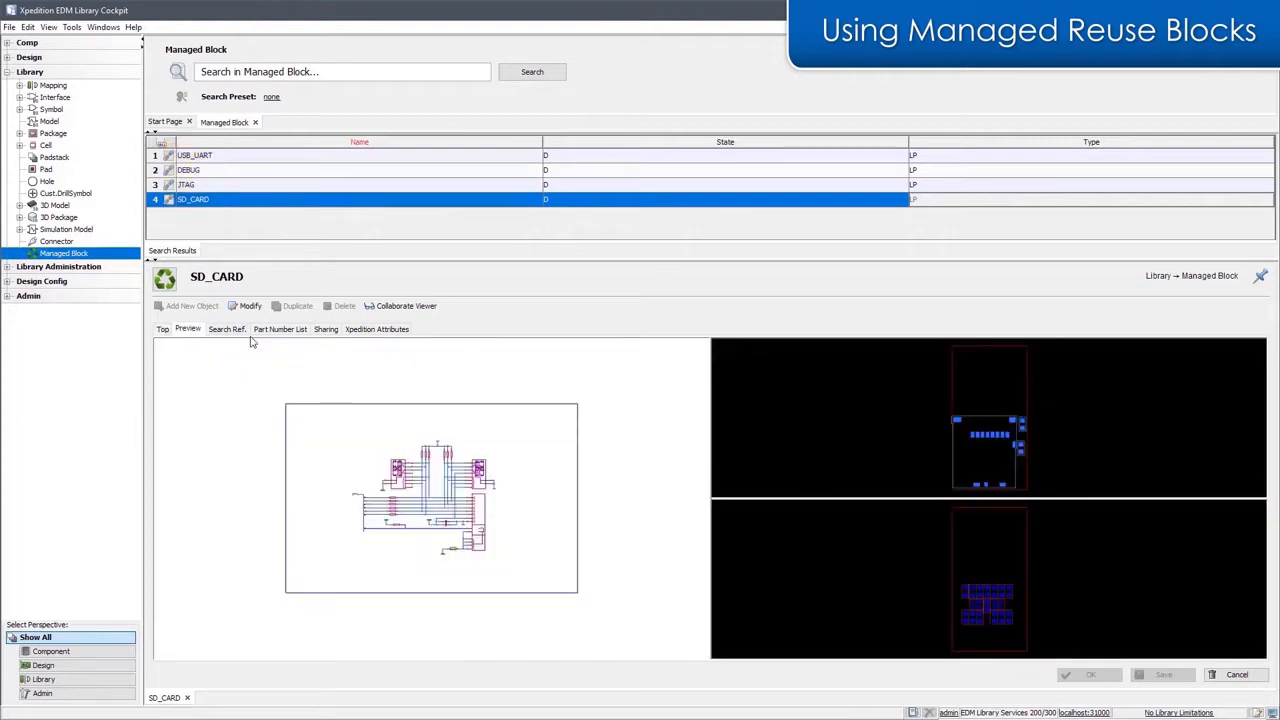
click(72, 28)
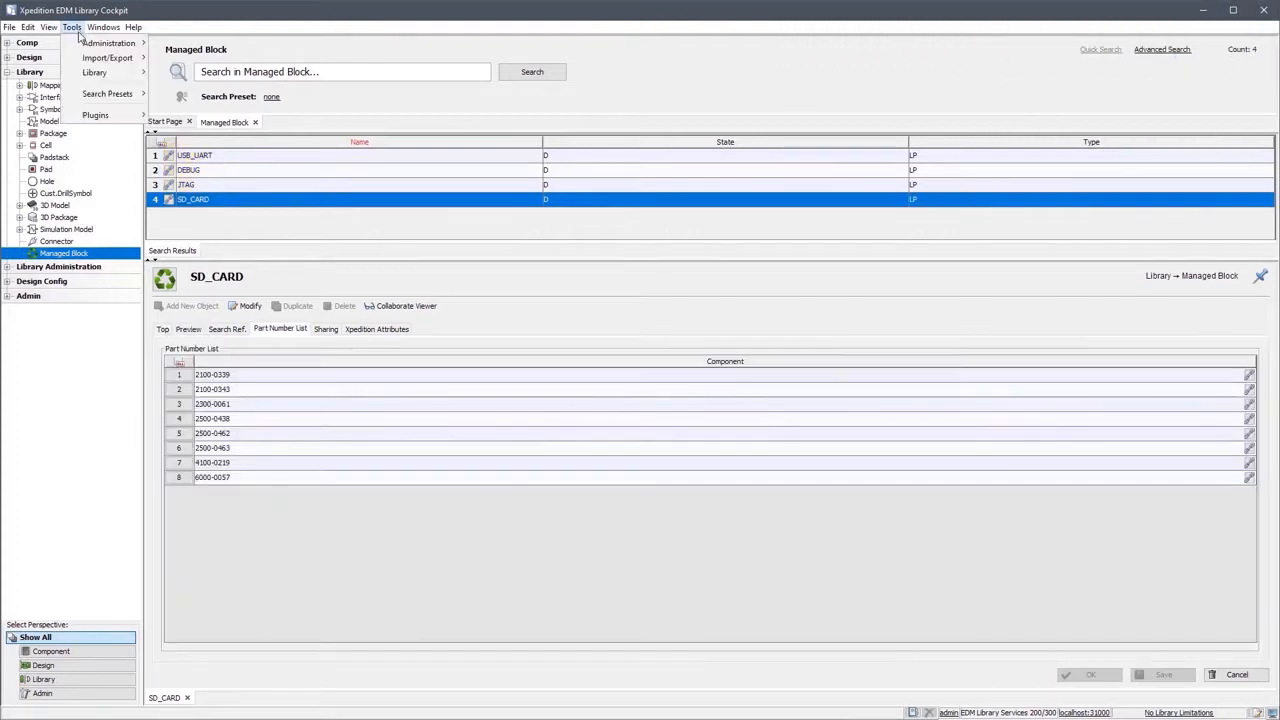
click(94, 72)
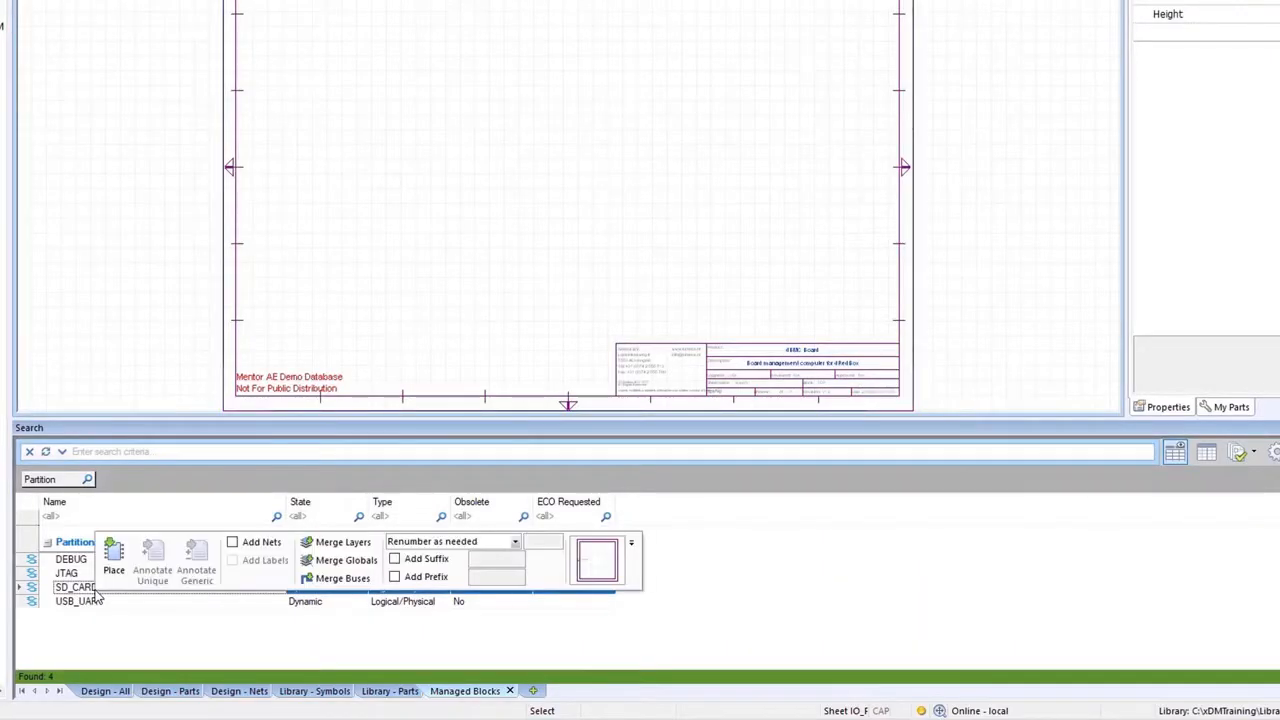
Select the SD_CARD managed block and confirm its buses merge into the host design
click(344, 540)
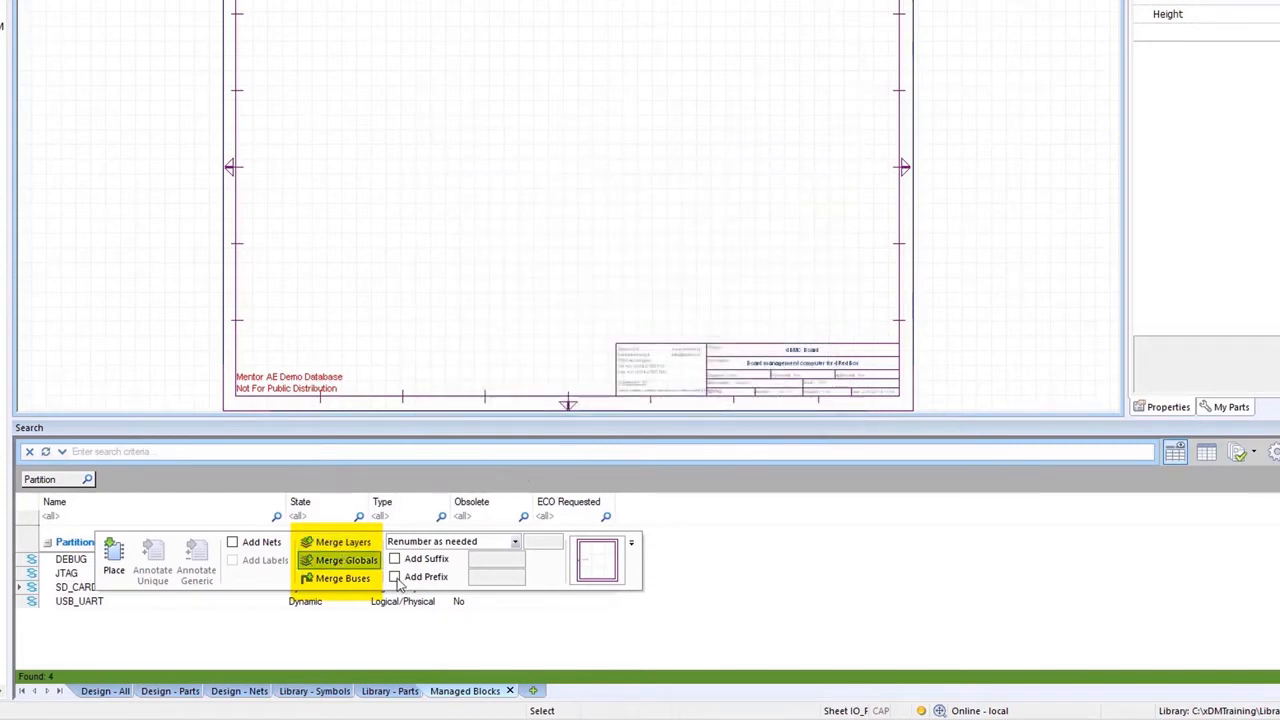
click(344, 578)
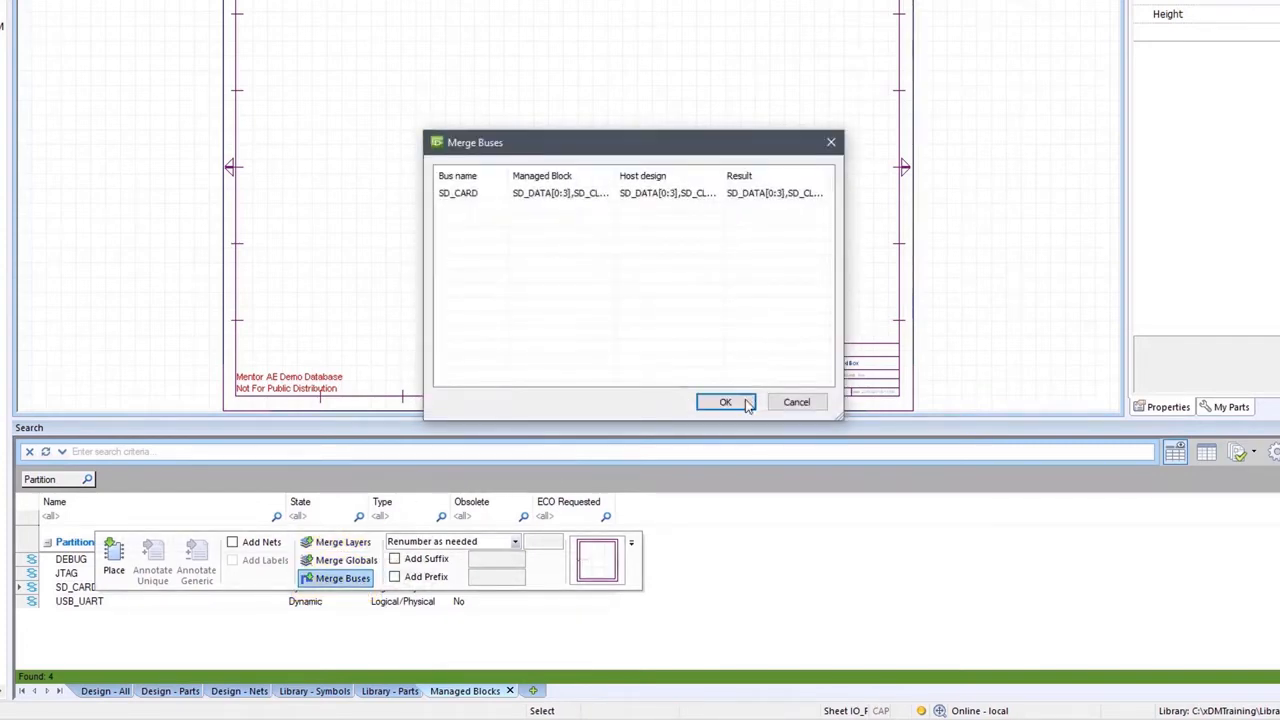
click(724, 400)
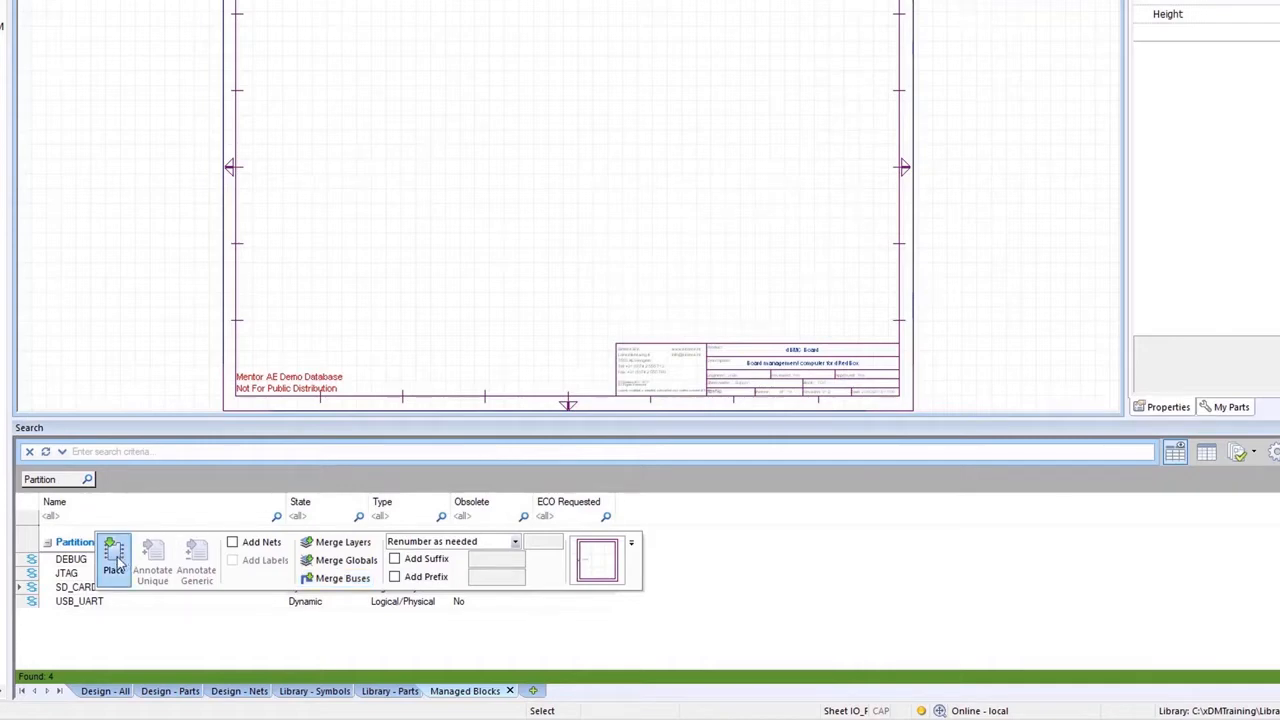
Place the SD_CARD block on the I/O Ports sheet, then the USB_UART block below it
click(114, 564)
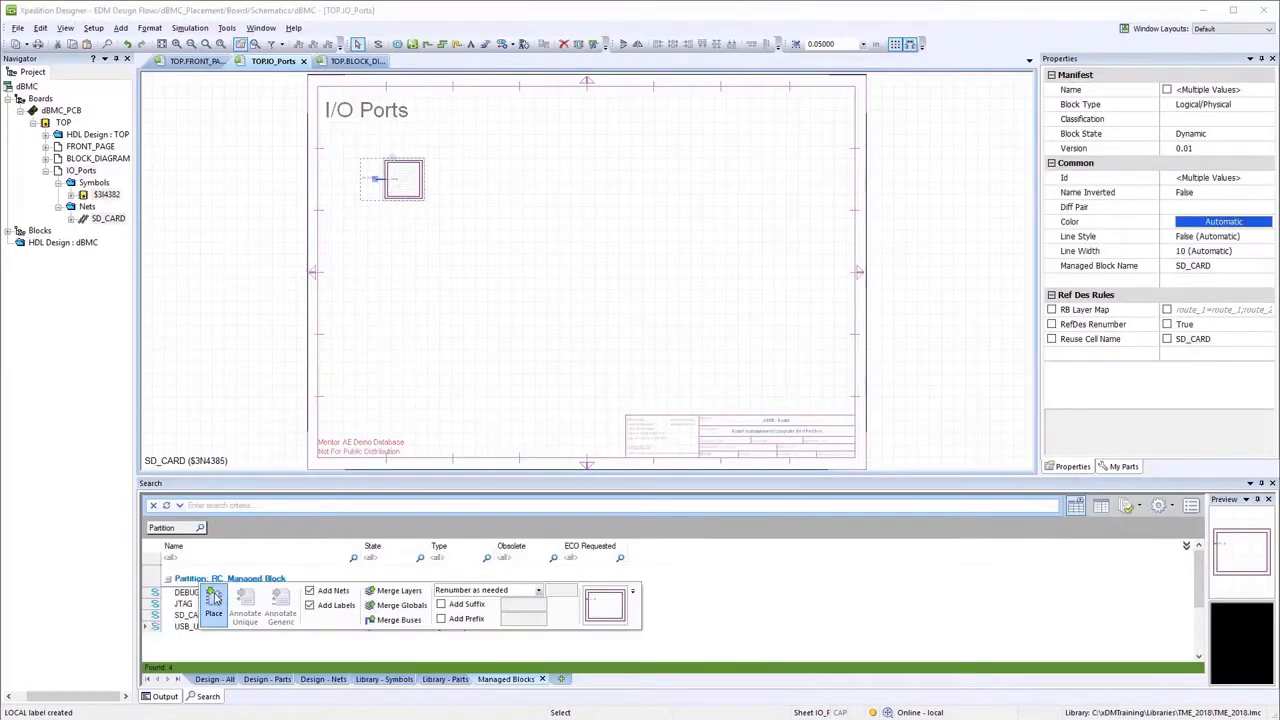
click(212, 596)
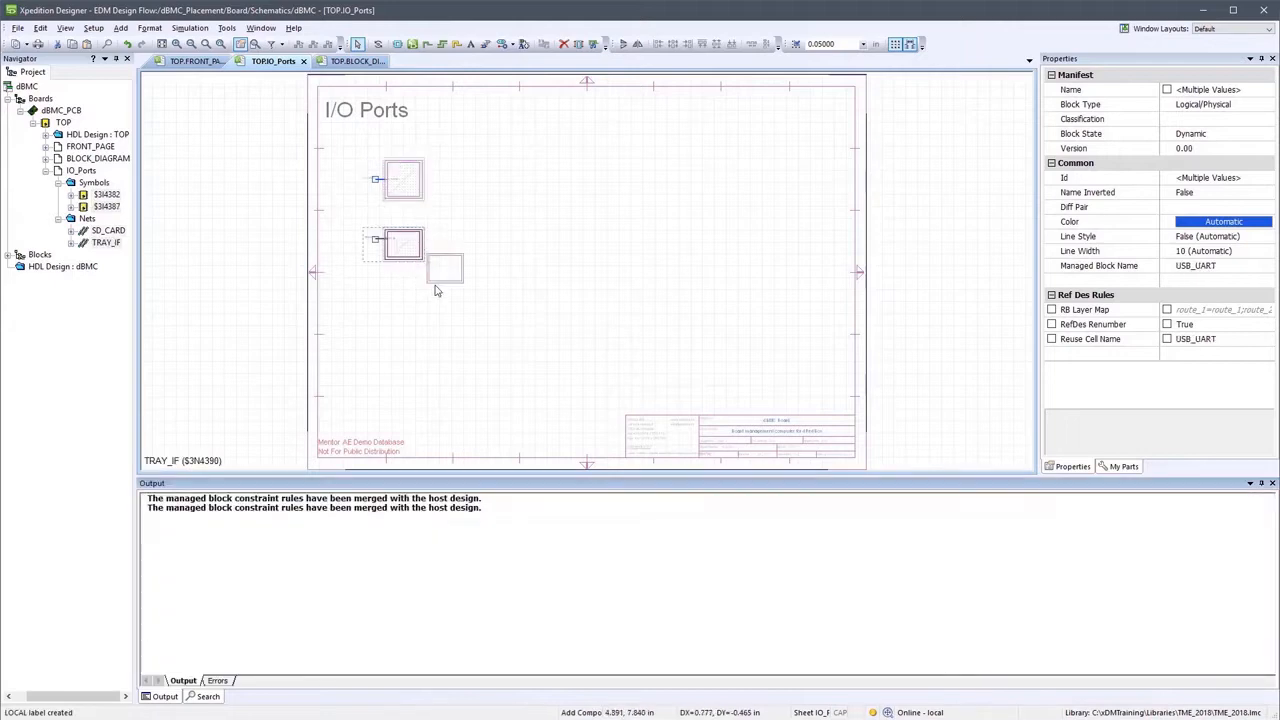
click(476, 306)
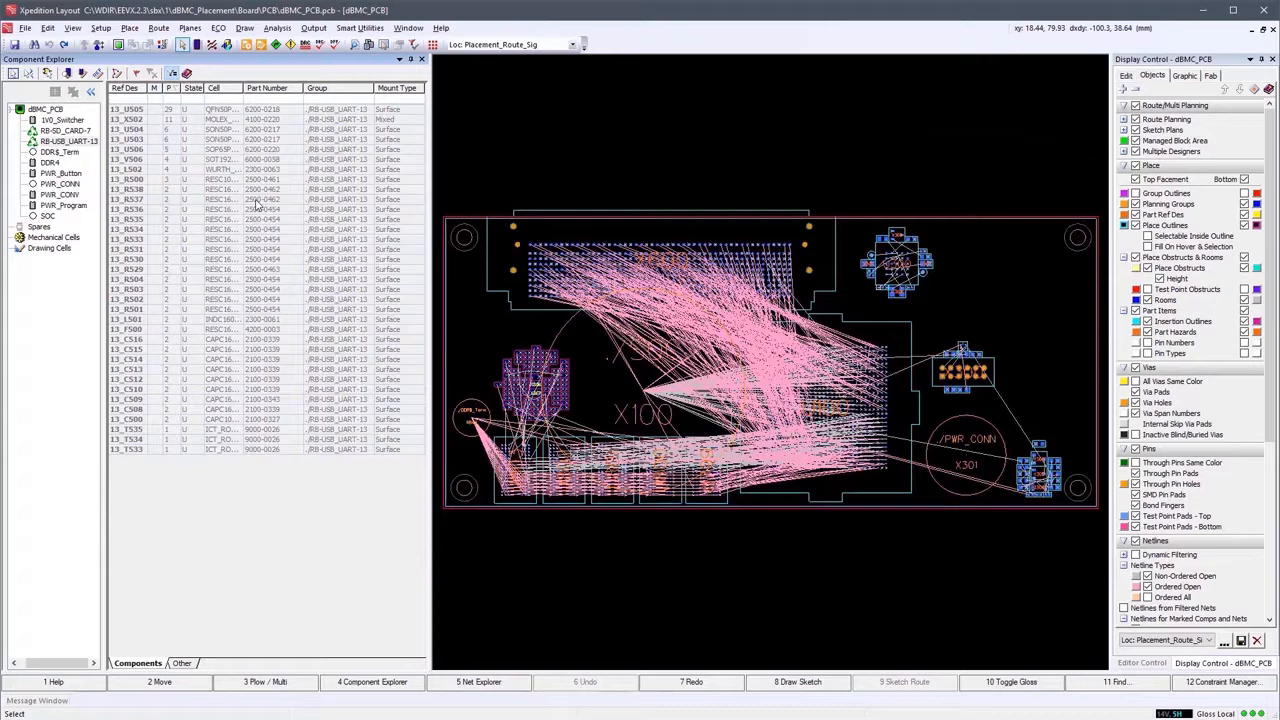
Add a 3D board view and place an unplaced part near the board's upper right
click(408, 28)
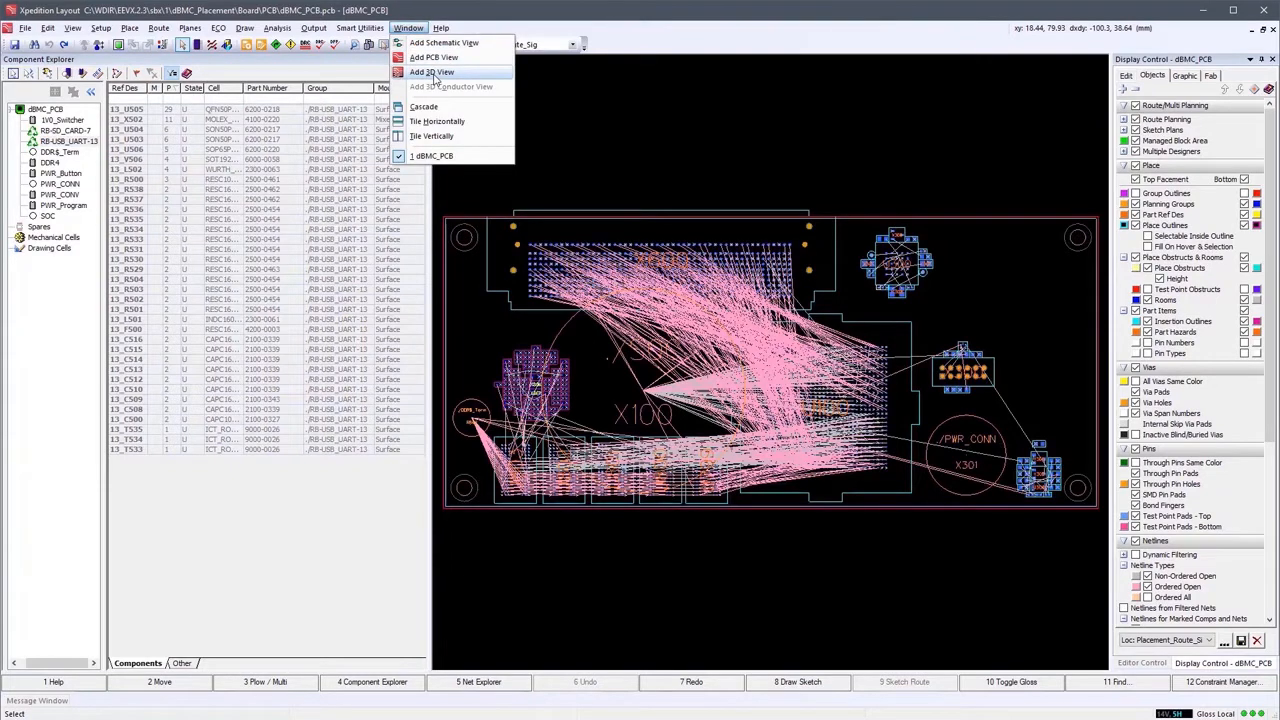
click(432, 72)
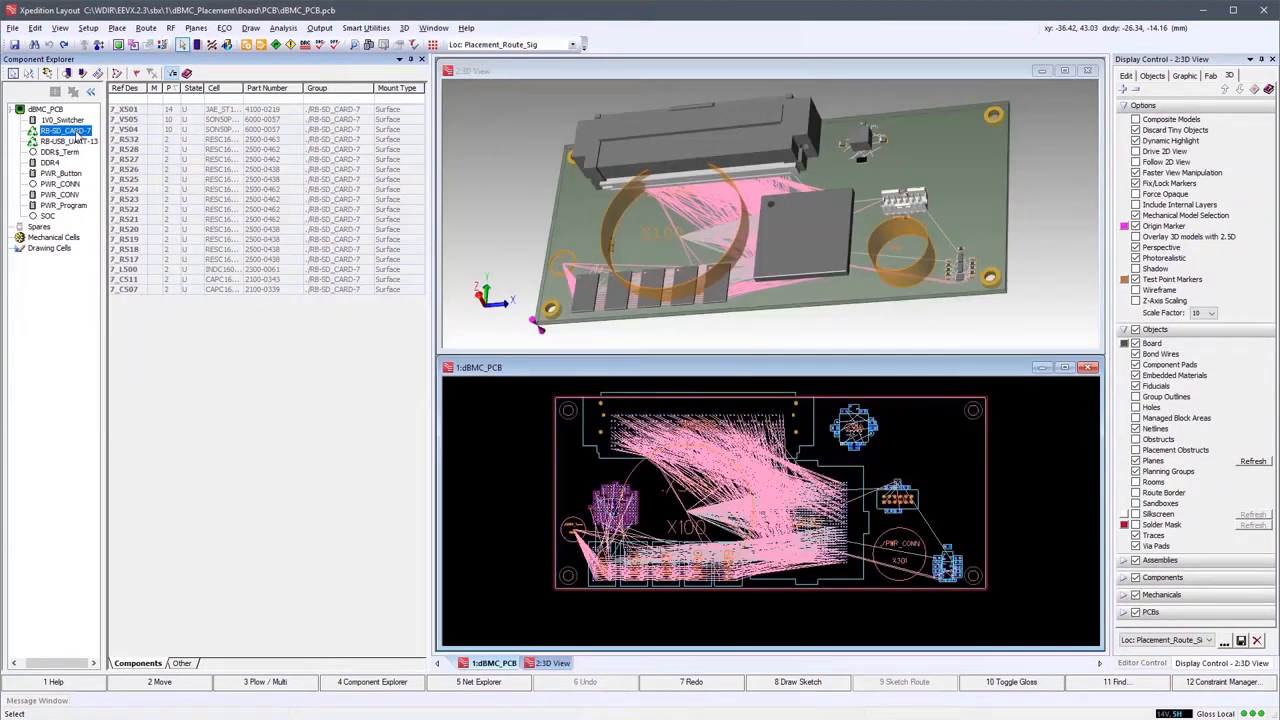
click(64, 130)
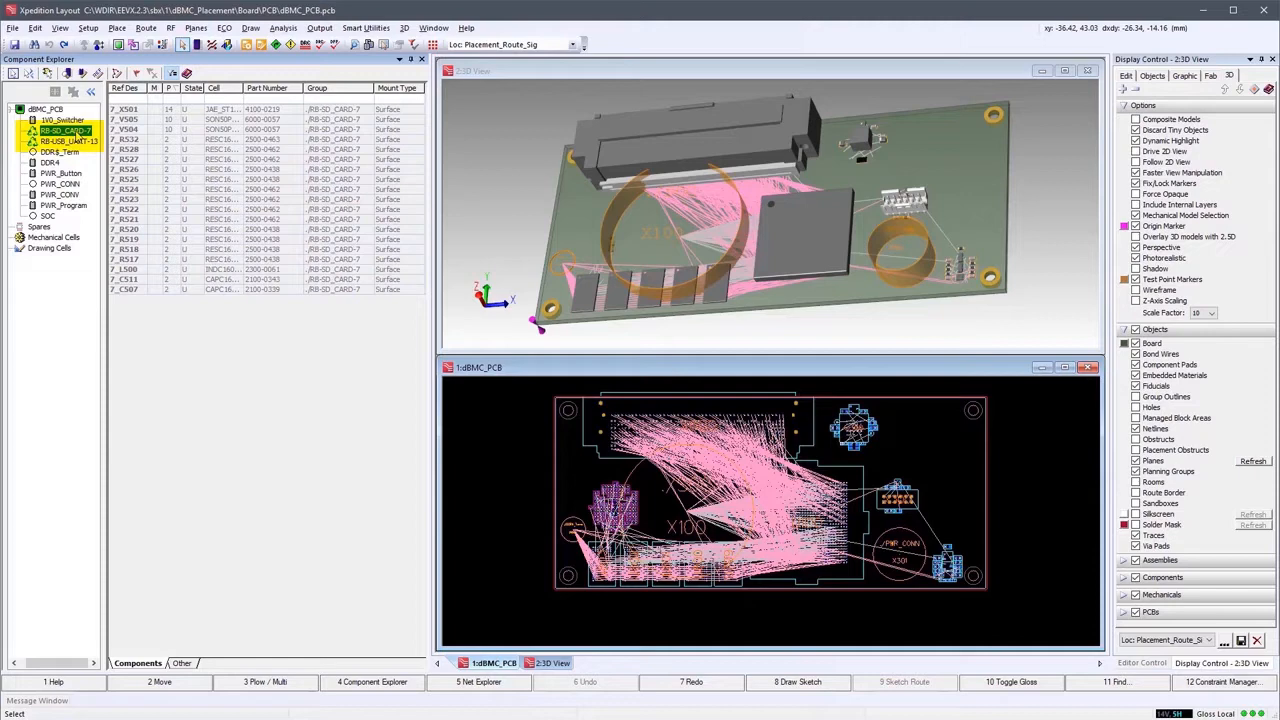
click(60, 130)
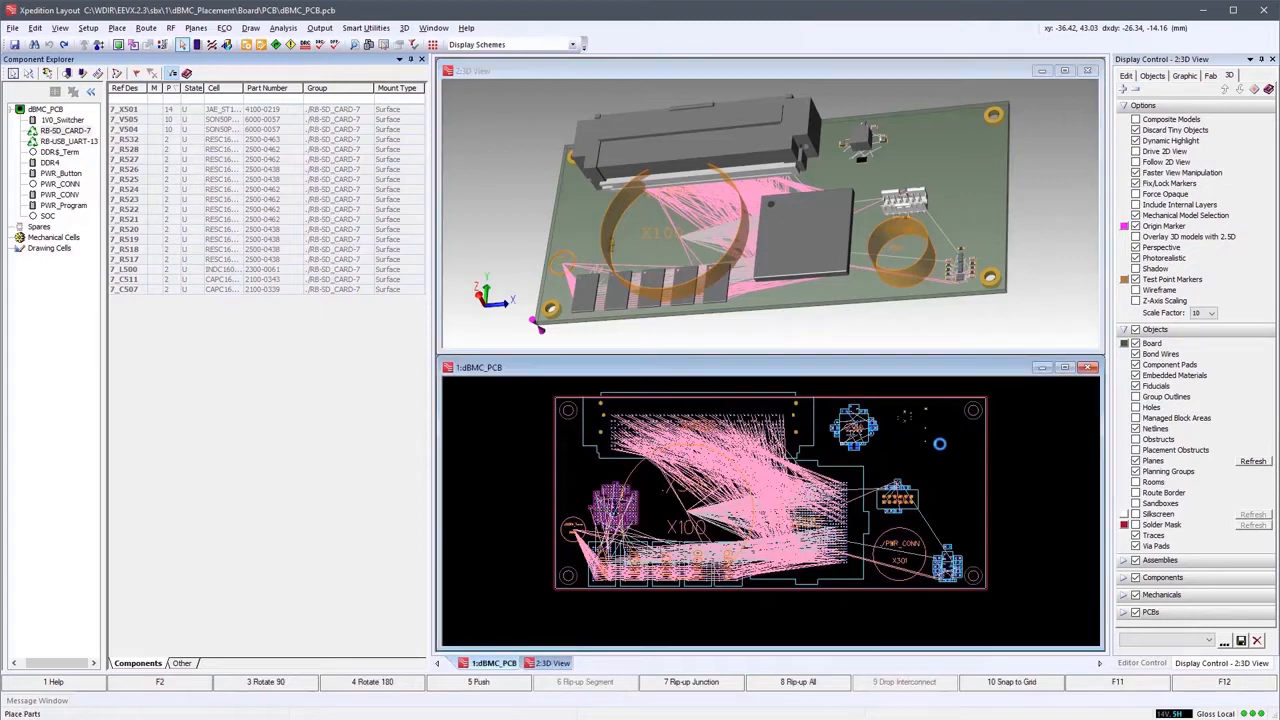
click(950, 450)
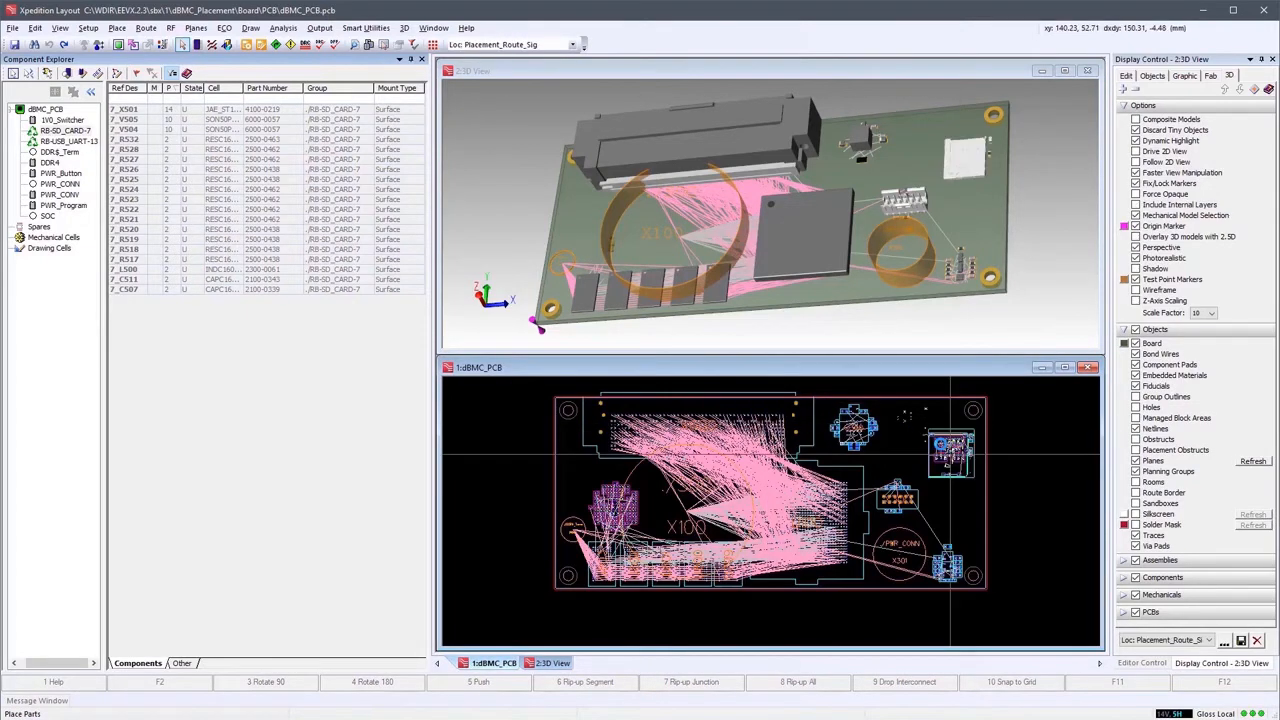
click(950, 456)
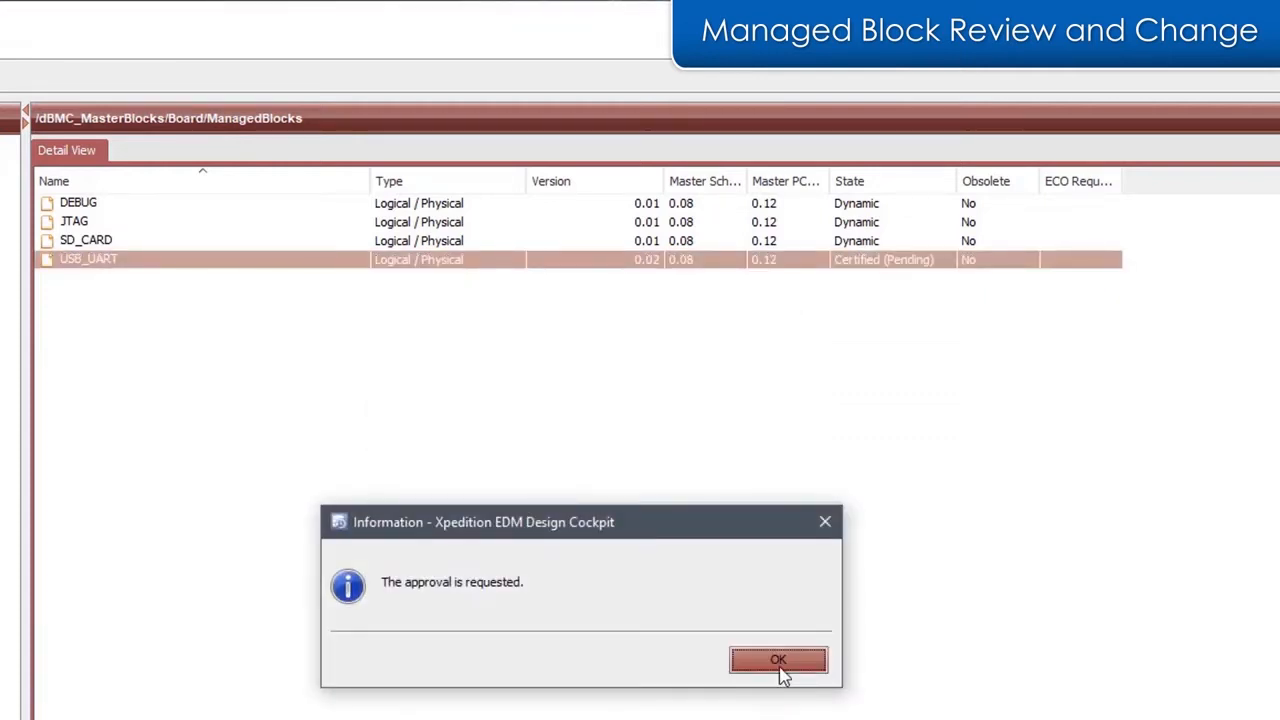
Acknowledge the approval-requested message for USB_UART and bring up its block actions
click(778, 660)
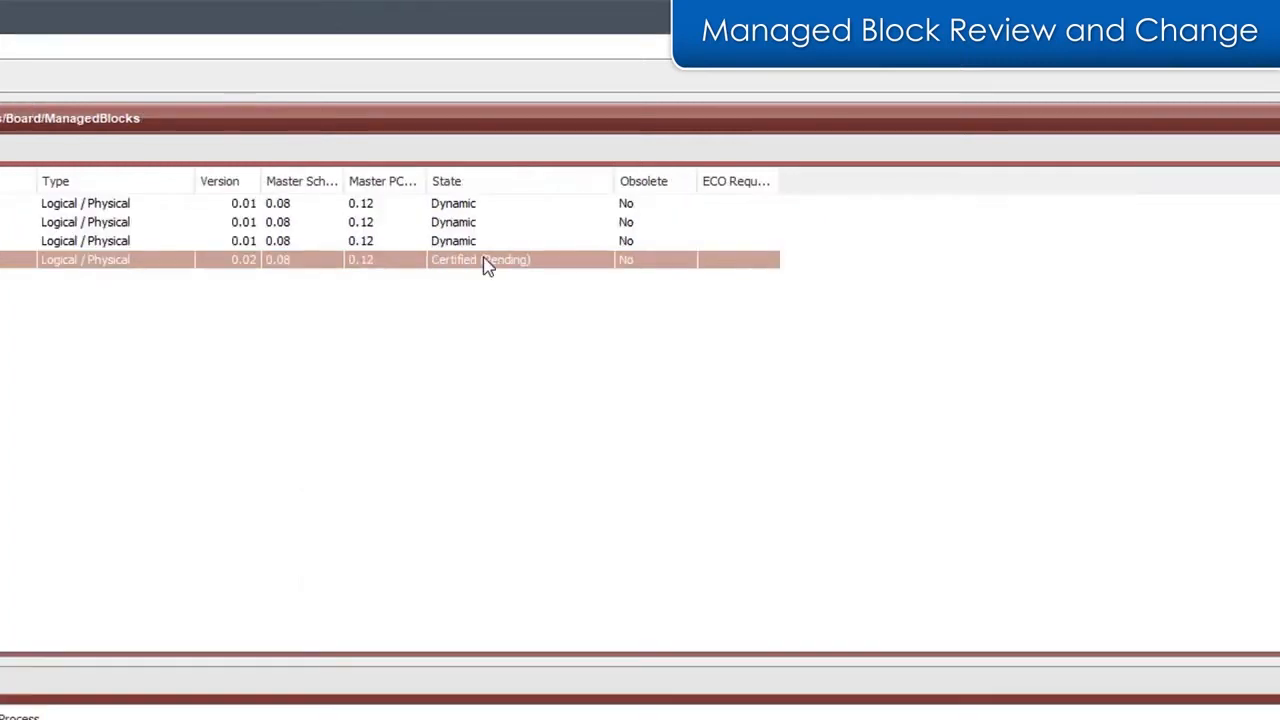
right_click(484, 260)
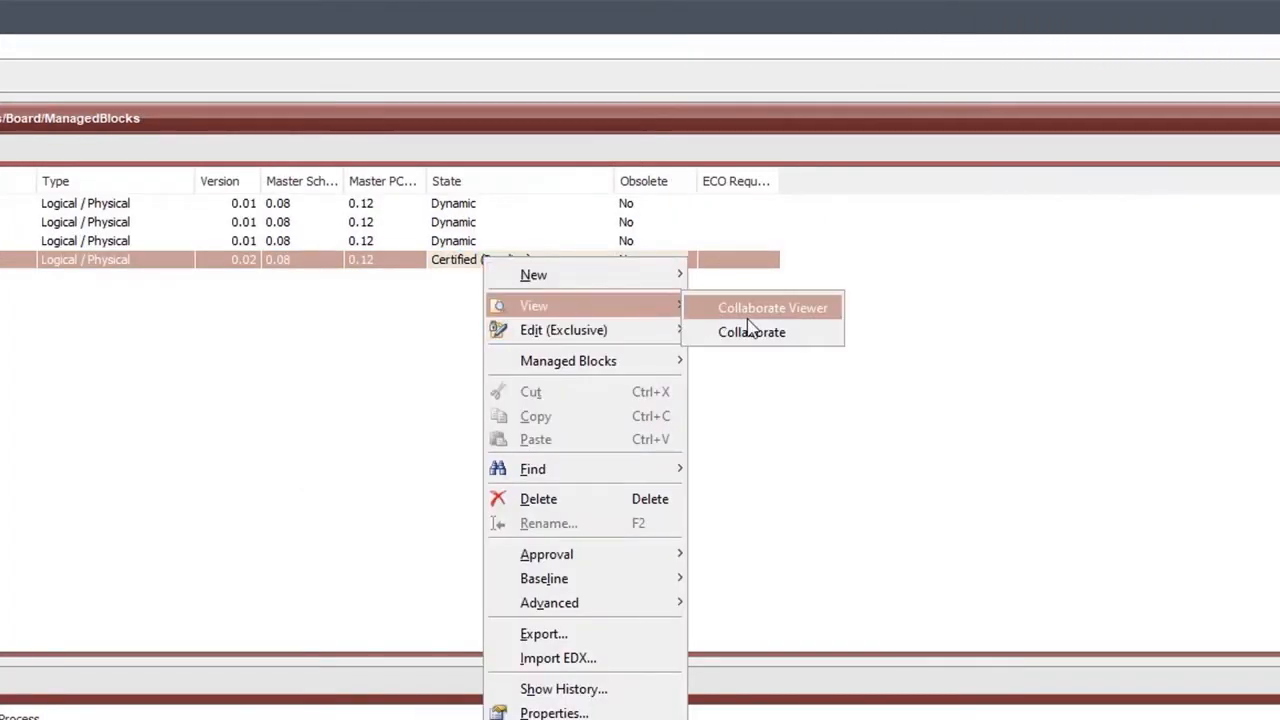
View USB_UART in the Collaborate Viewer and cross-probe test points TS33 and TS34's properties
click(772, 308)
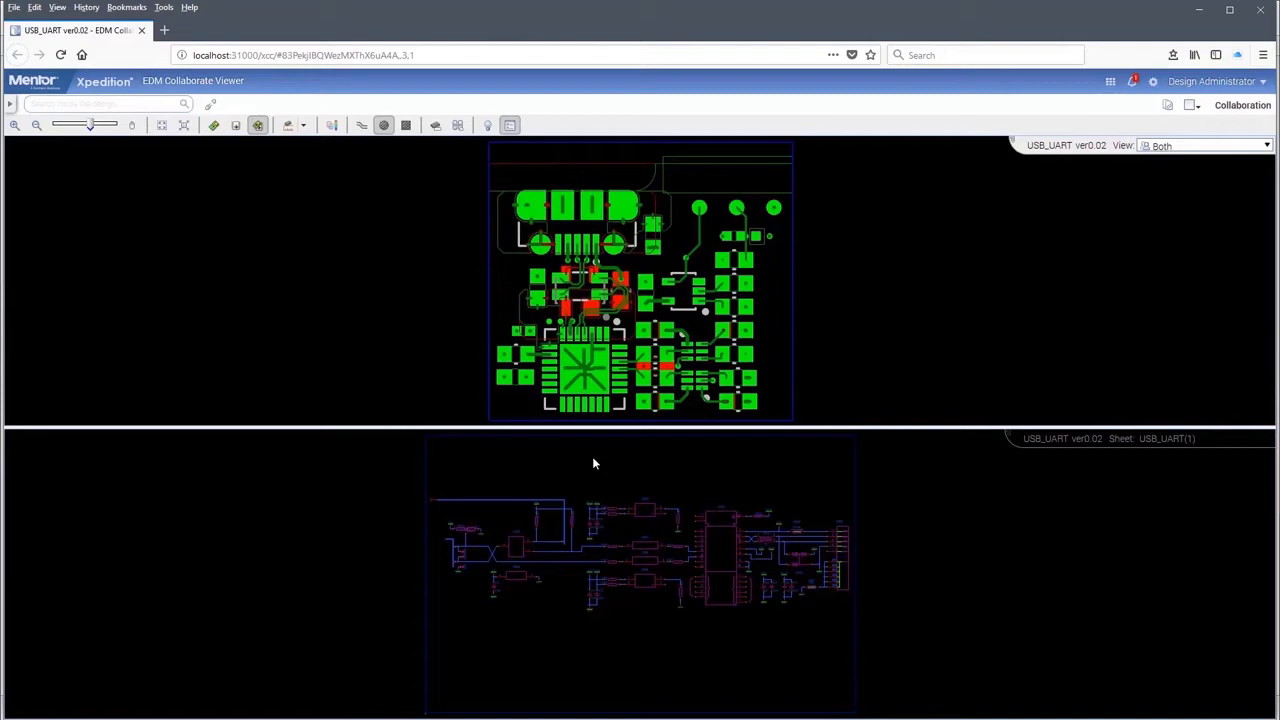
click(1242, 104)
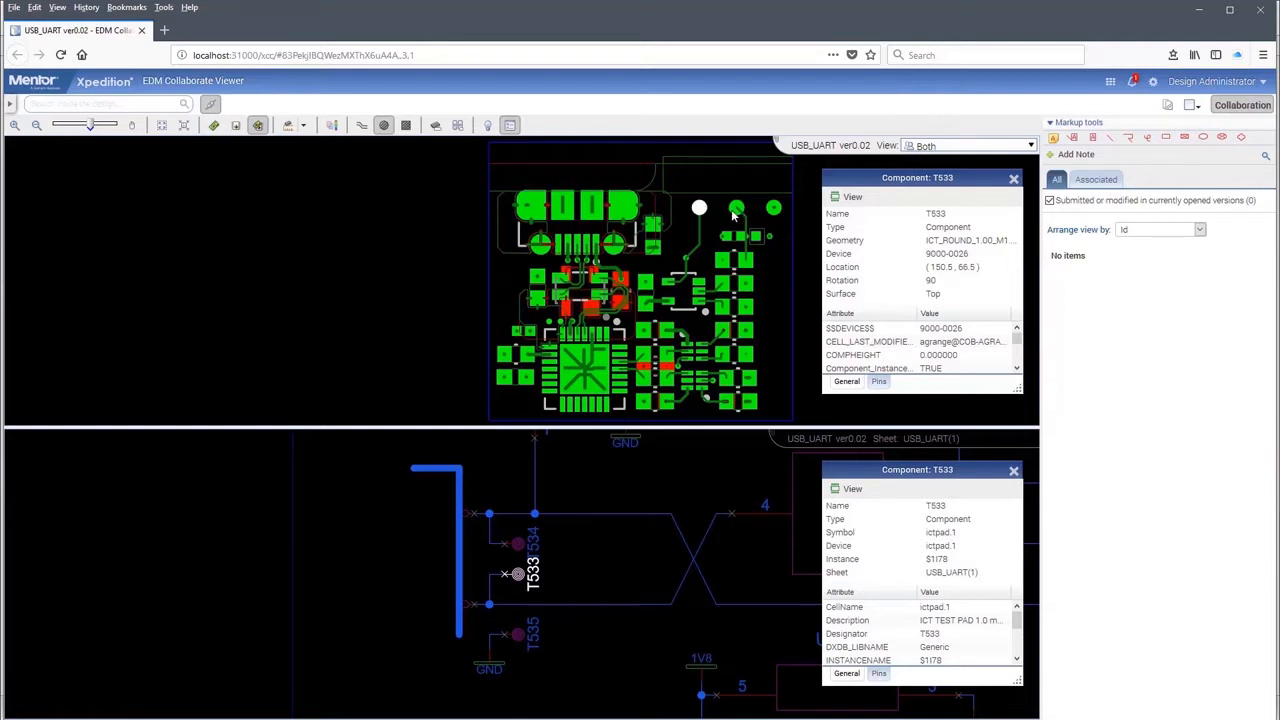
click(736, 206)
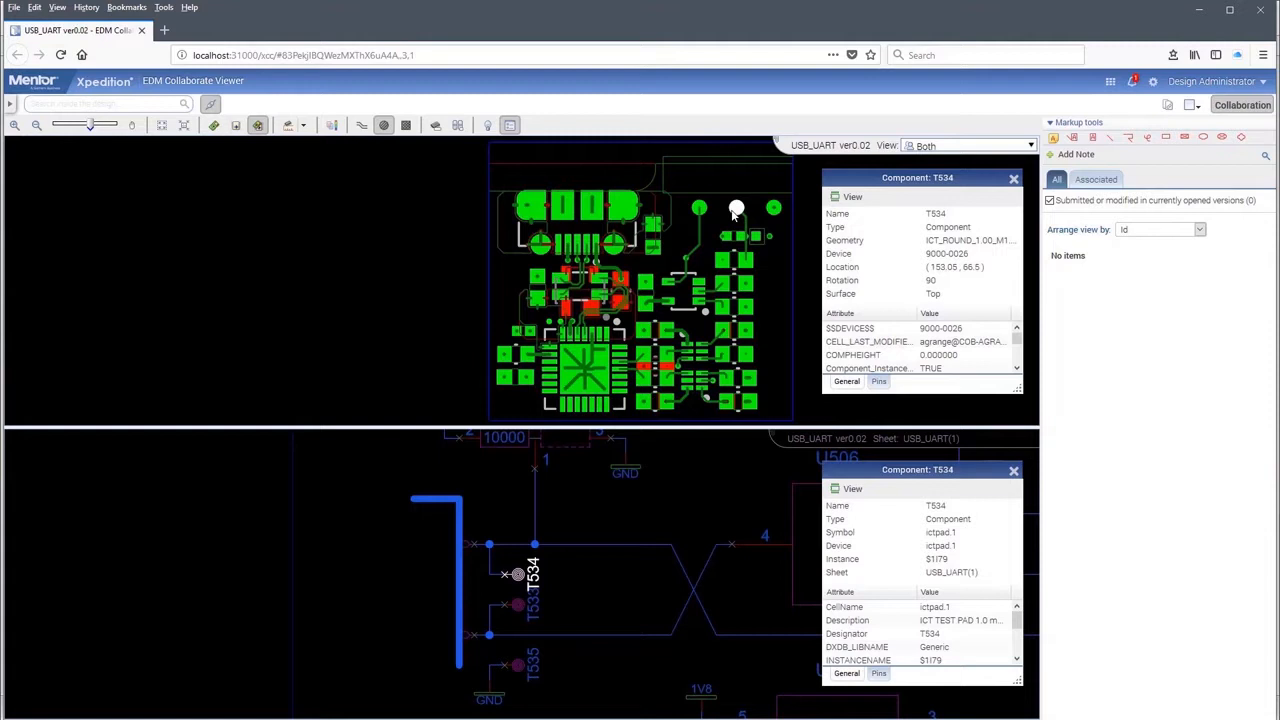
mouse_move(768, 216)
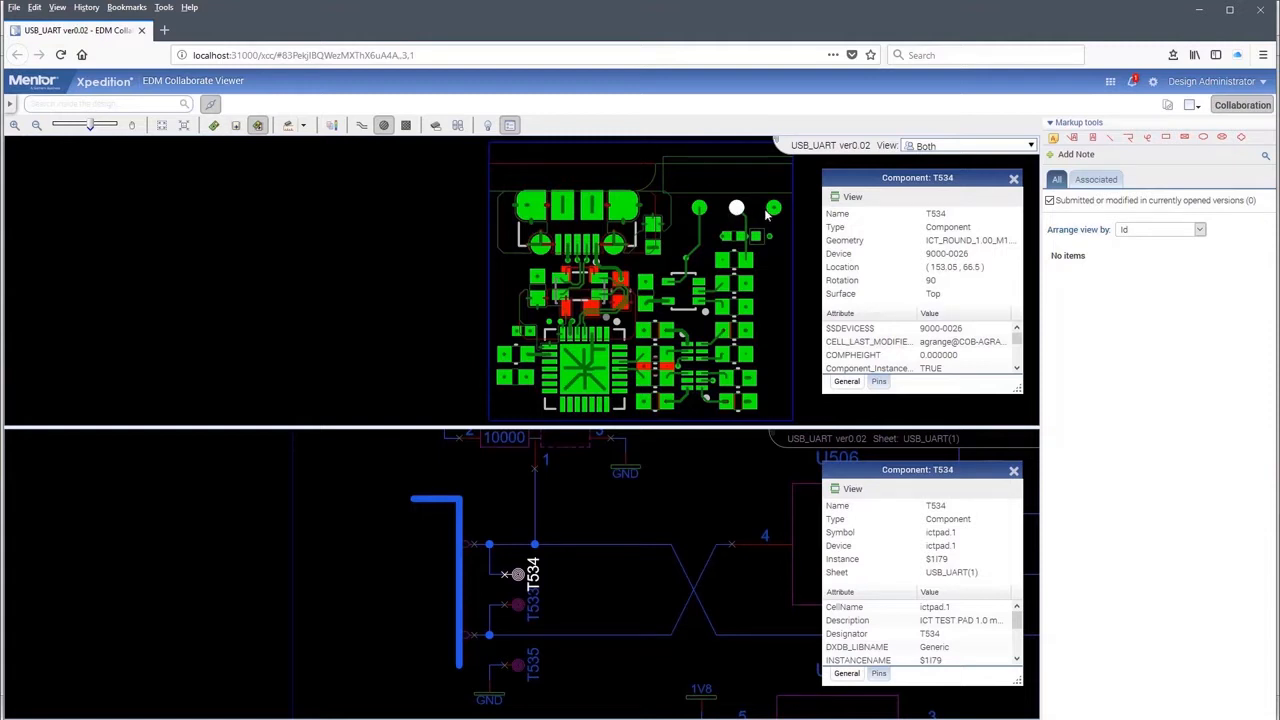
click(772, 208)
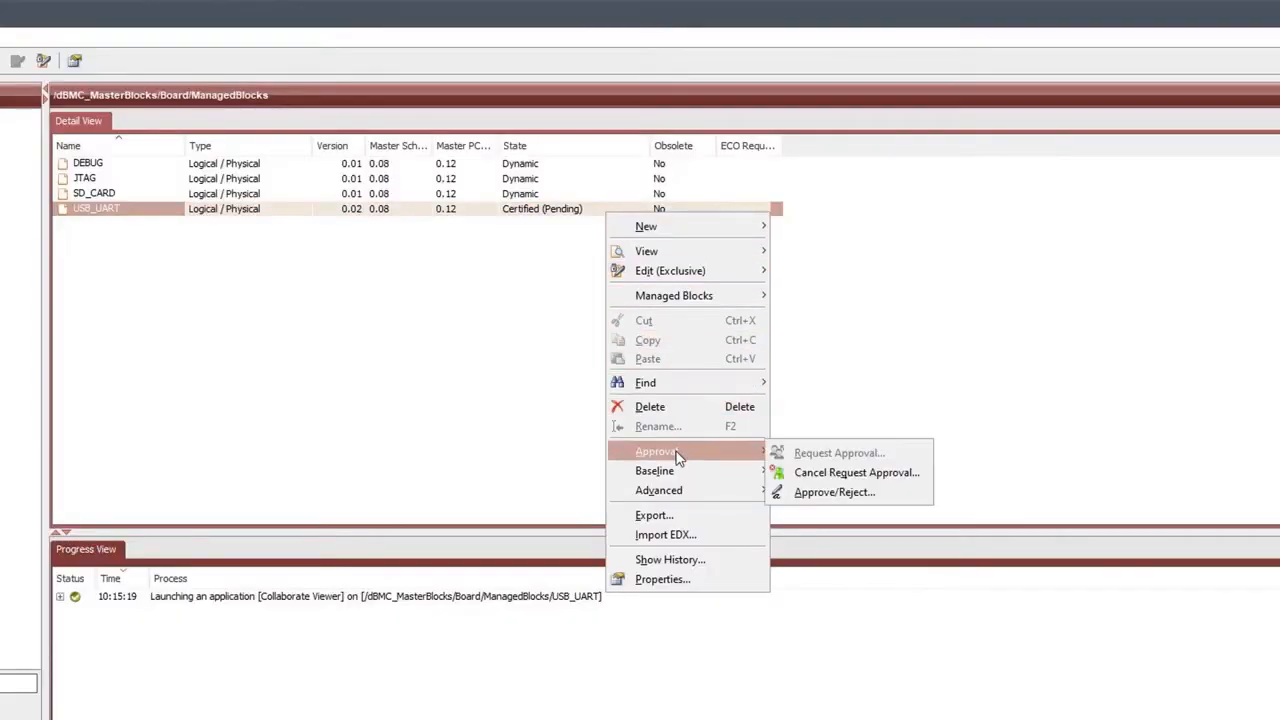
Reject the USB_UART approval request and read the ECO requested notification details
click(834, 492)
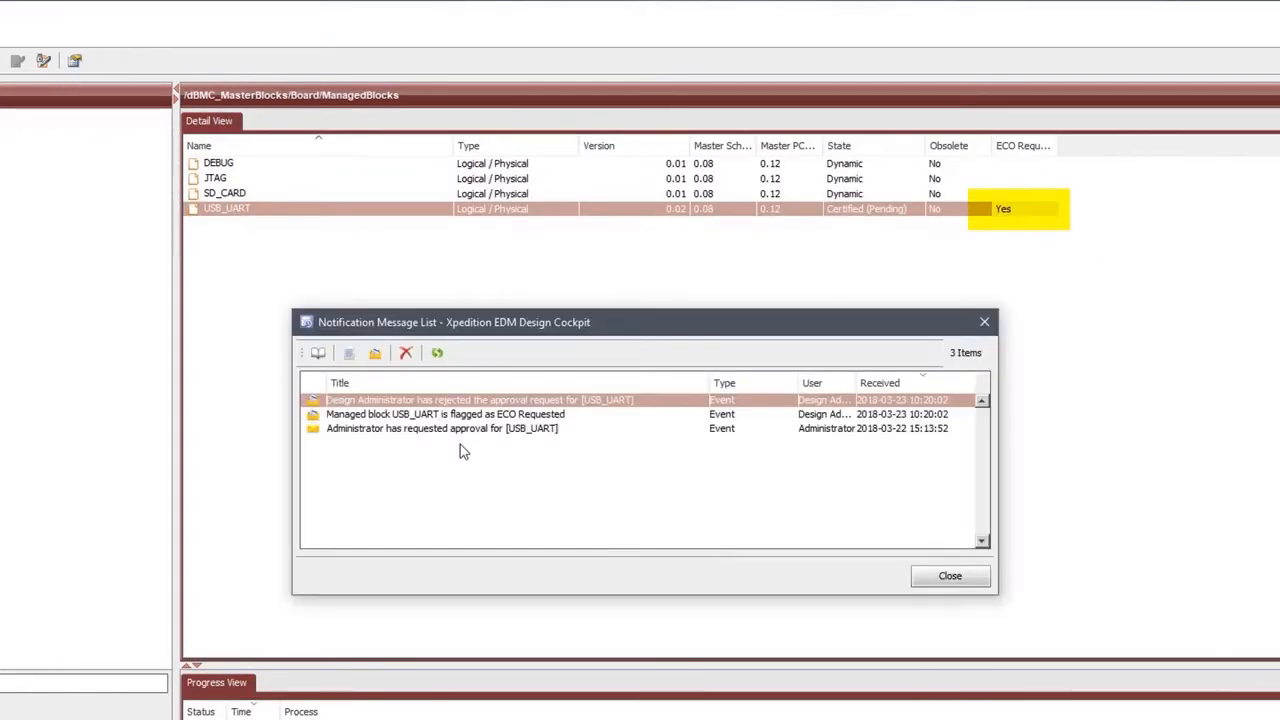
click(444, 414)
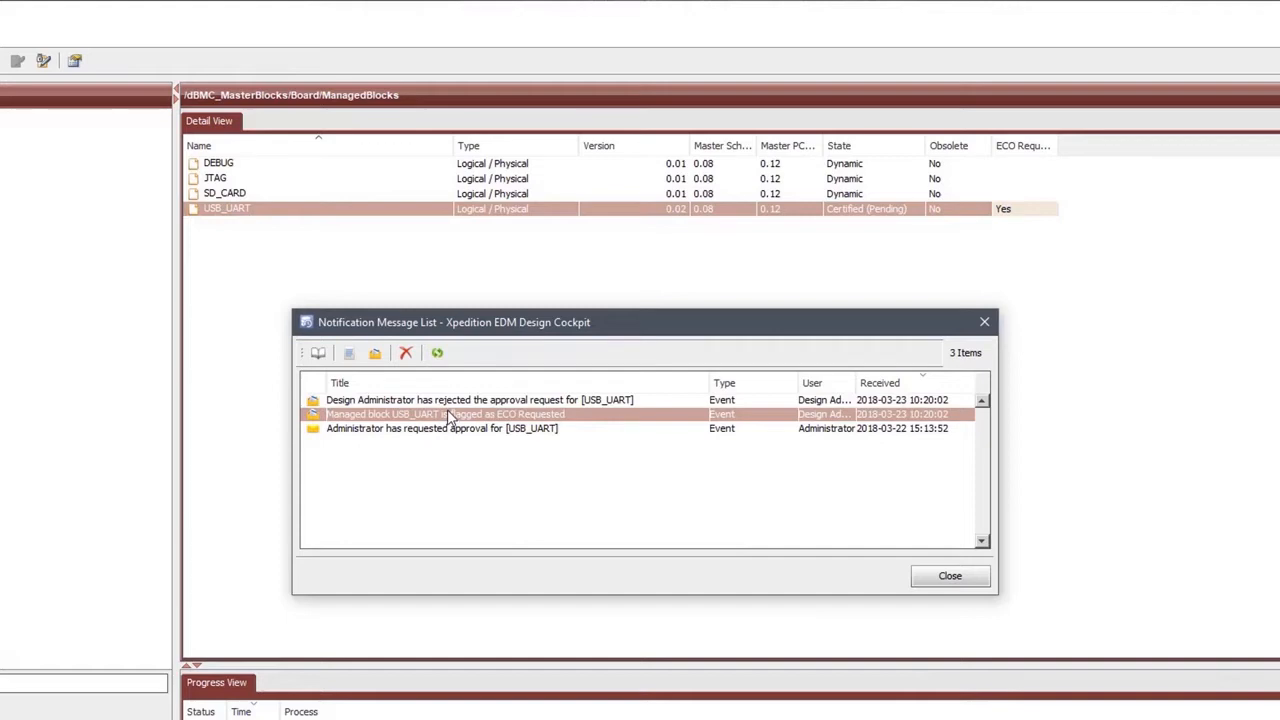
double_click(480, 400)
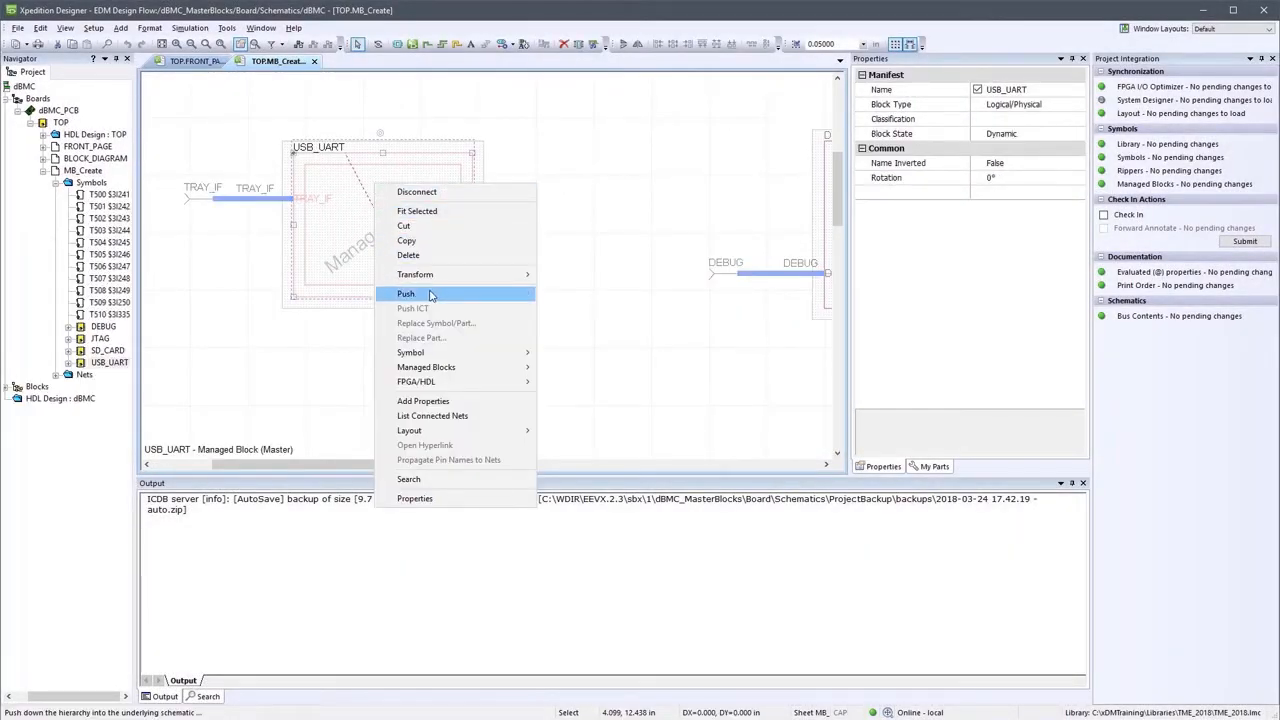
Descend into the USB_UART block and delete test point TS34 from the DBG_UART_TX net
click(406, 292)
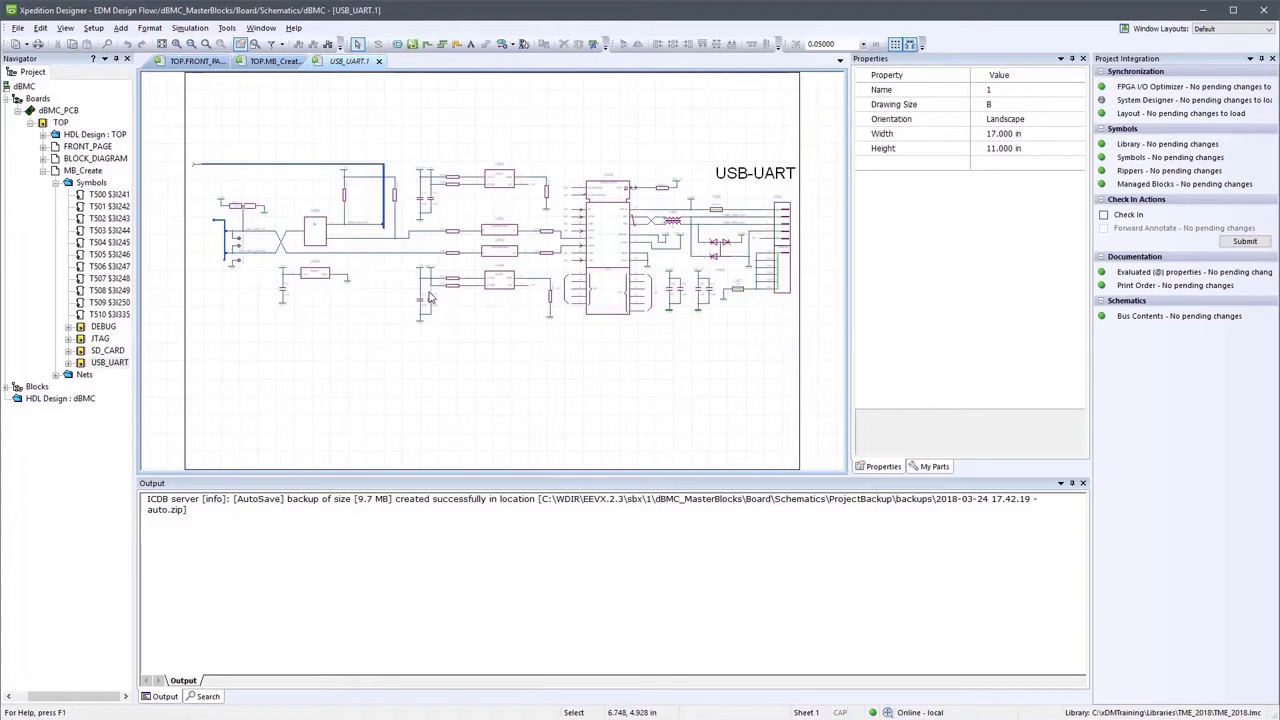
mouse_move(240, 256)
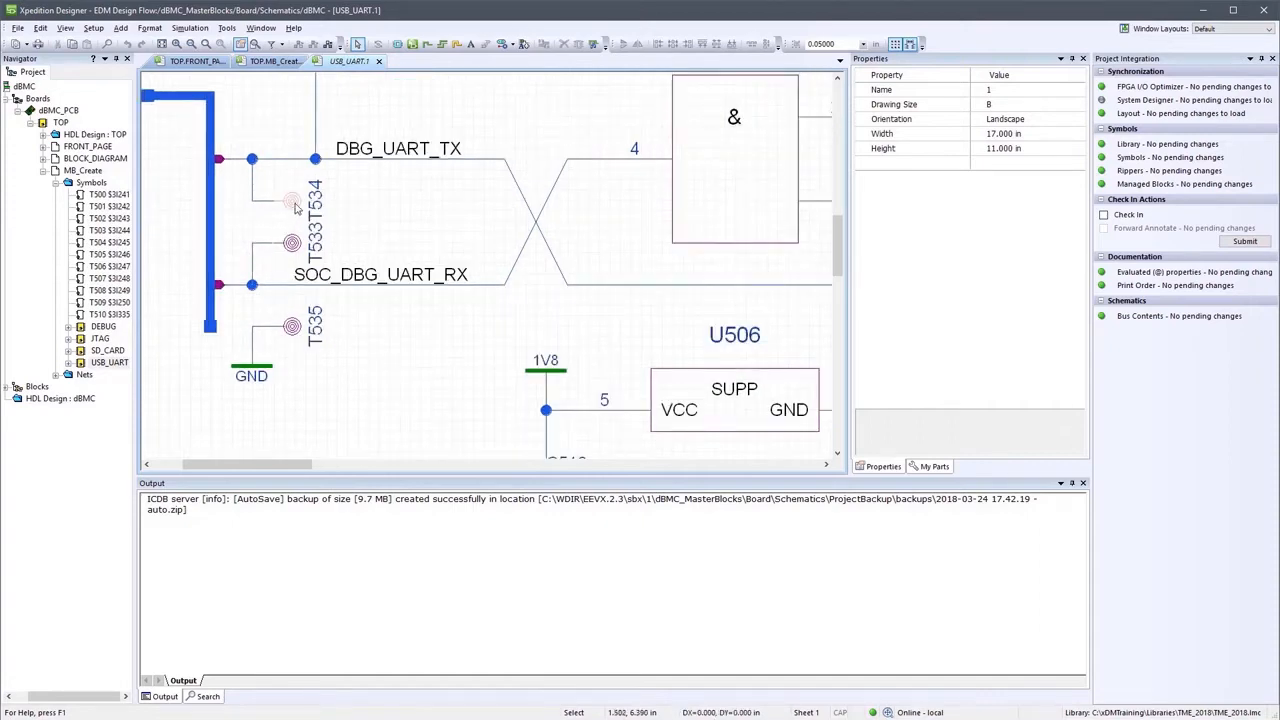
click(252, 192)
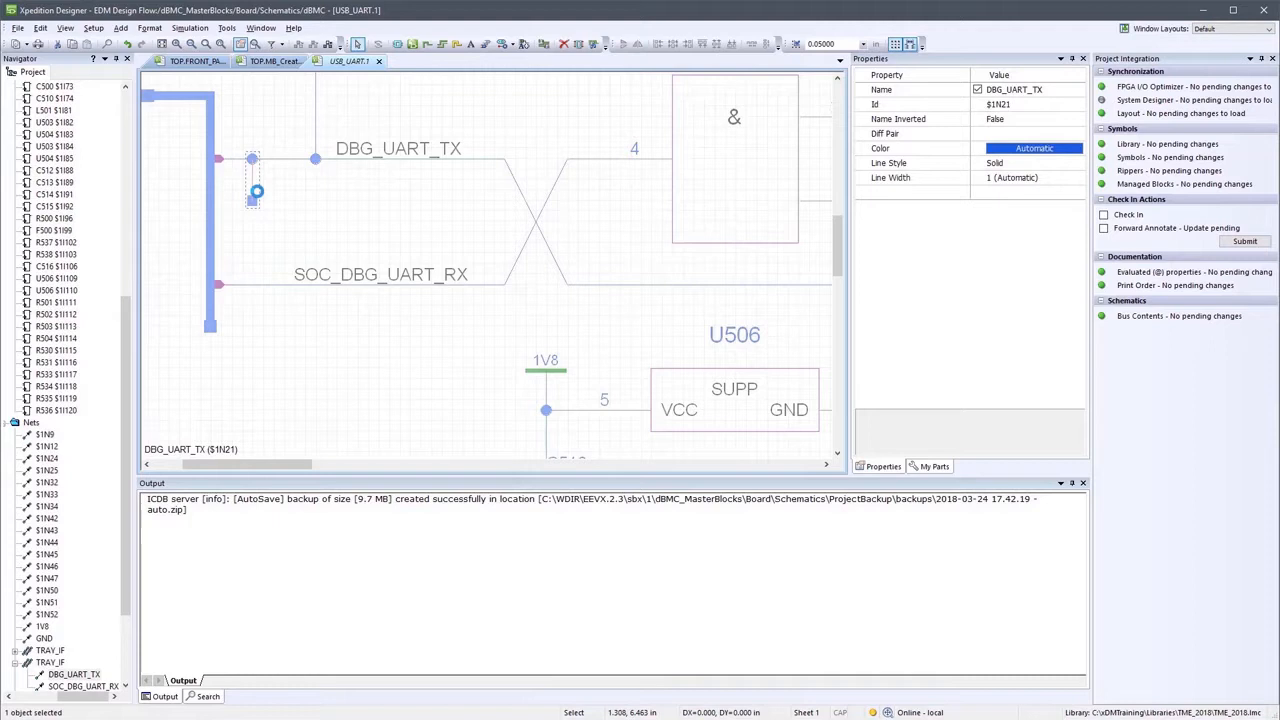
key(Delete)
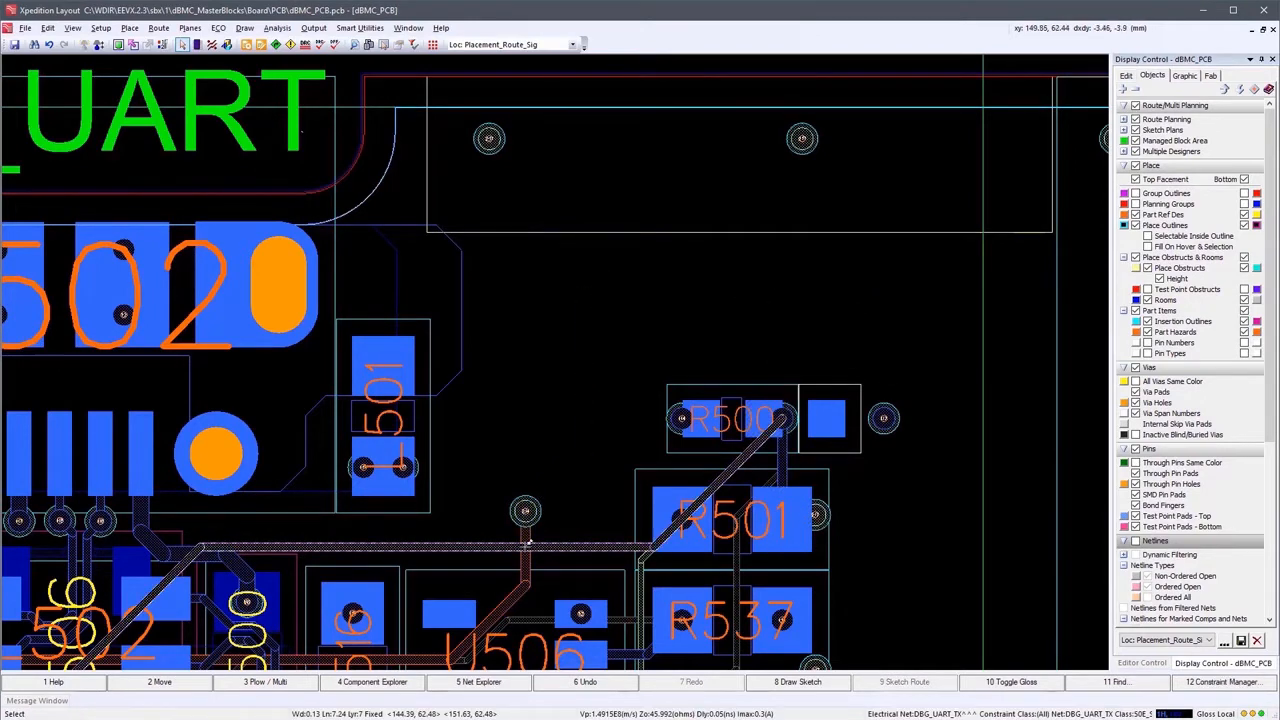
Tick USB_UART in Publish Managed Blocks and set its state to Certified (Pending)
click(24, 28)
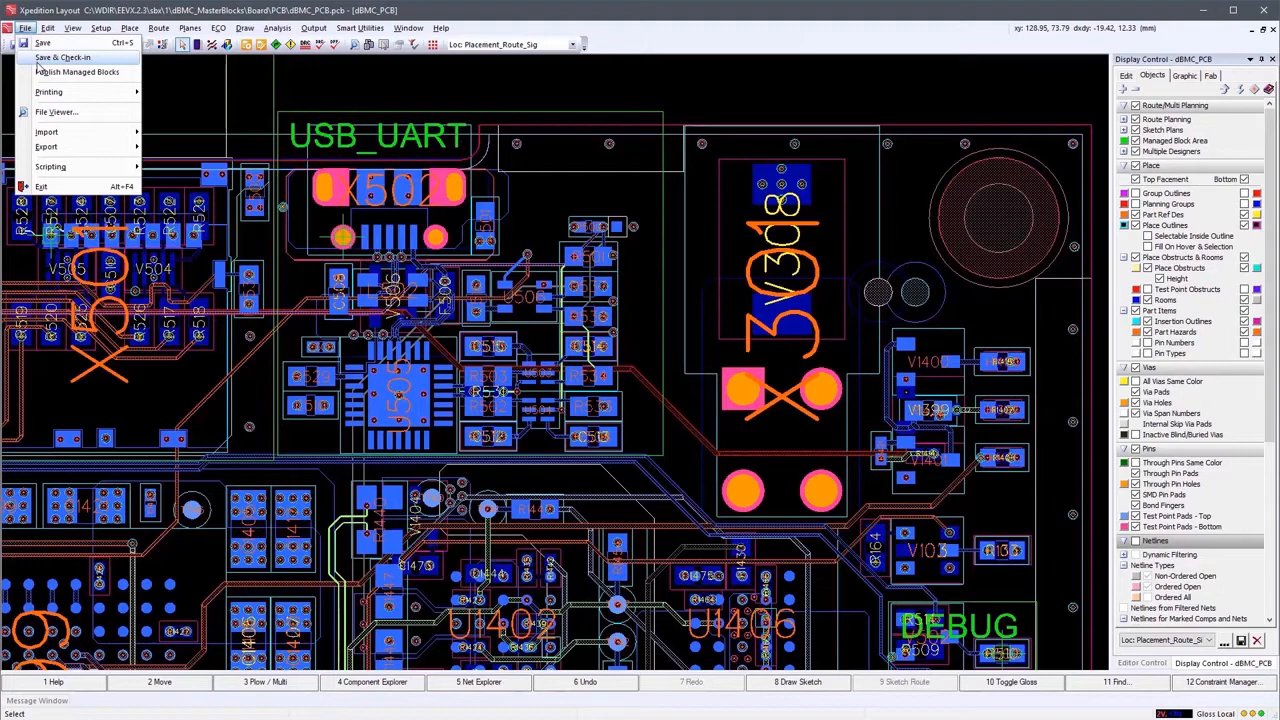
click(76, 72)
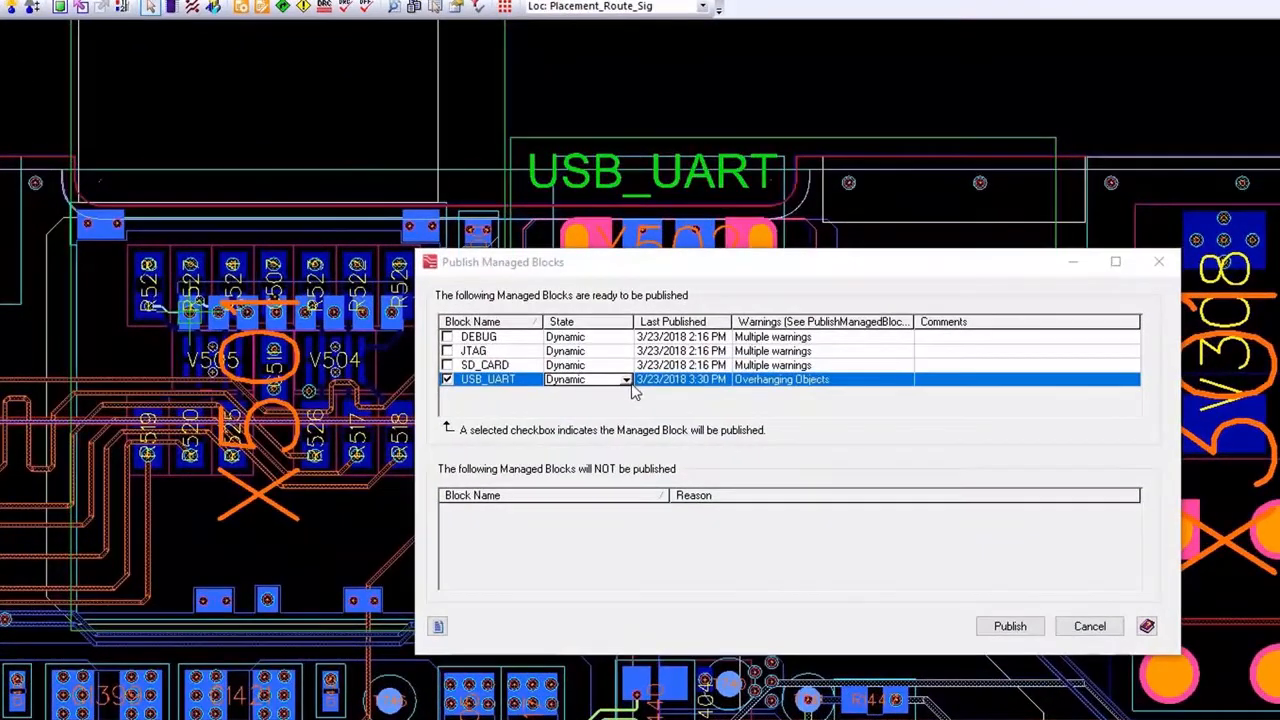
click(626, 380)
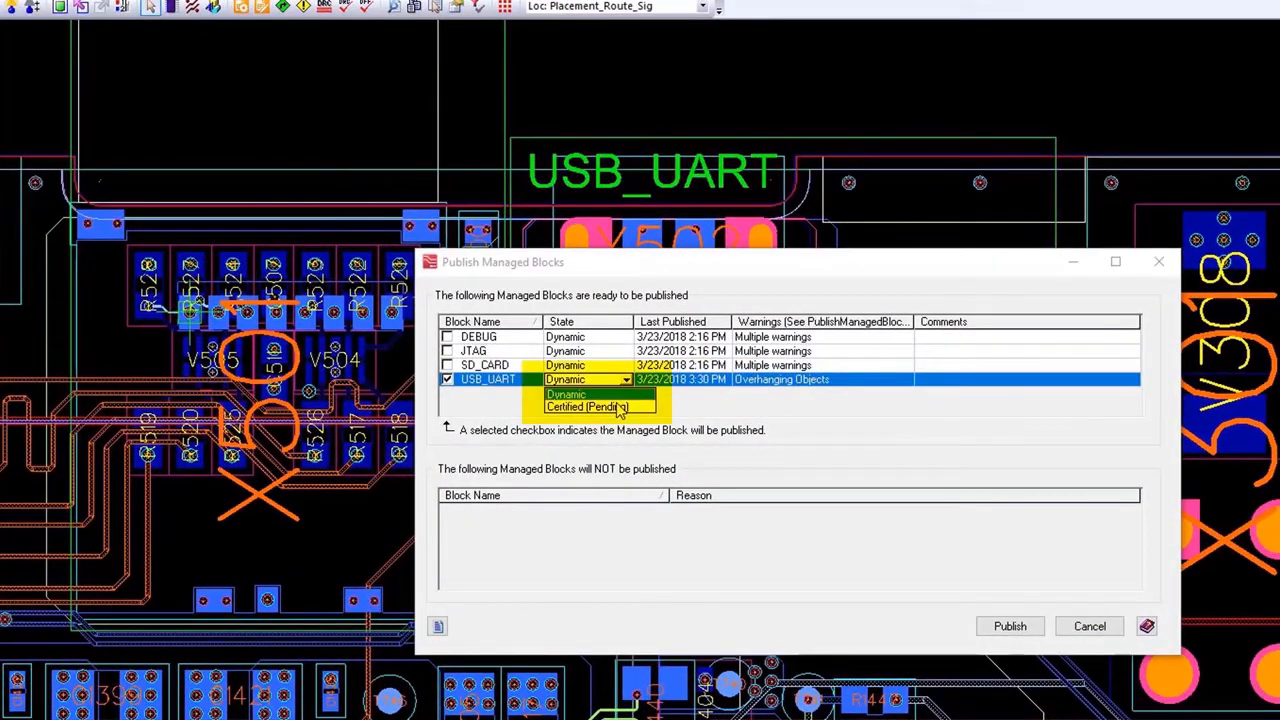
click(584, 408)
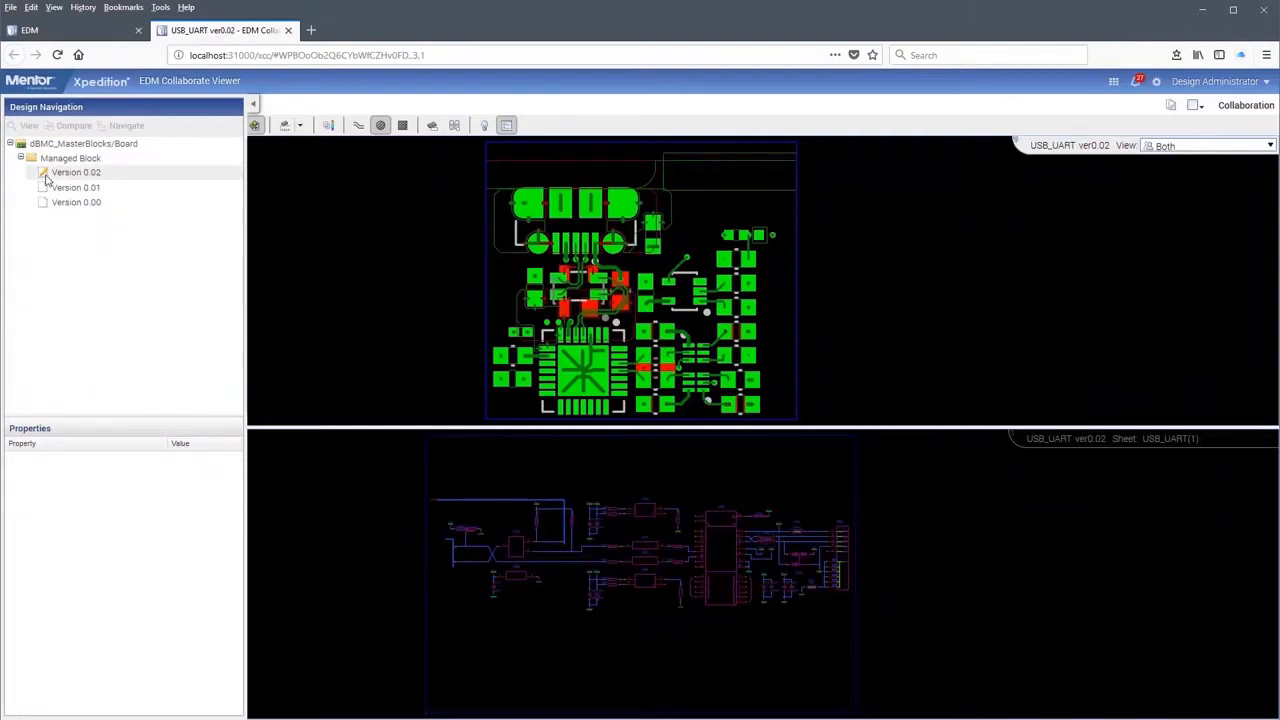
Compare schematics of USB_UART versions 0.02 and 0.01 and mark both testpoint differences as checked
click(76, 172)
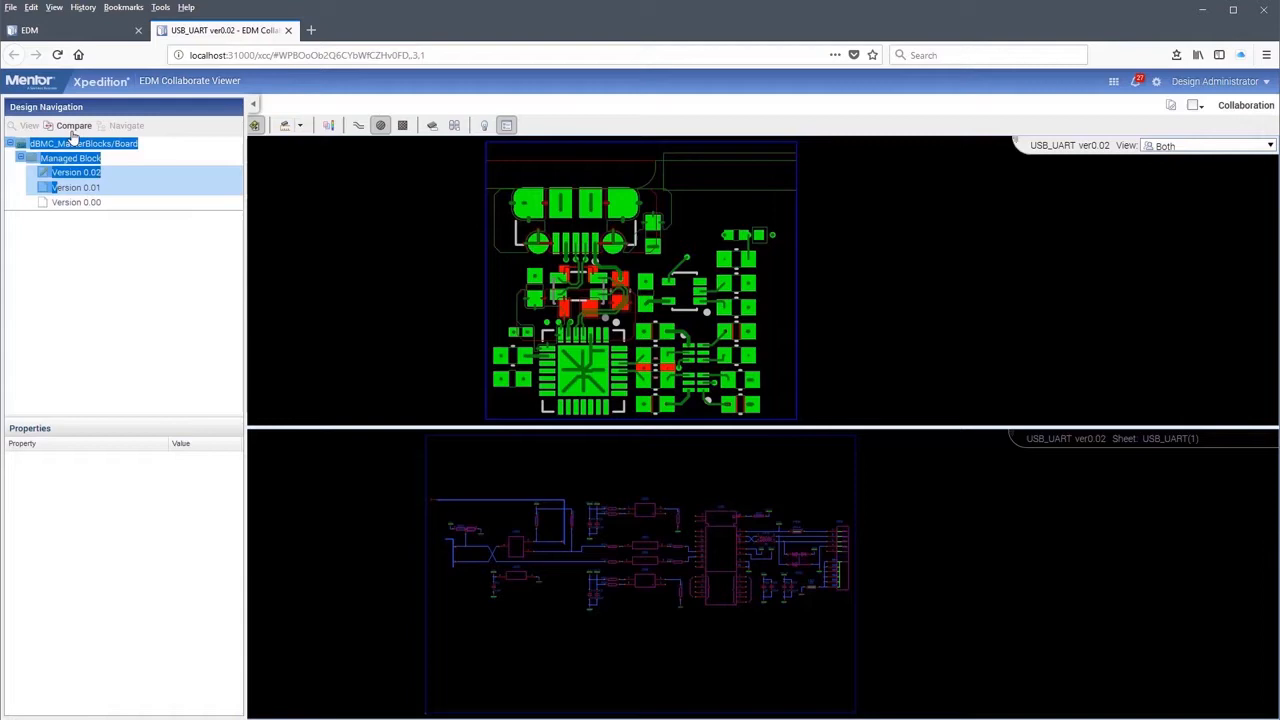
click(74, 124)
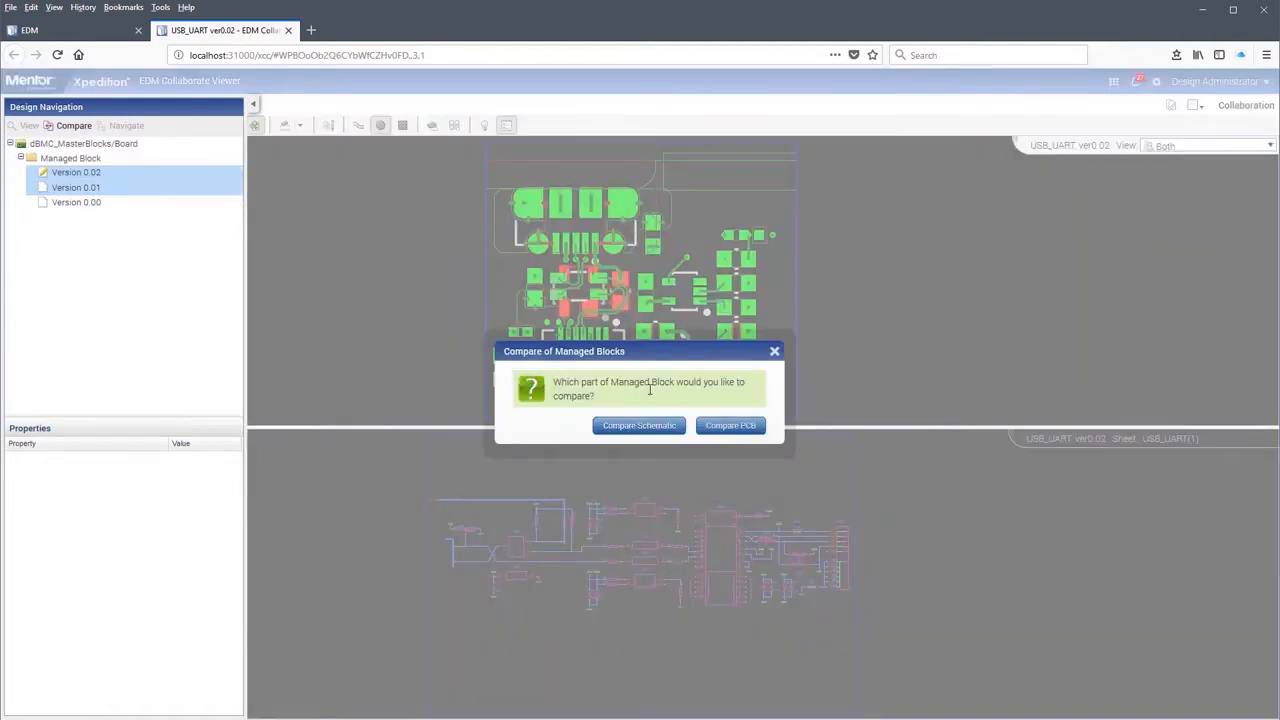
click(638, 424)
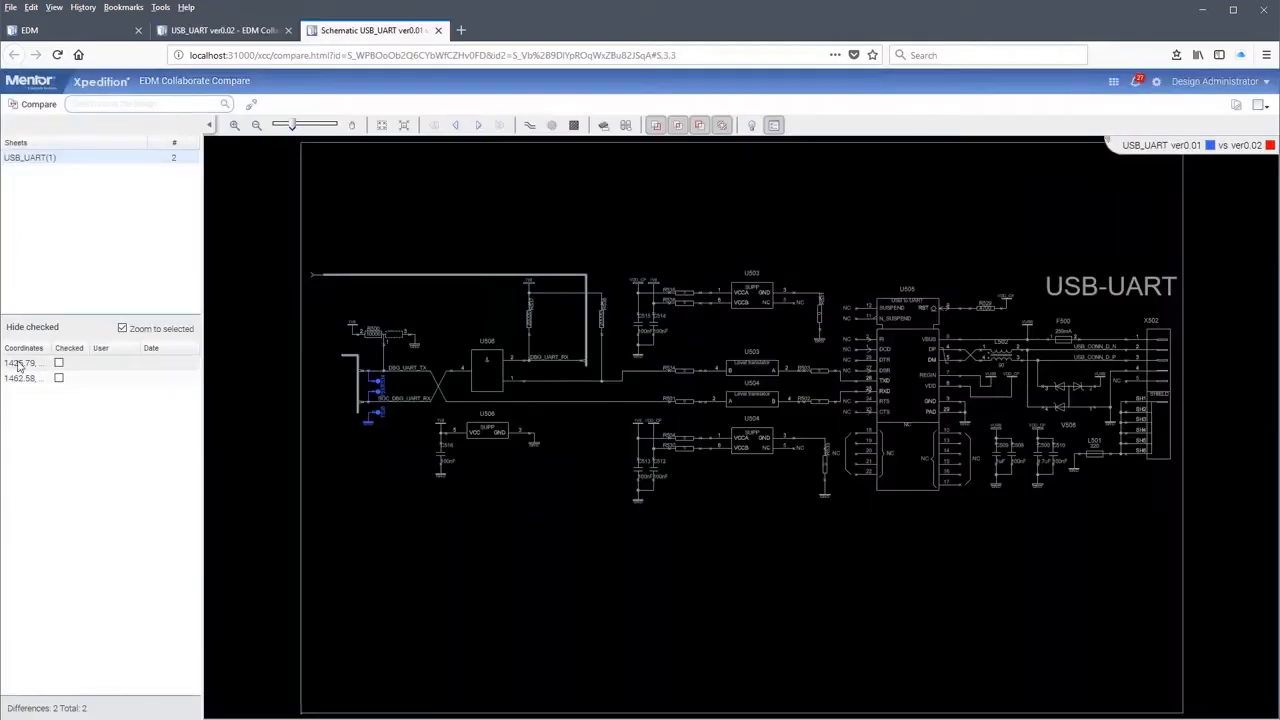
click(24, 378)
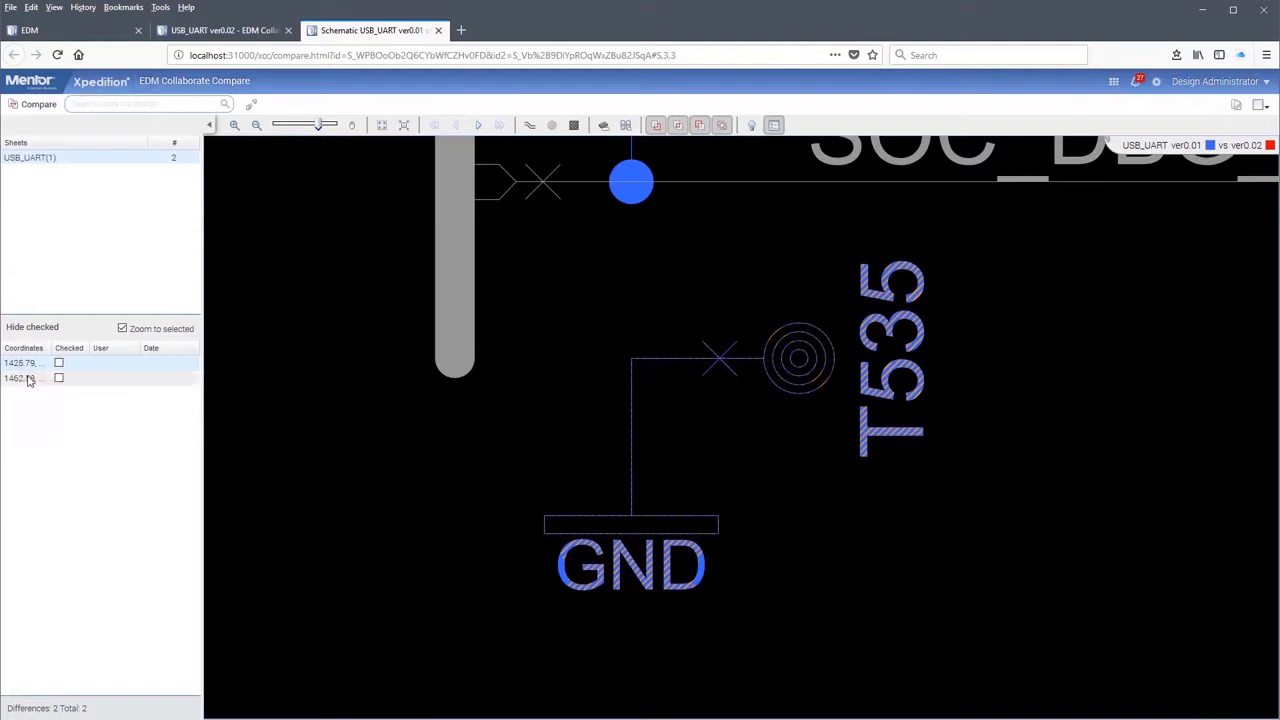
click(24, 378)
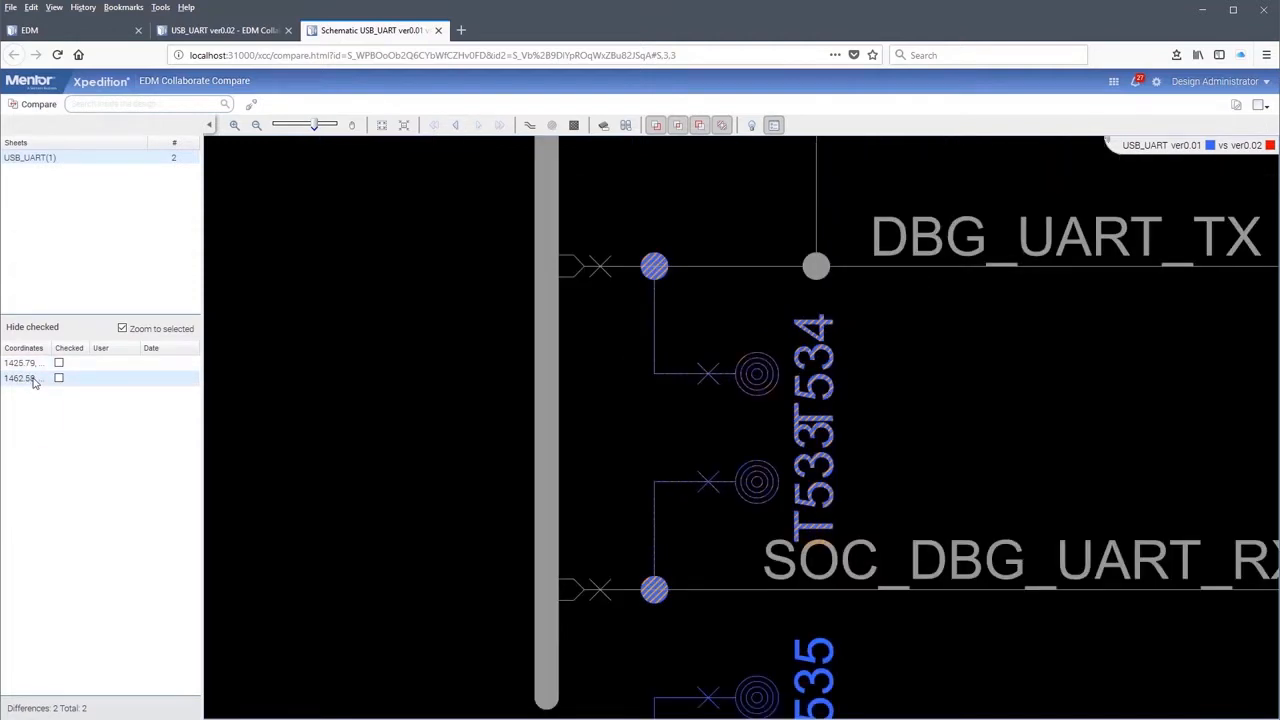
mouse_move(24, 378)
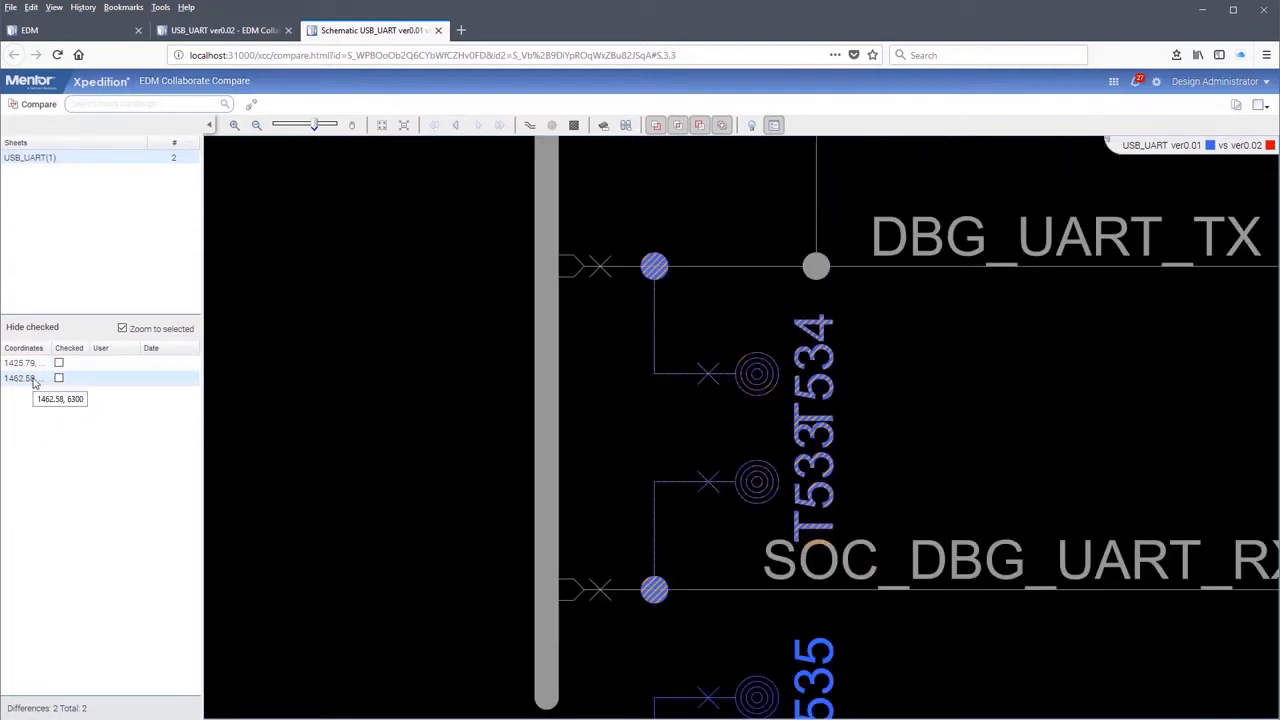
click(60, 362)
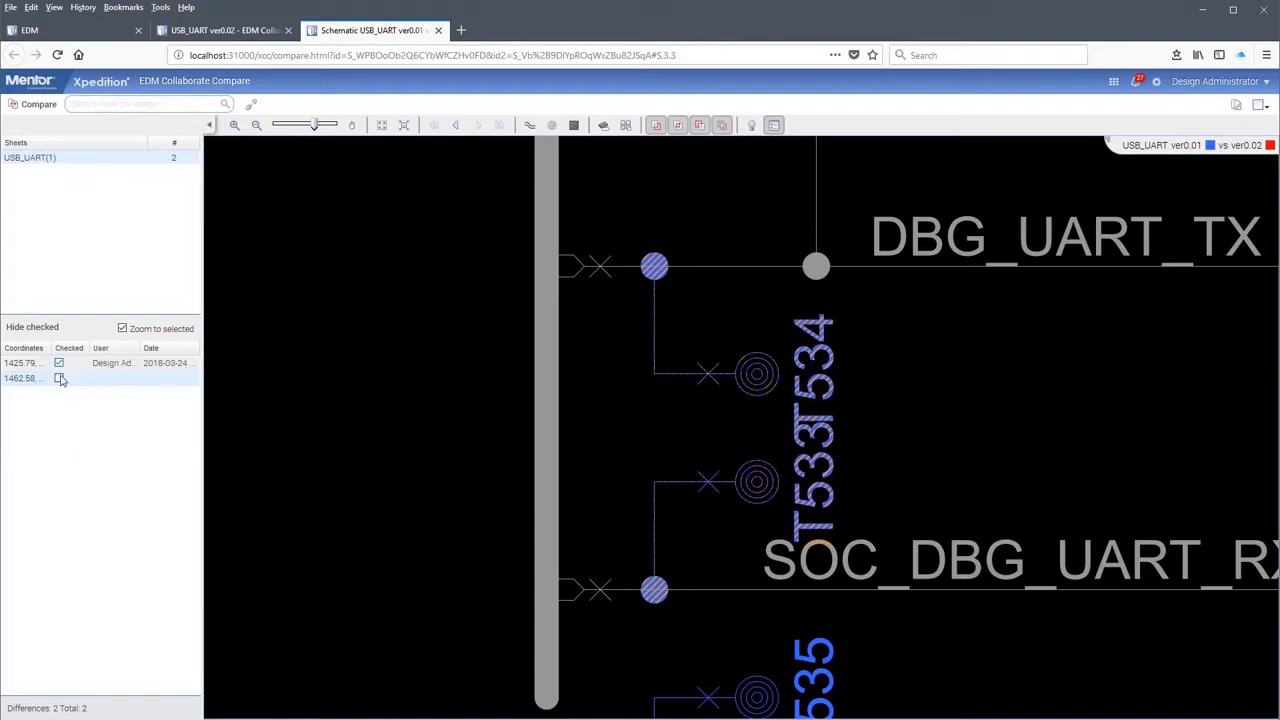
click(60, 378)
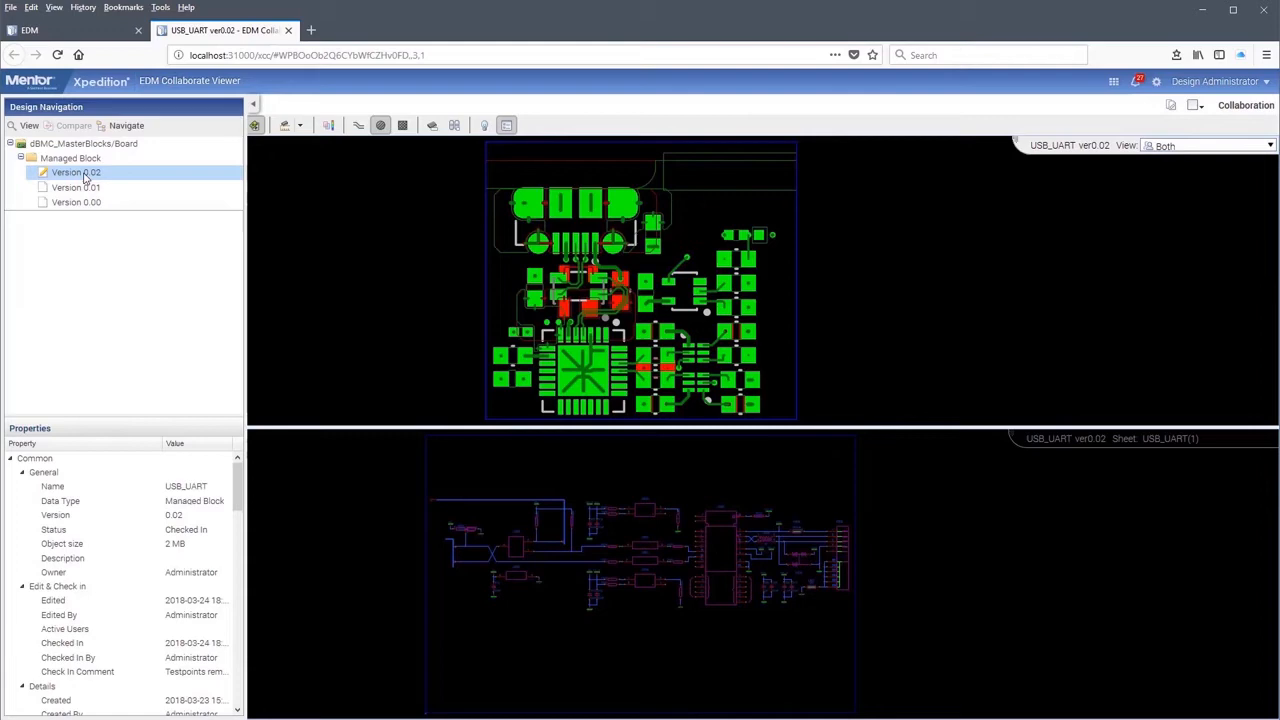
Compare the PCB layouts of USB_UART versions 0.02 and 0.01
click(76, 188)
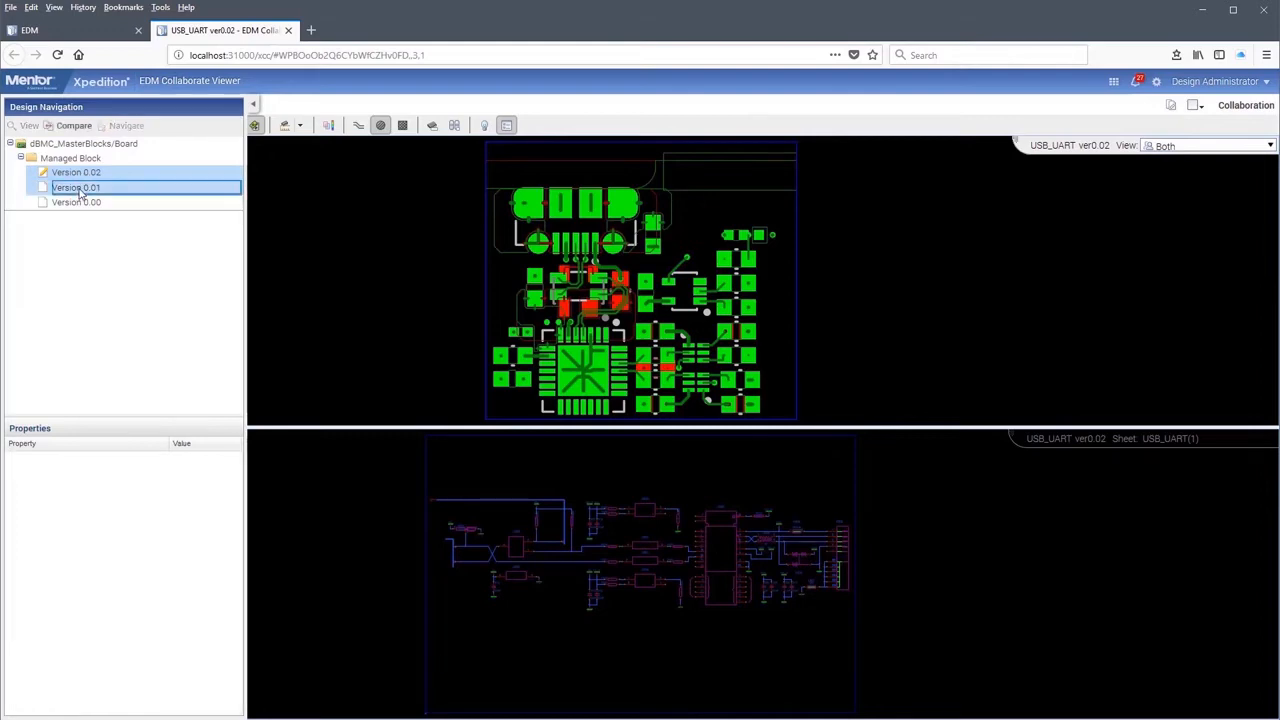
click(72, 124)
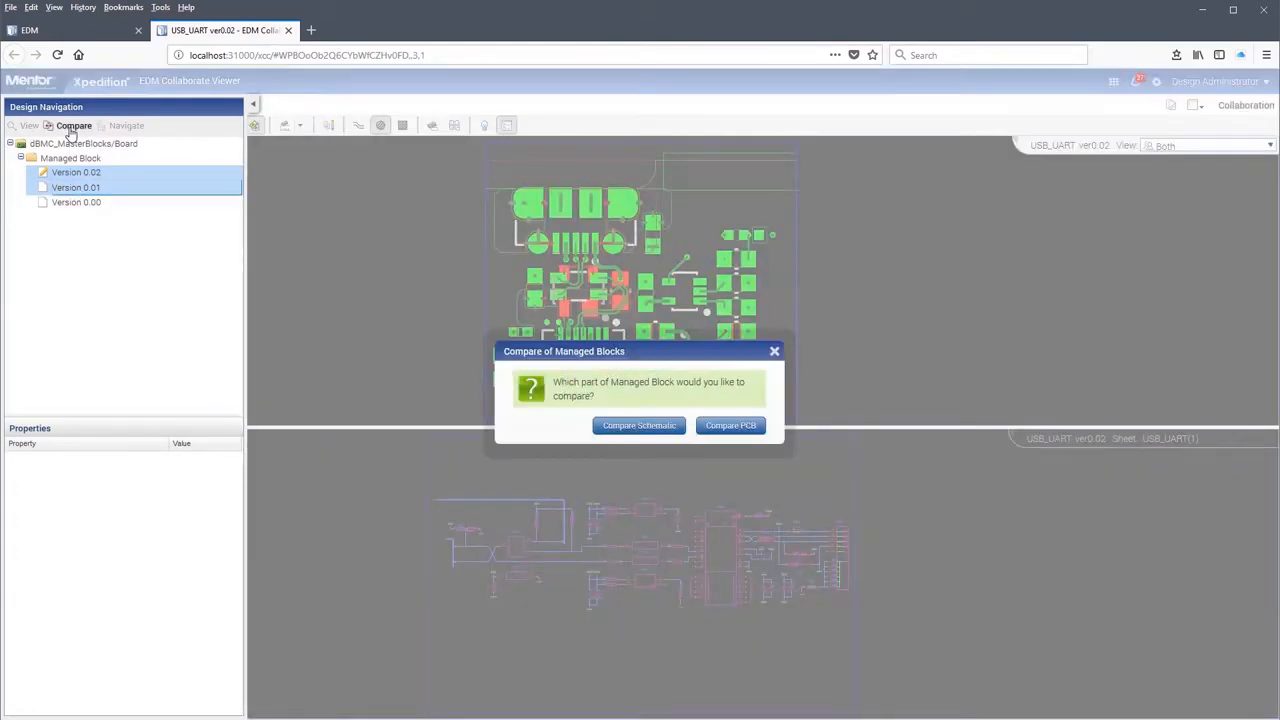
click(730, 424)
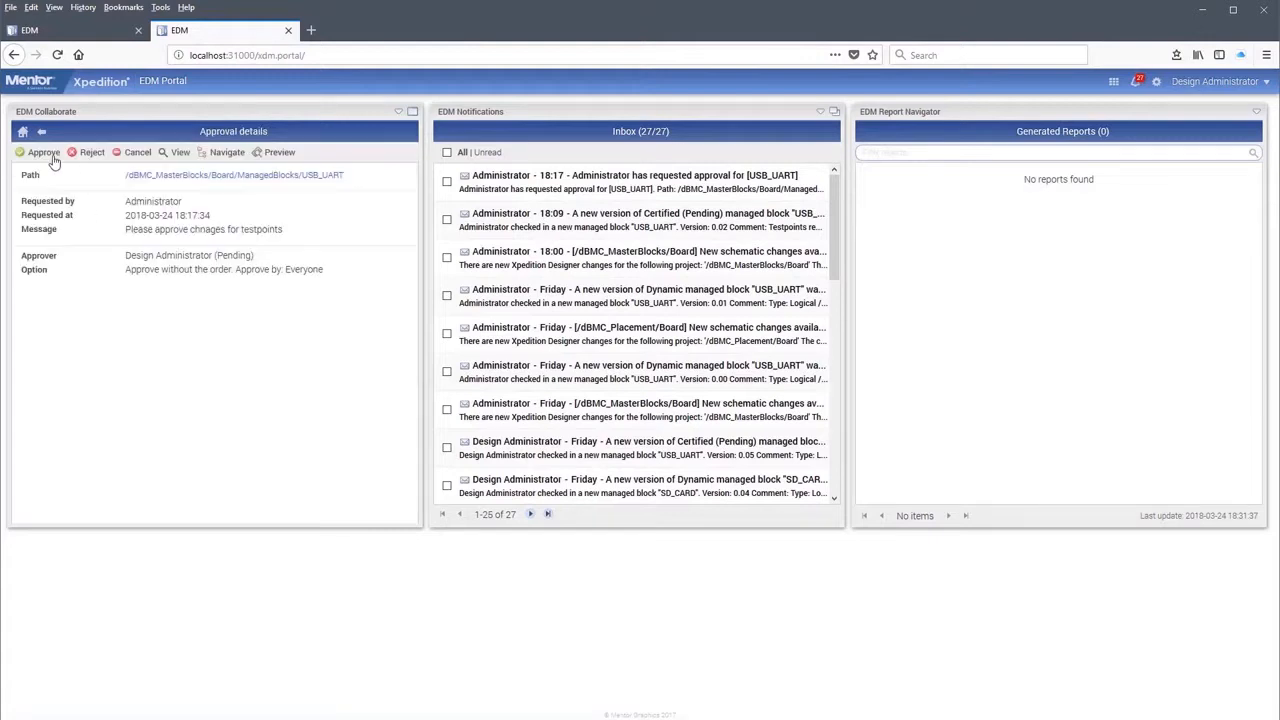
mouse_move(44, 152)
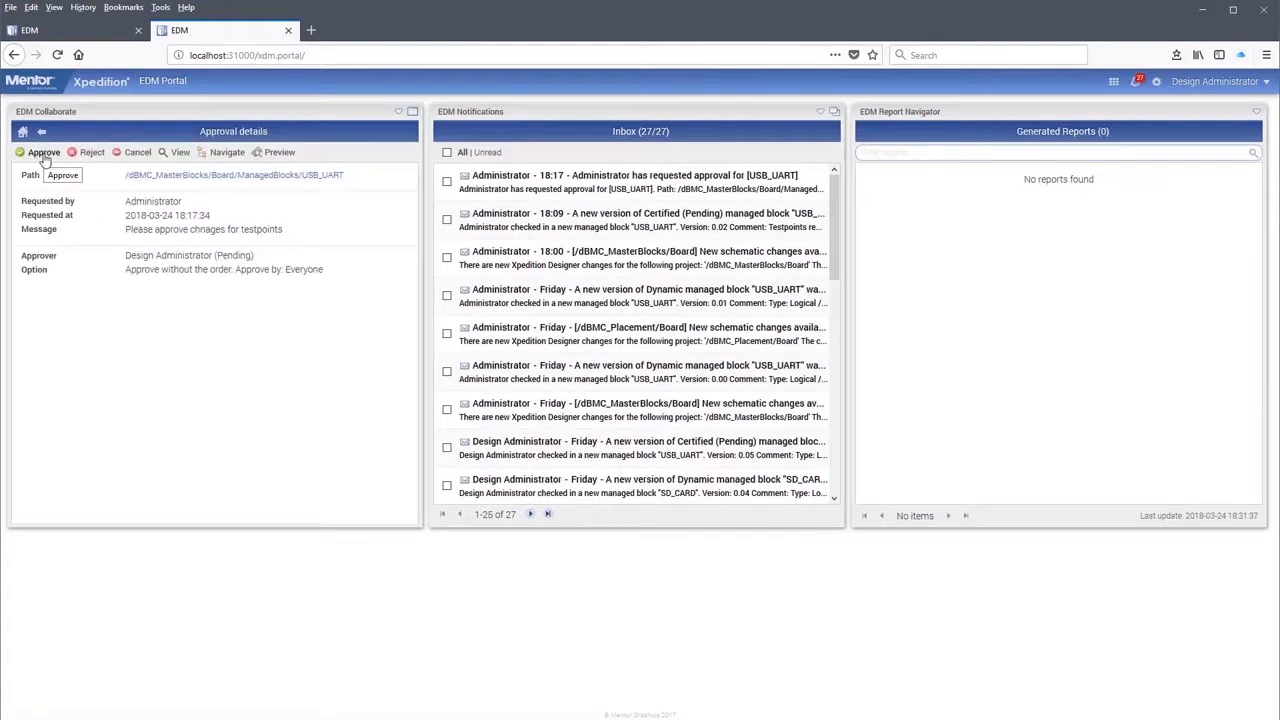
Approve the pending USB_UART change request in the Approval details panel
click(44, 152)
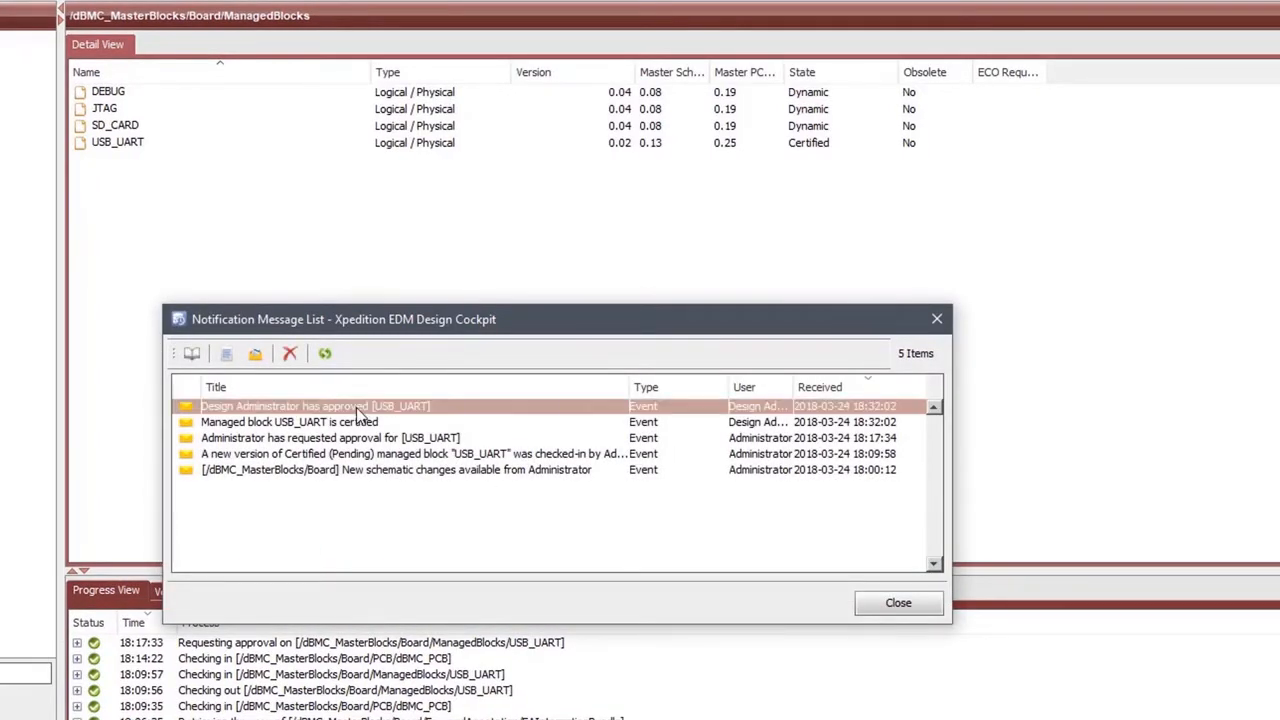
Read the USB_UART approval notification in the Notification Message List
double_click(316, 404)
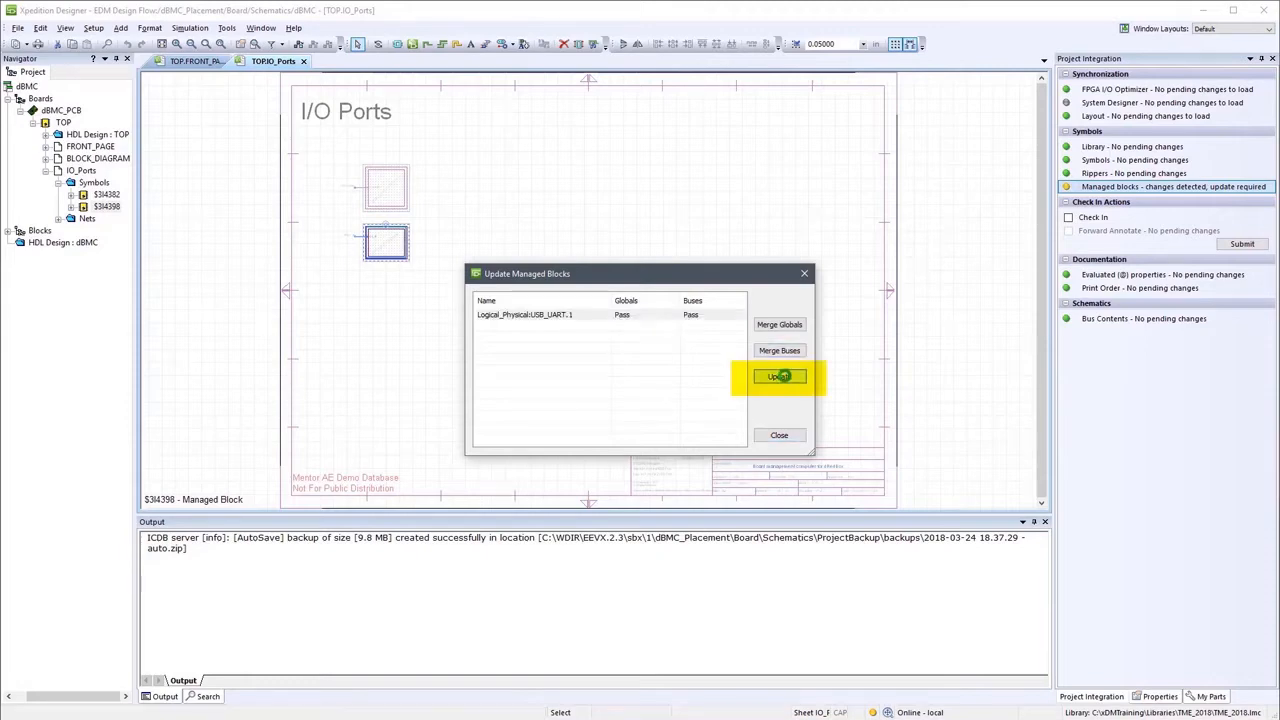
Update the USB_UART managed block to its new version and push down into it
click(780, 376)
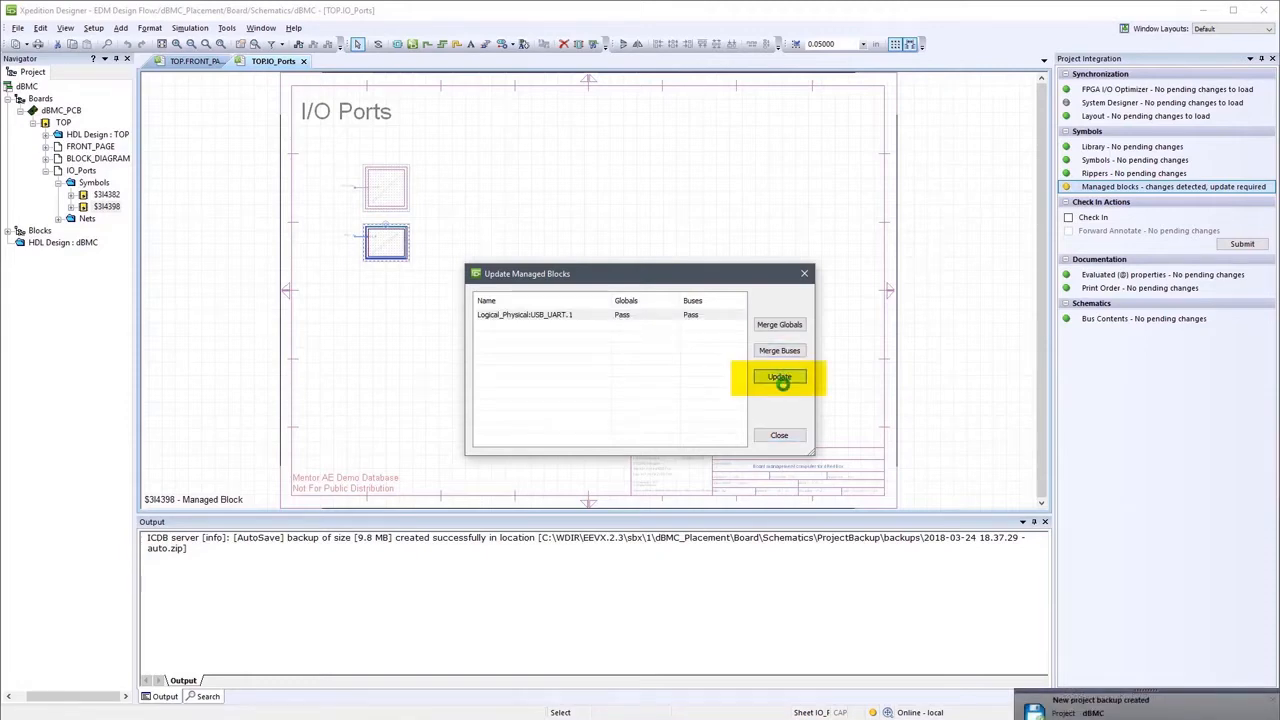
click(780, 376)
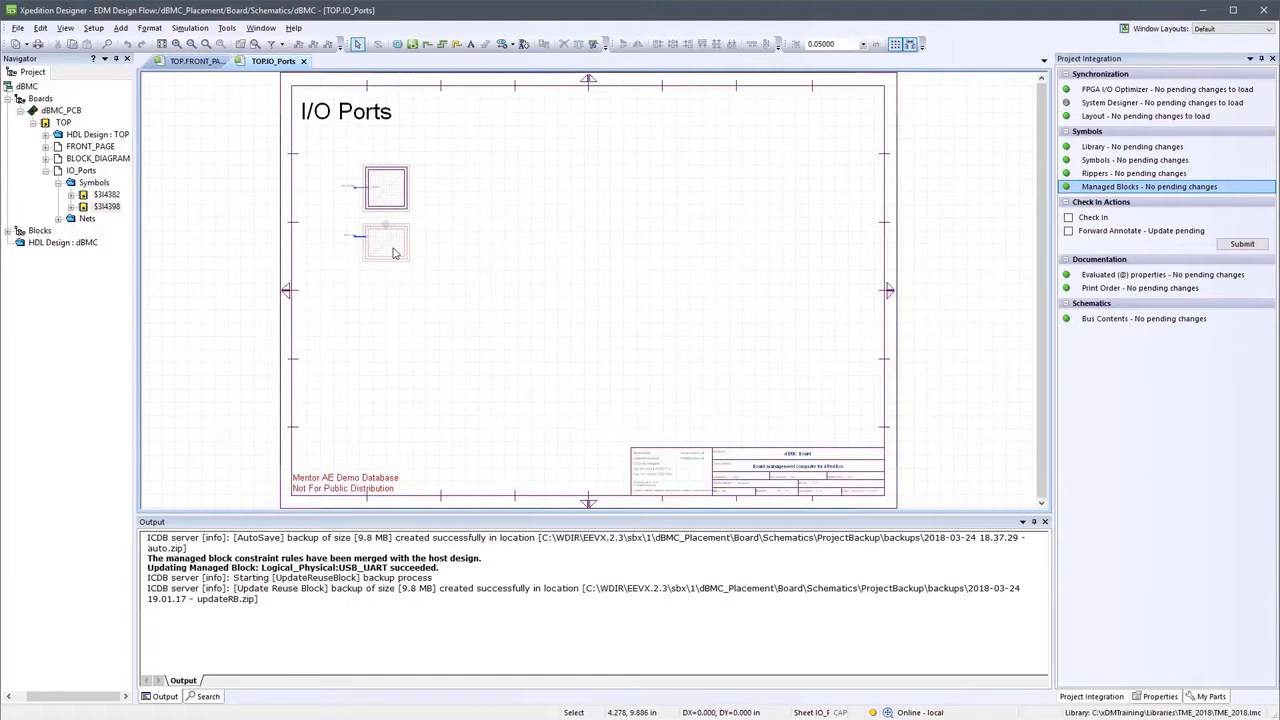
right_click(384, 244)
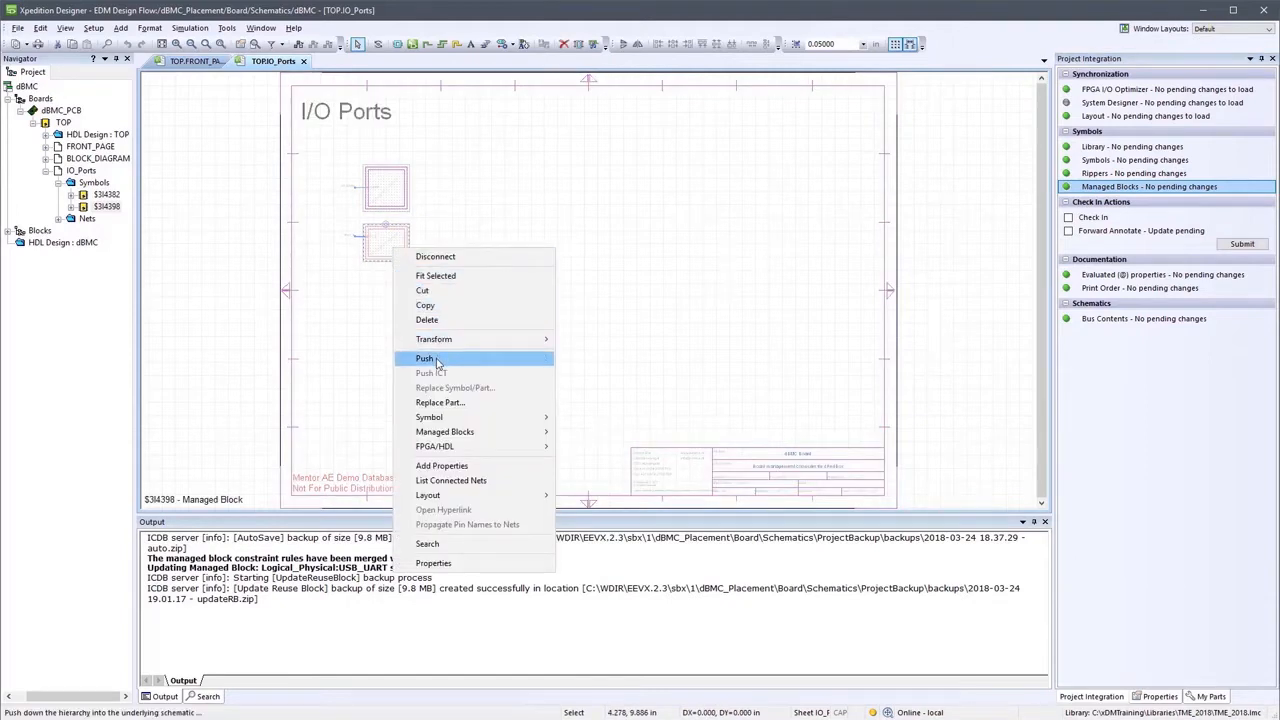
click(424, 358)
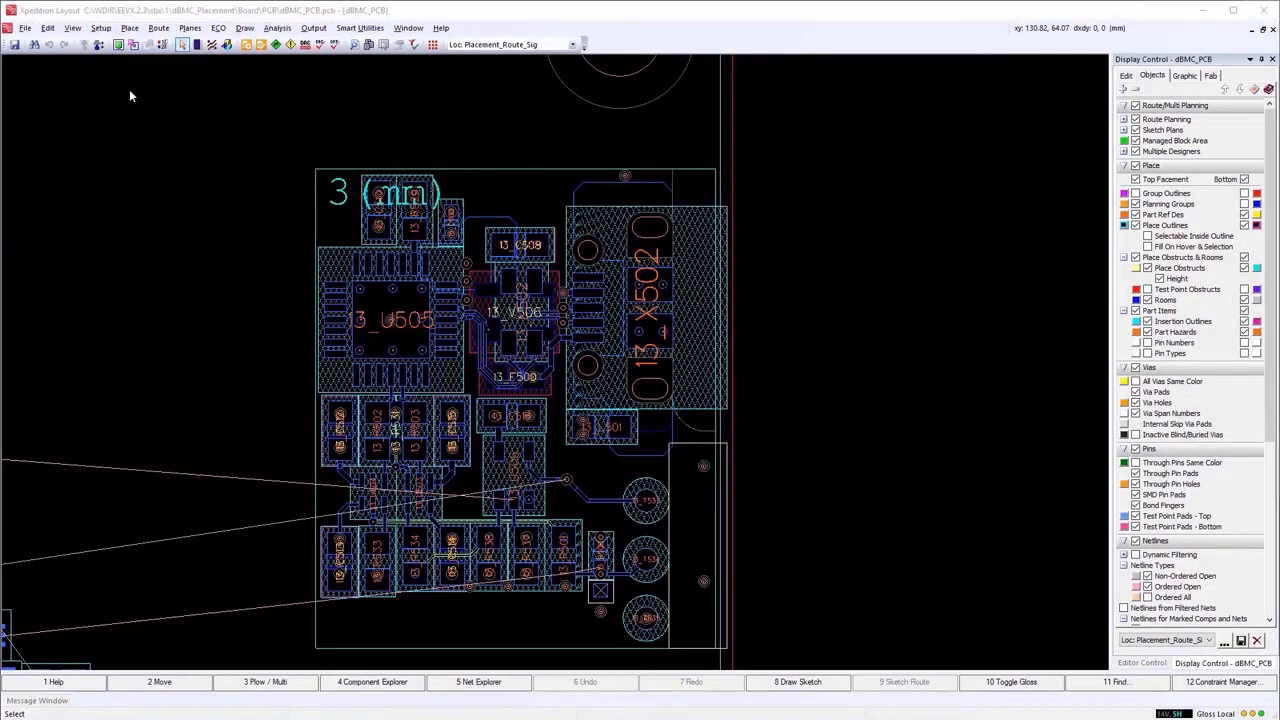
Enable Route Planning and create planning bundles from the DDR4 parts to U100
click(244, 44)
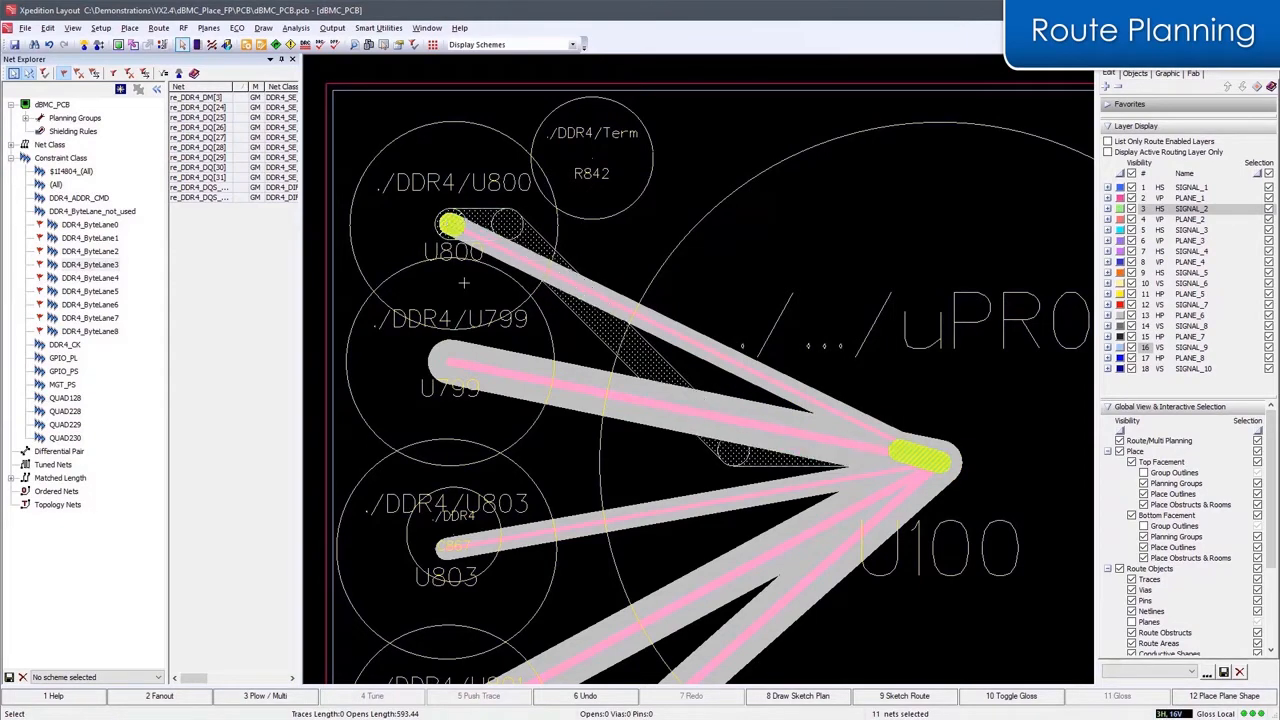
Edit the DDR4 bundles with 45-degree segments funnelling into U100 and show processor netlines
click(90, 252)
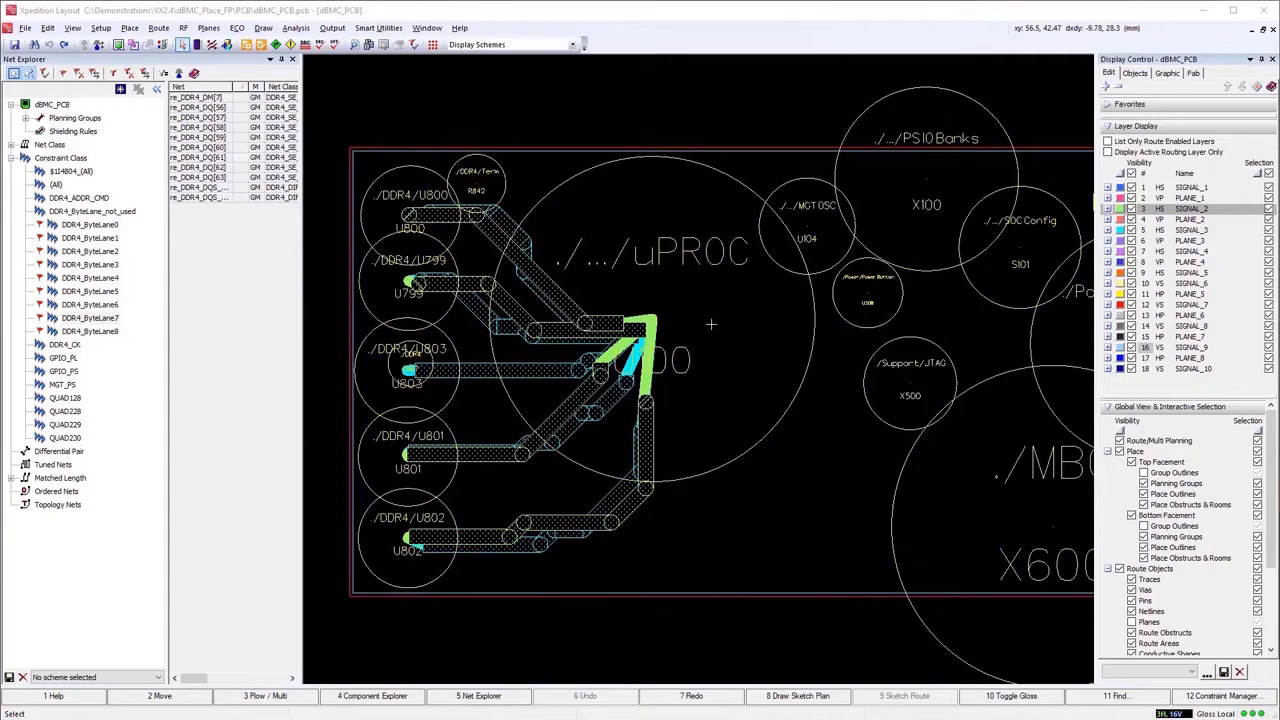
right_click(660, 358)
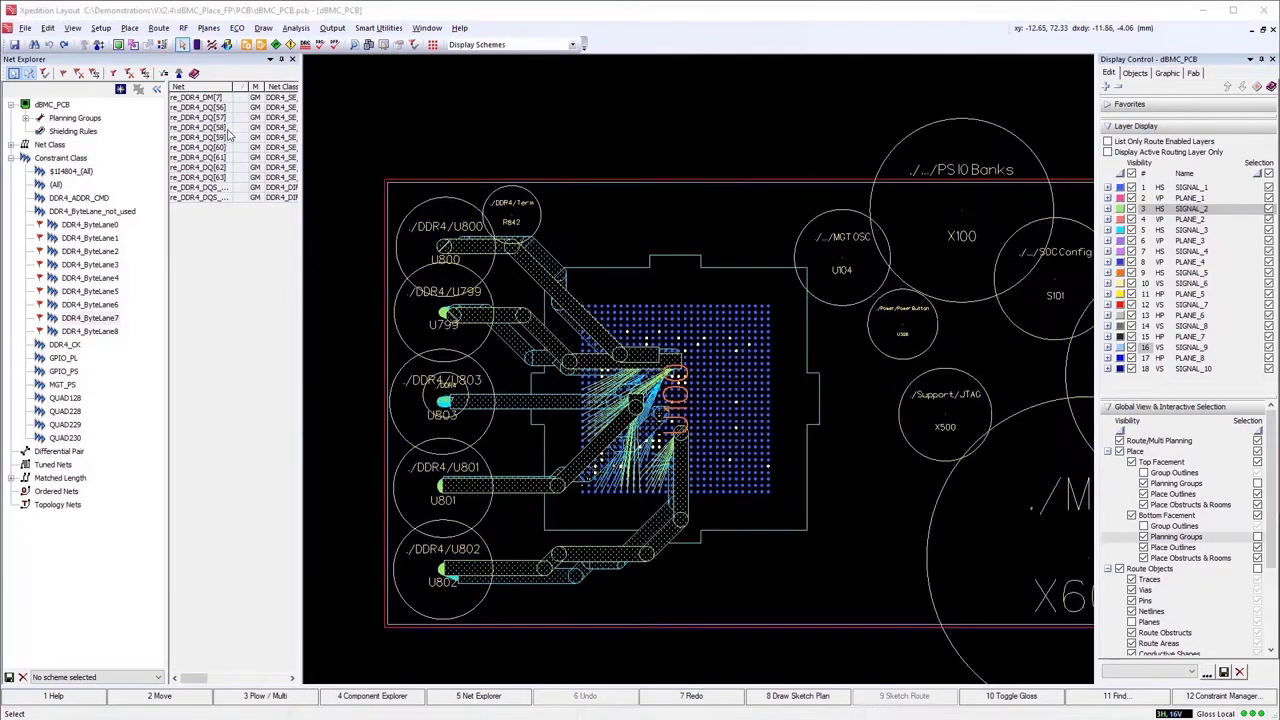
Paste the saved layout circuit from the Circuit Clipboard with confirmed part mapping beside U802
click(48, 28)
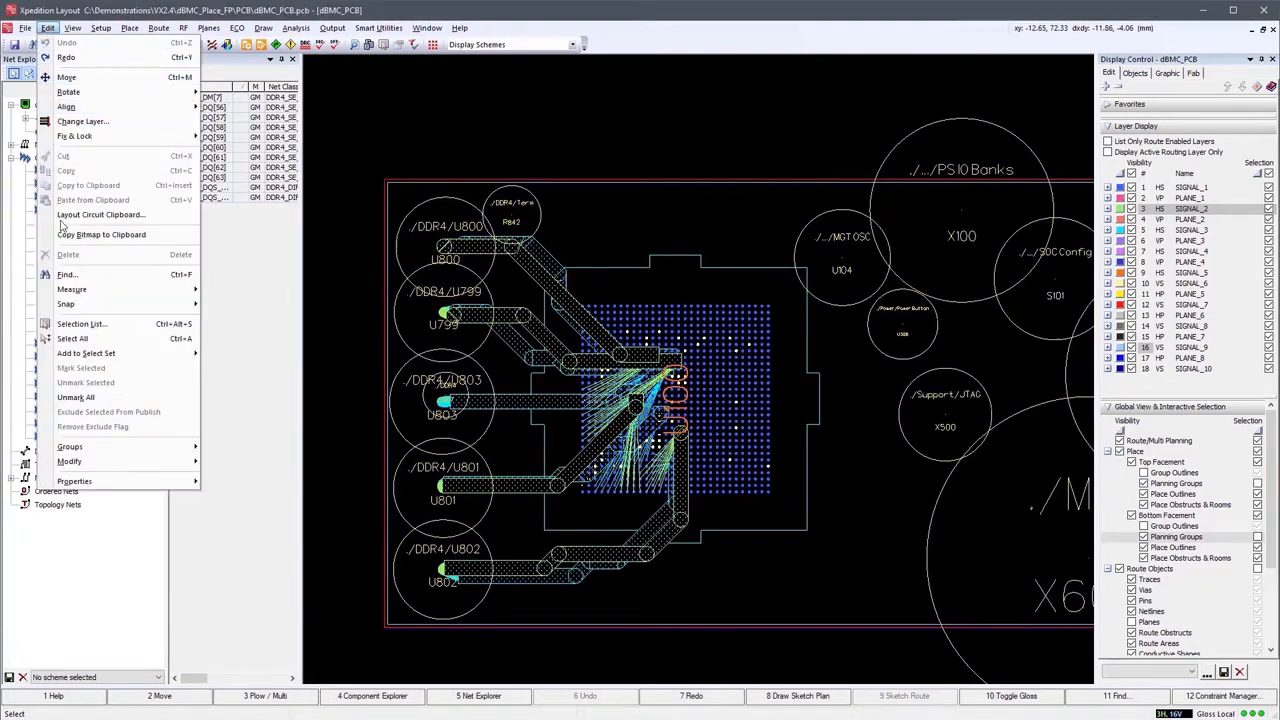
click(100, 216)
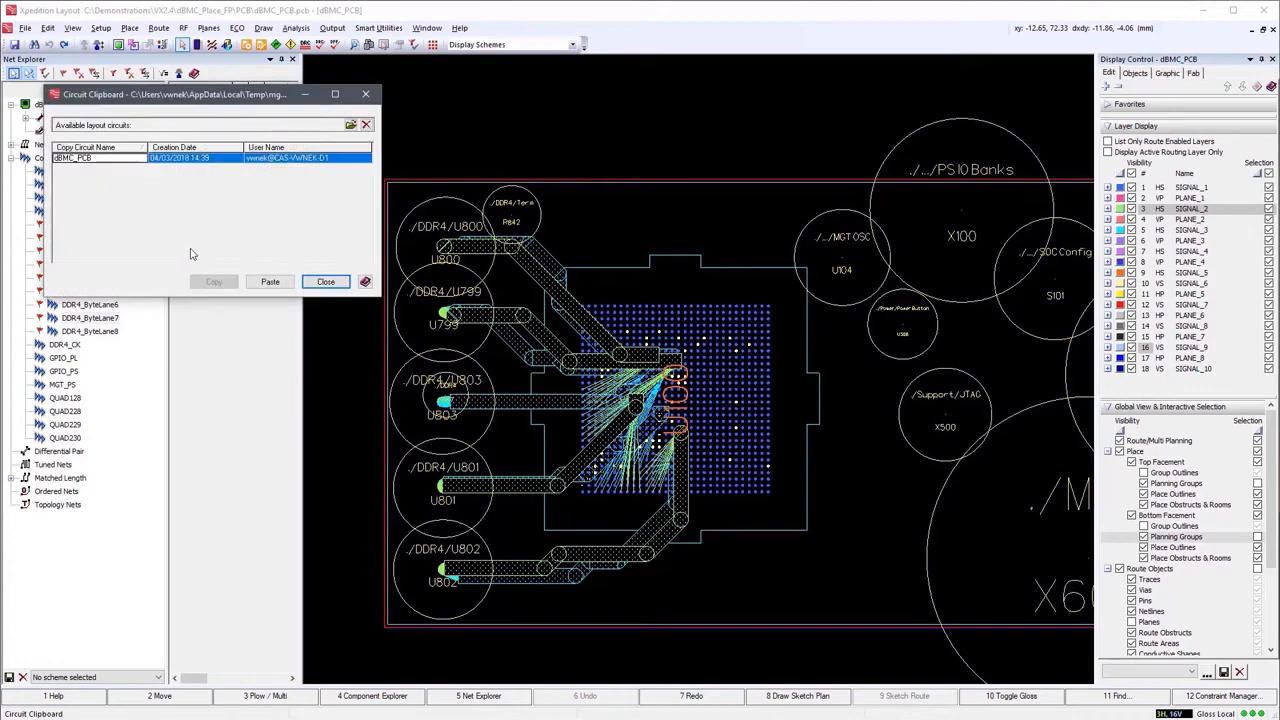
click(270, 280)
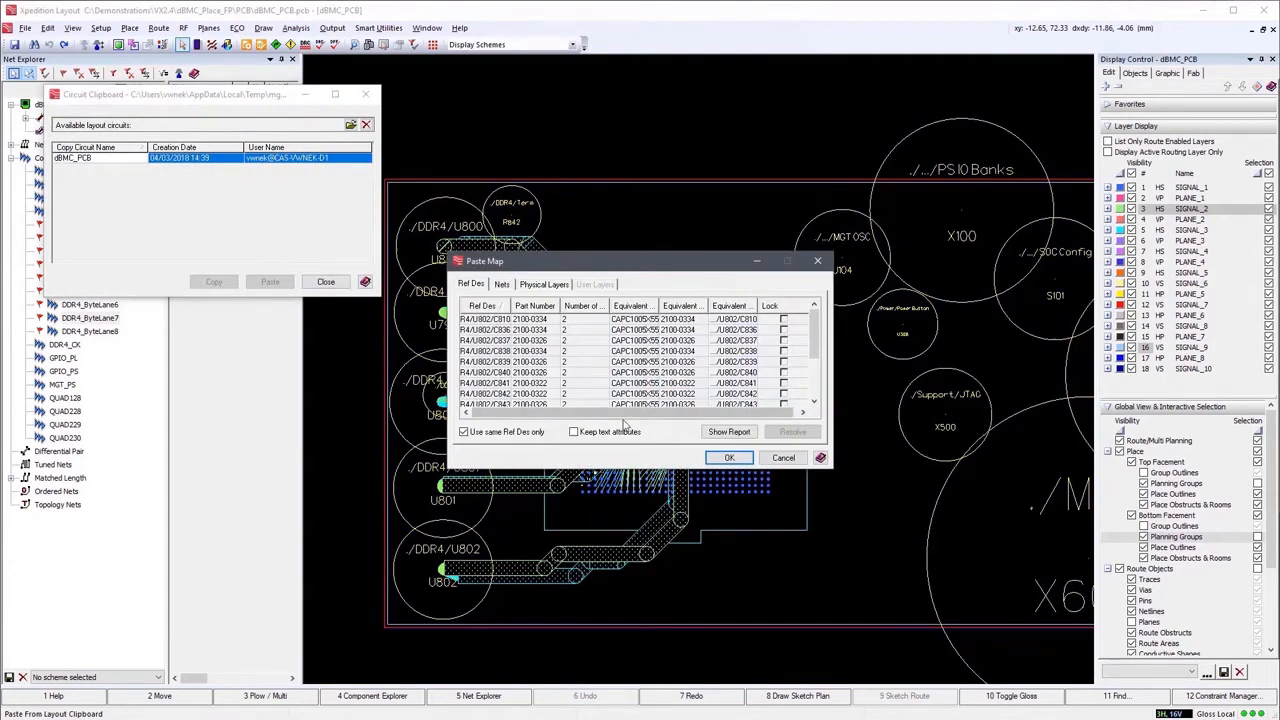
click(728, 456)
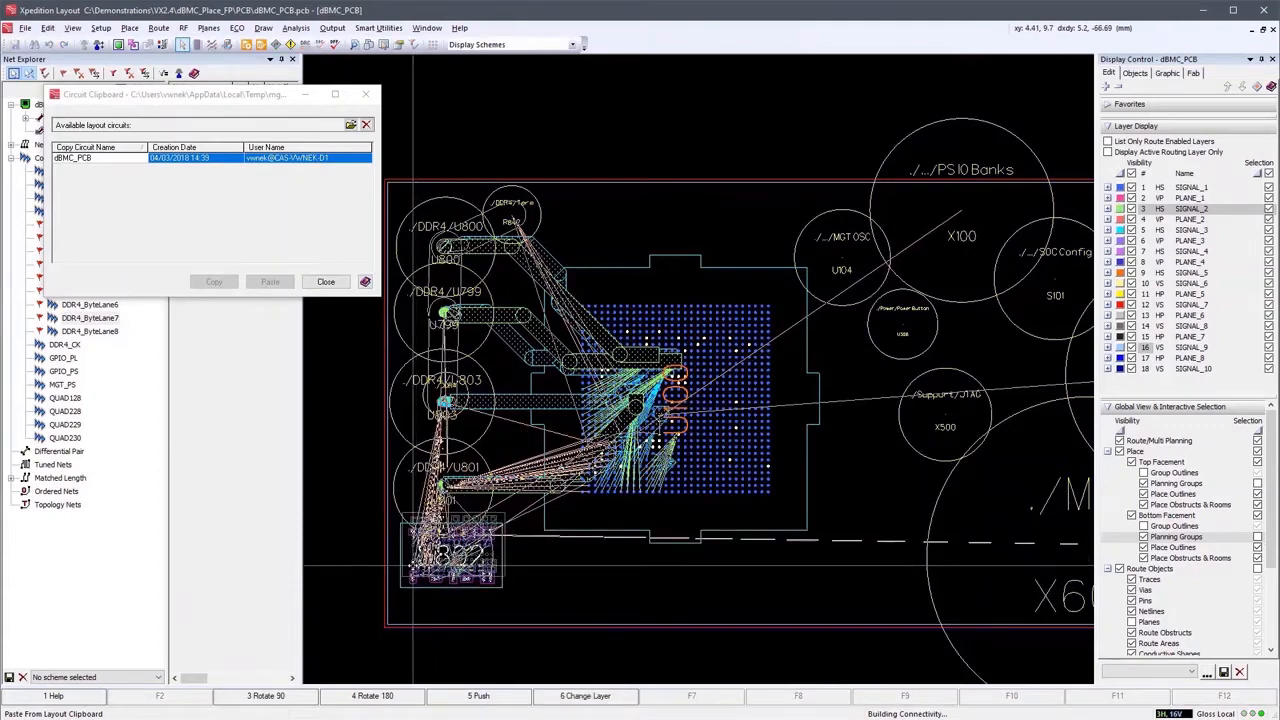
click(270, 280)
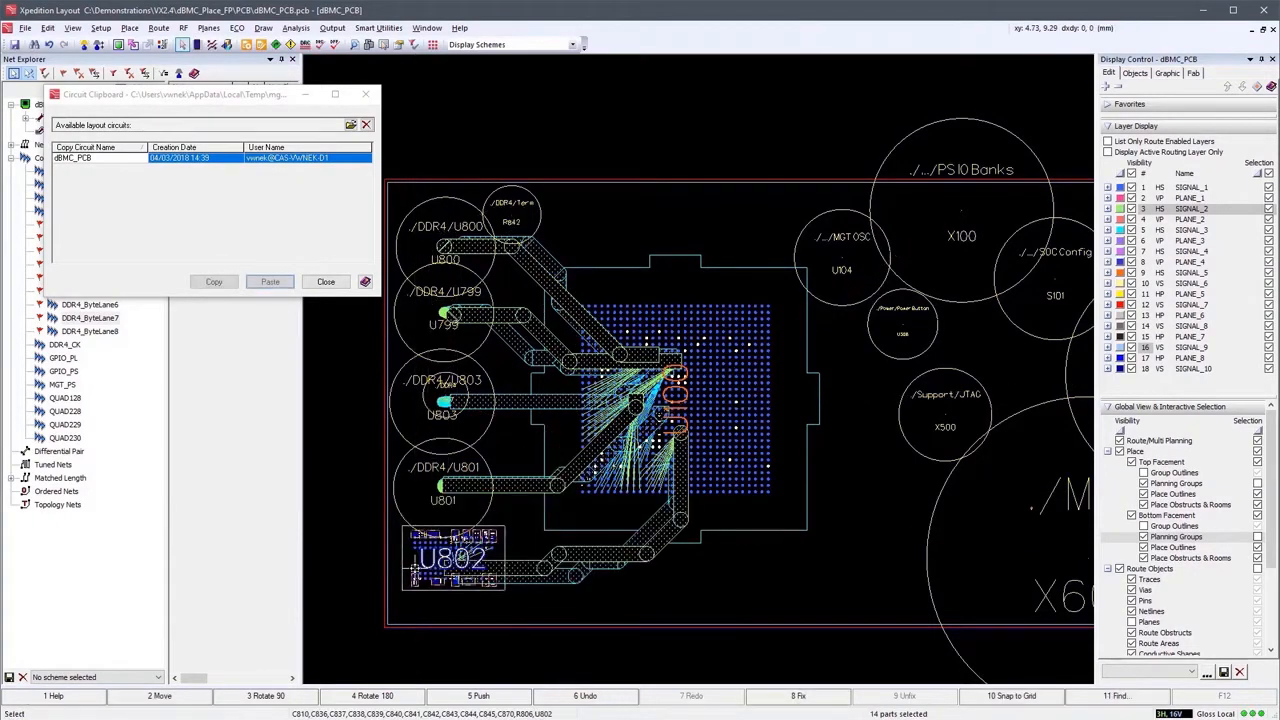
click(326, 280)
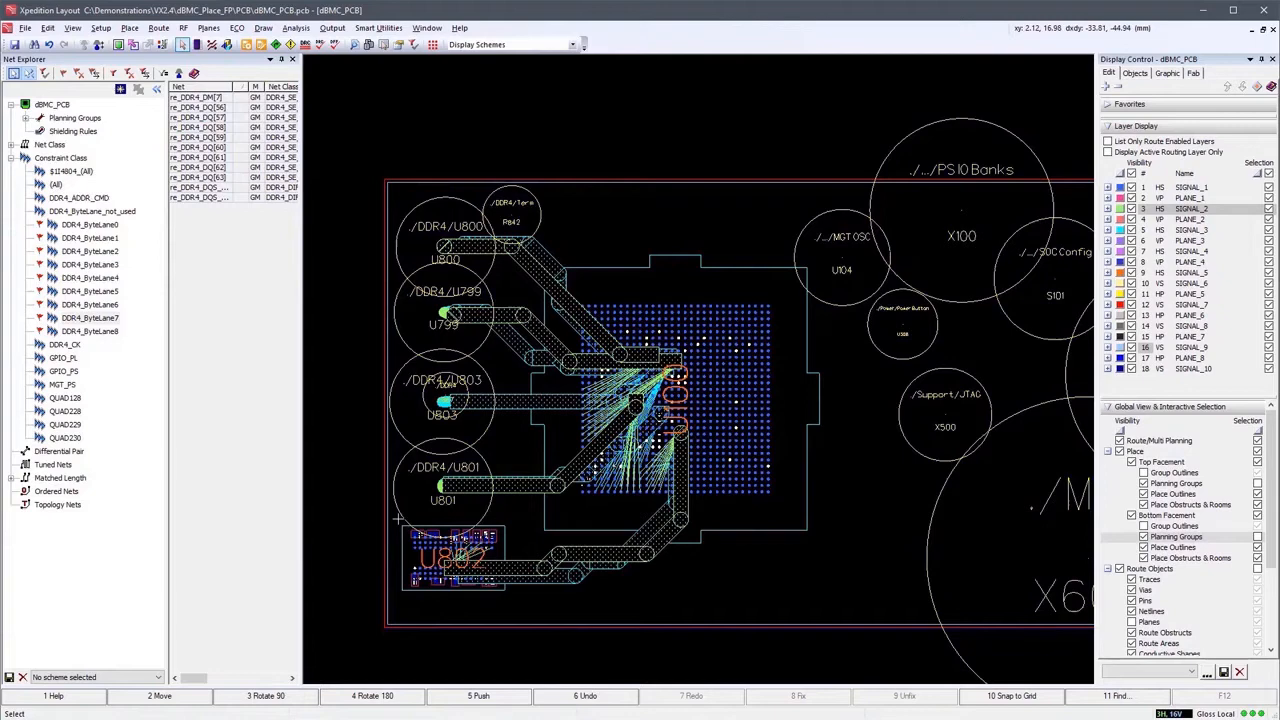
click(452, 556)
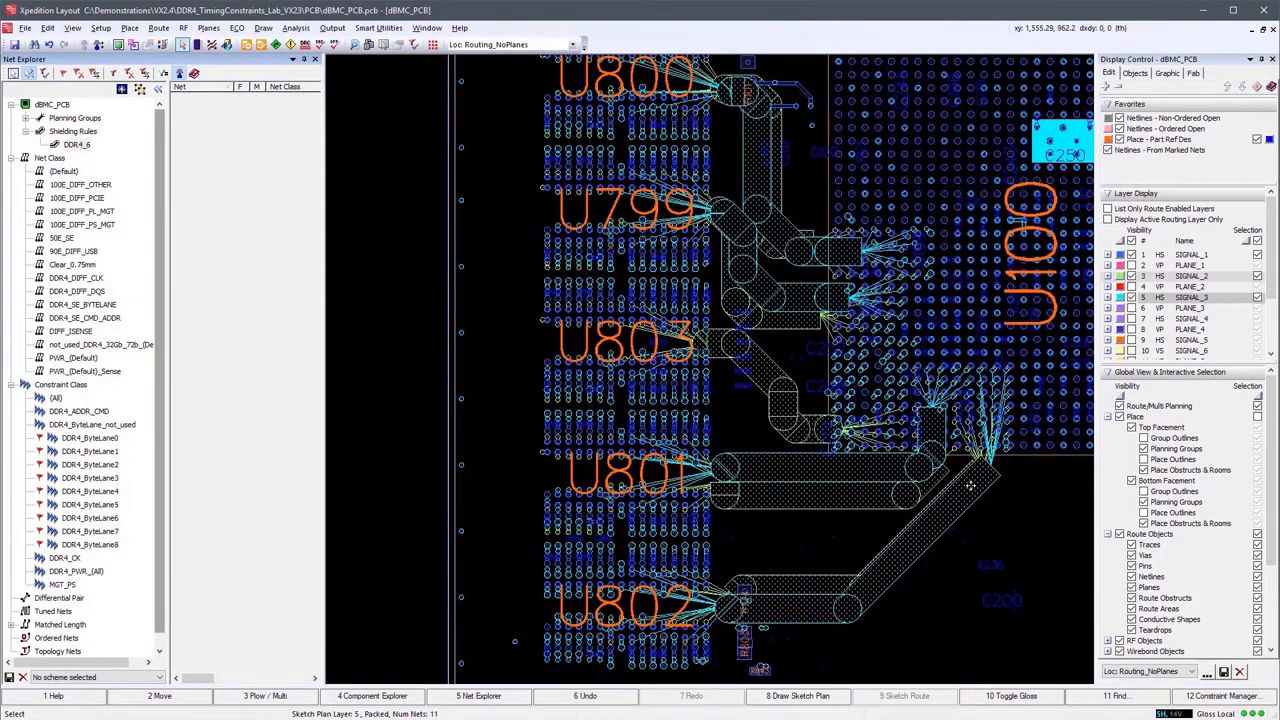
Assign a shielding rule to the DDR4 sketch plan and route the lane along it
right_click(970, 486)
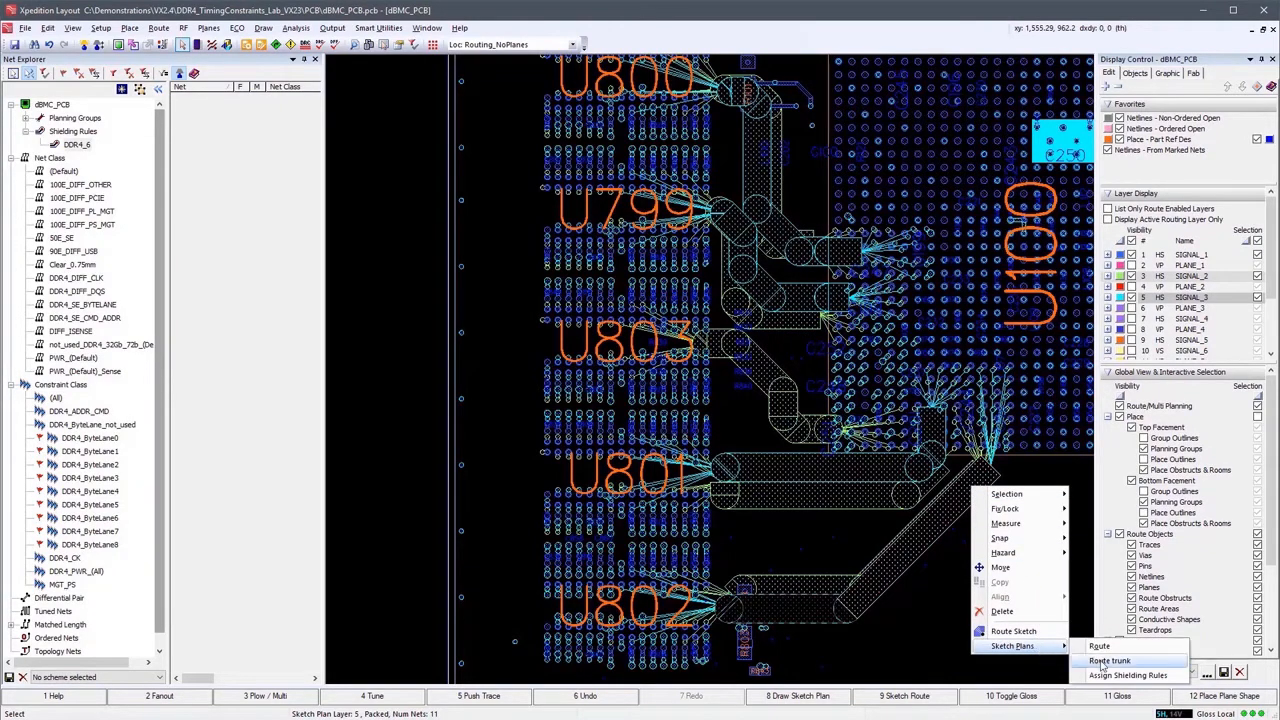
click(1128, 676)
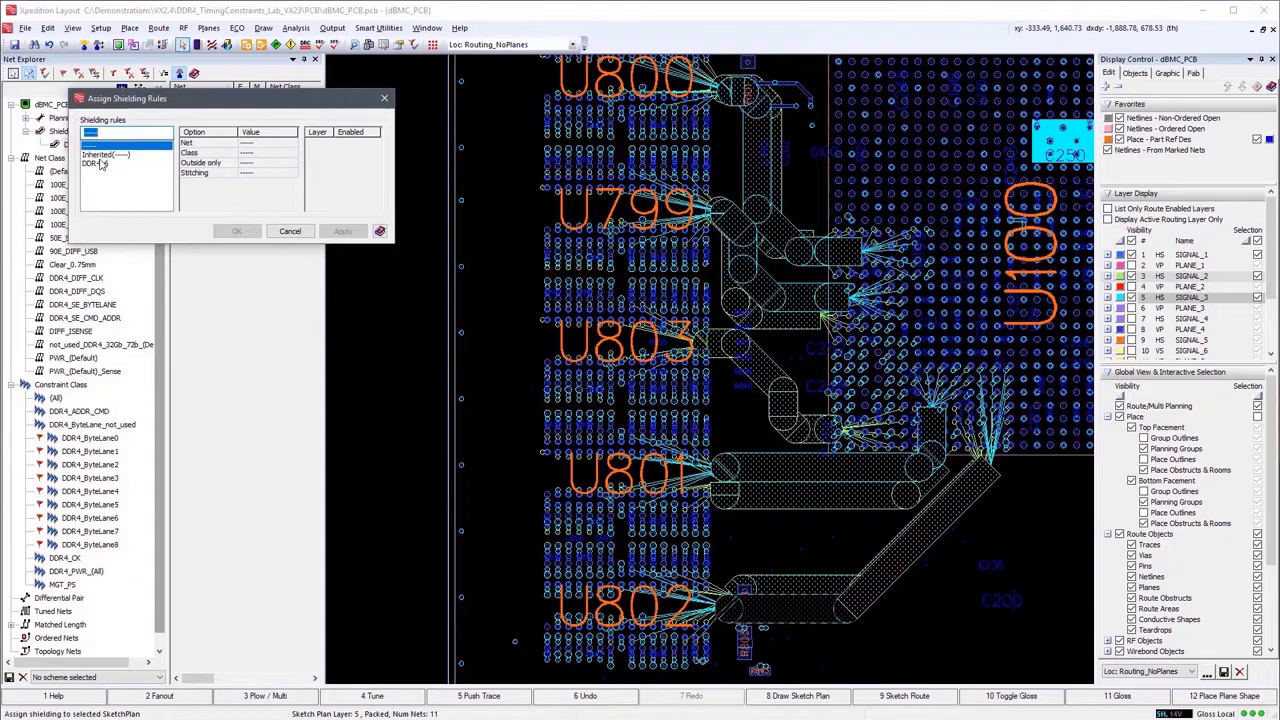
click(98, 162)
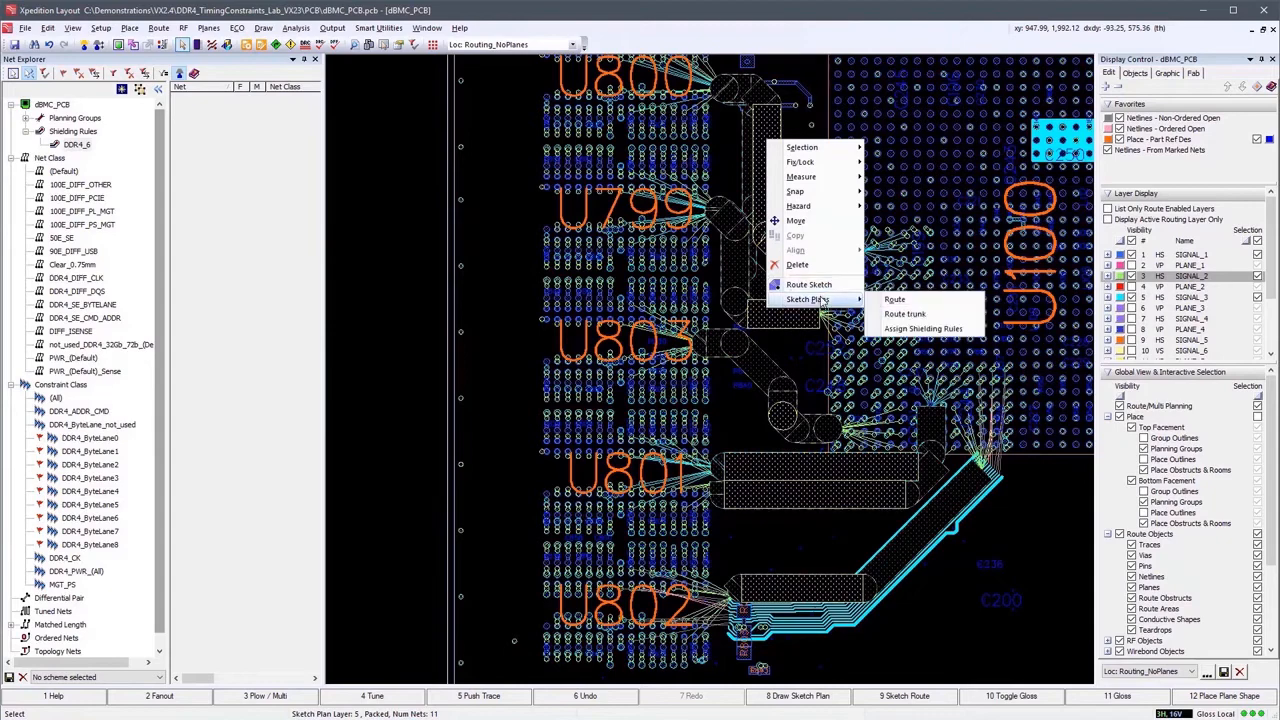
click(894, 300)
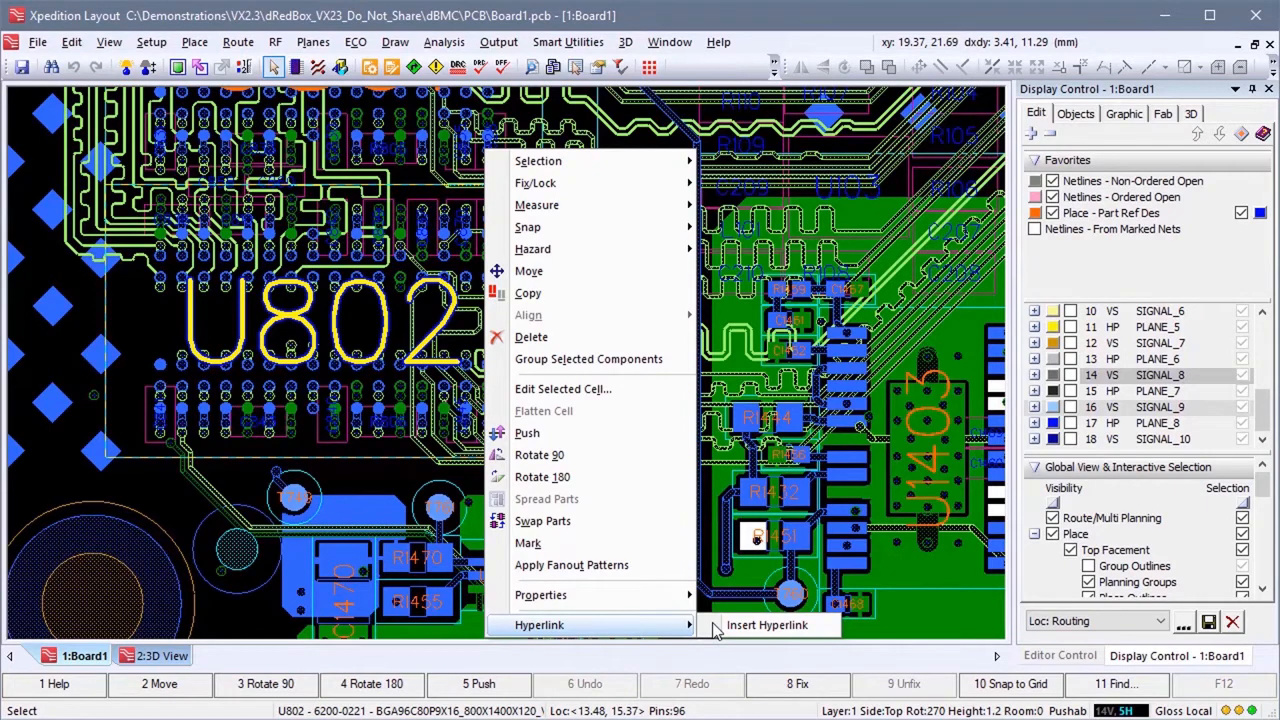
Link part U802 to DDR4_Topo.pdf and open the linked topology document
click(766, 624)
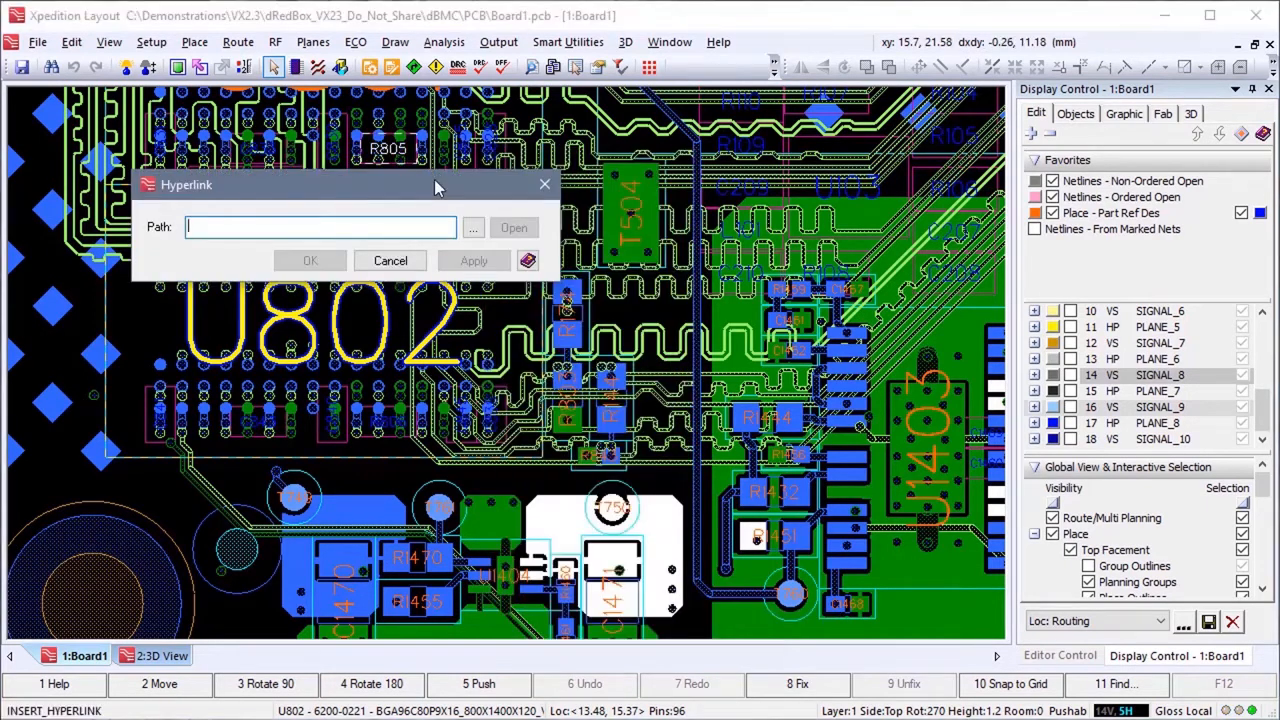
click(472, 228)
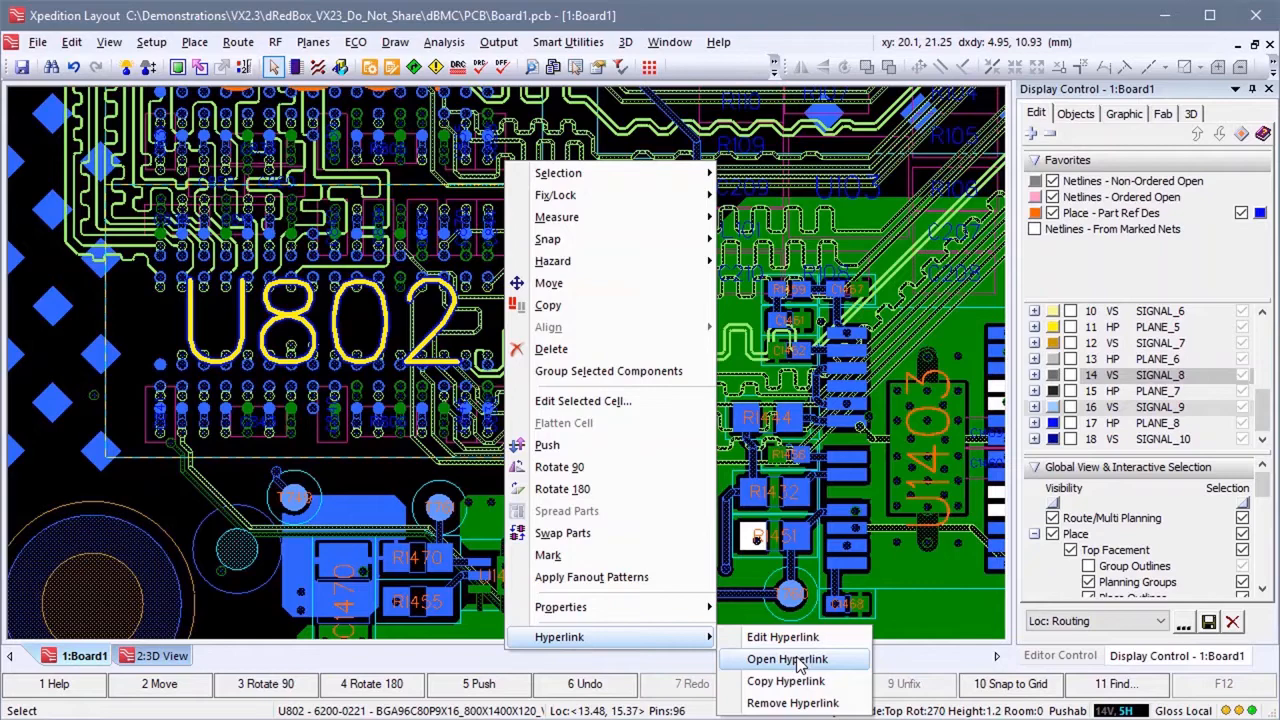
click(788, 658)
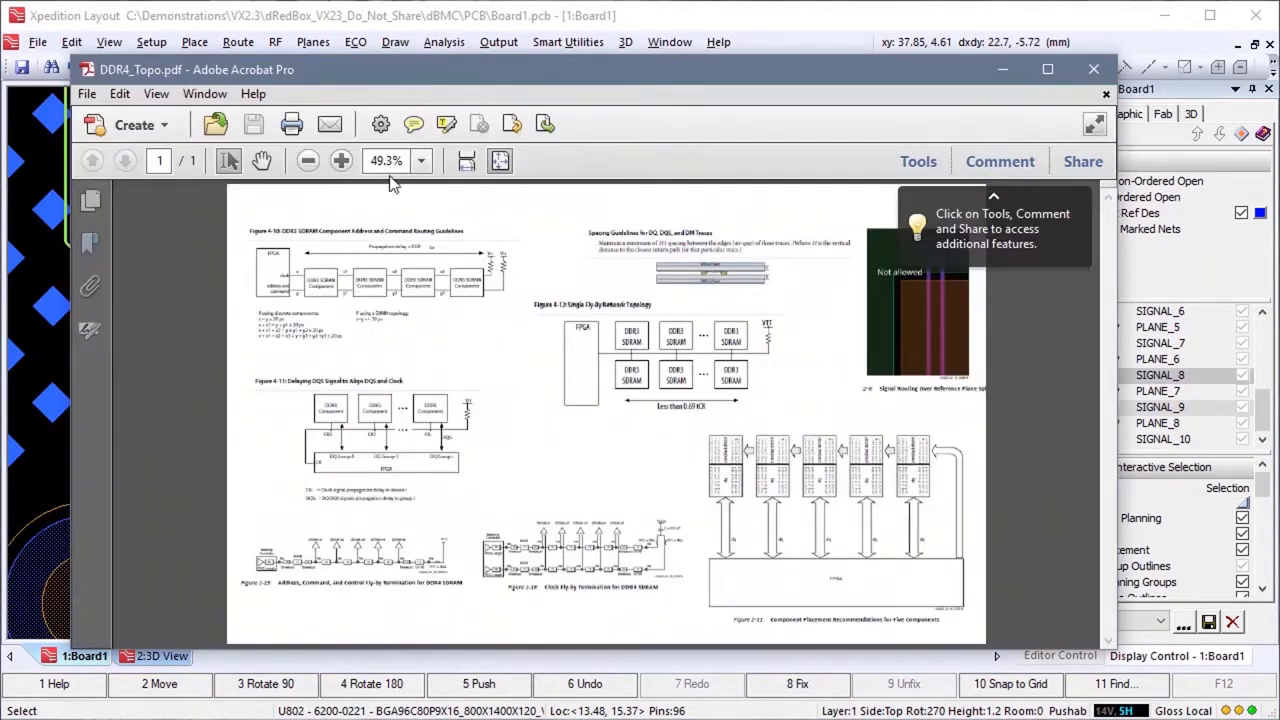
mouse_move(1064, 410)
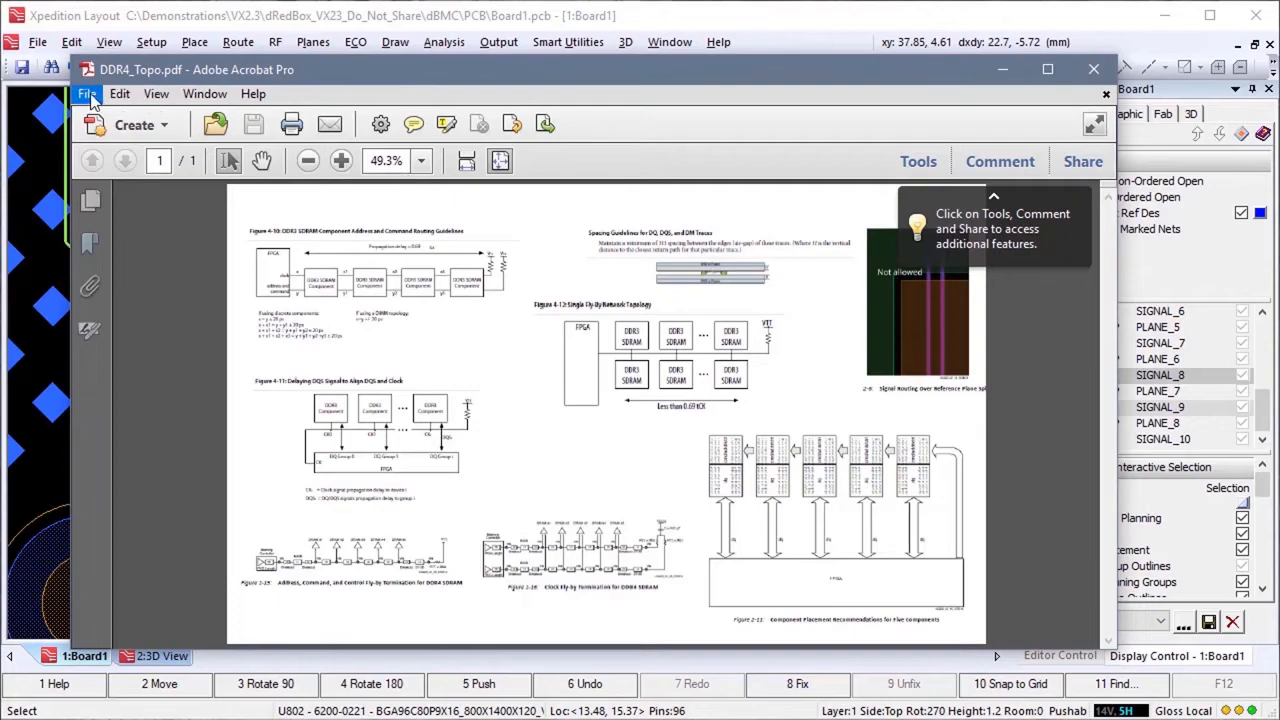
Exit Acrobat so the DDR4 topology PDF closes and the board layout returns
click(88, 94)
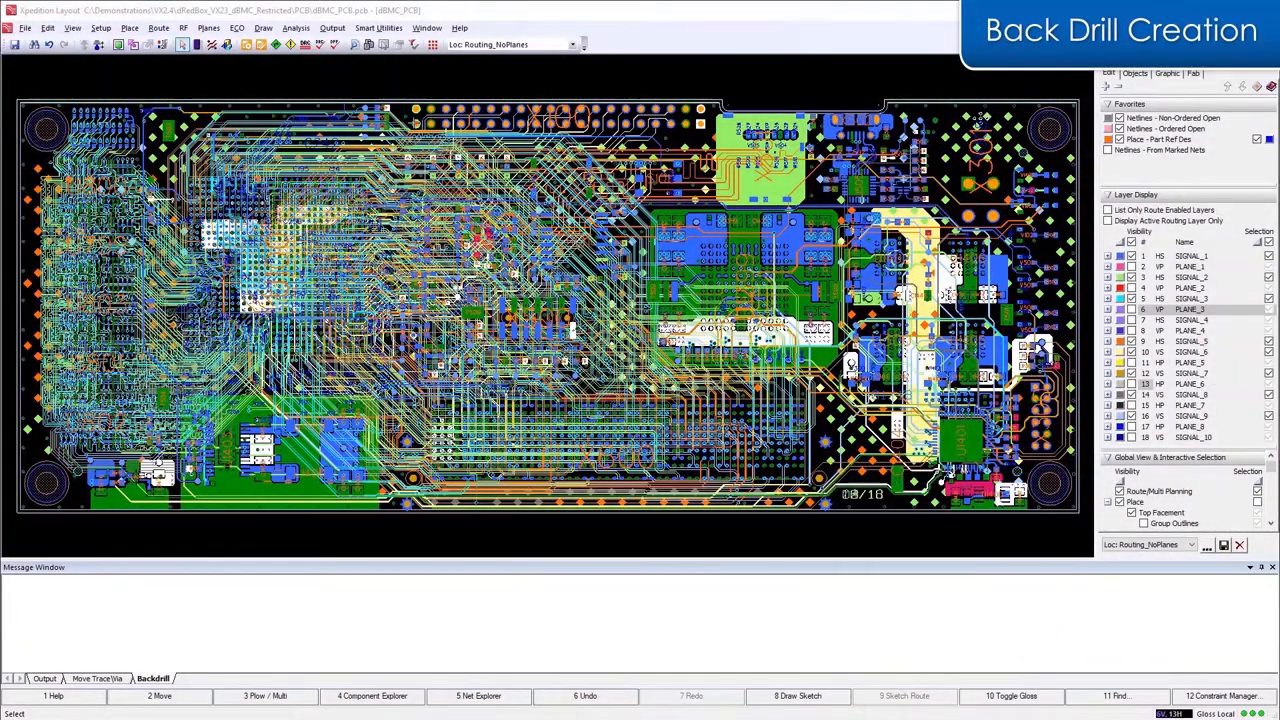
In Output > Backdrill, choose a narrower layer span, set Must not cut layer to 7 and apply
click(332, 28)
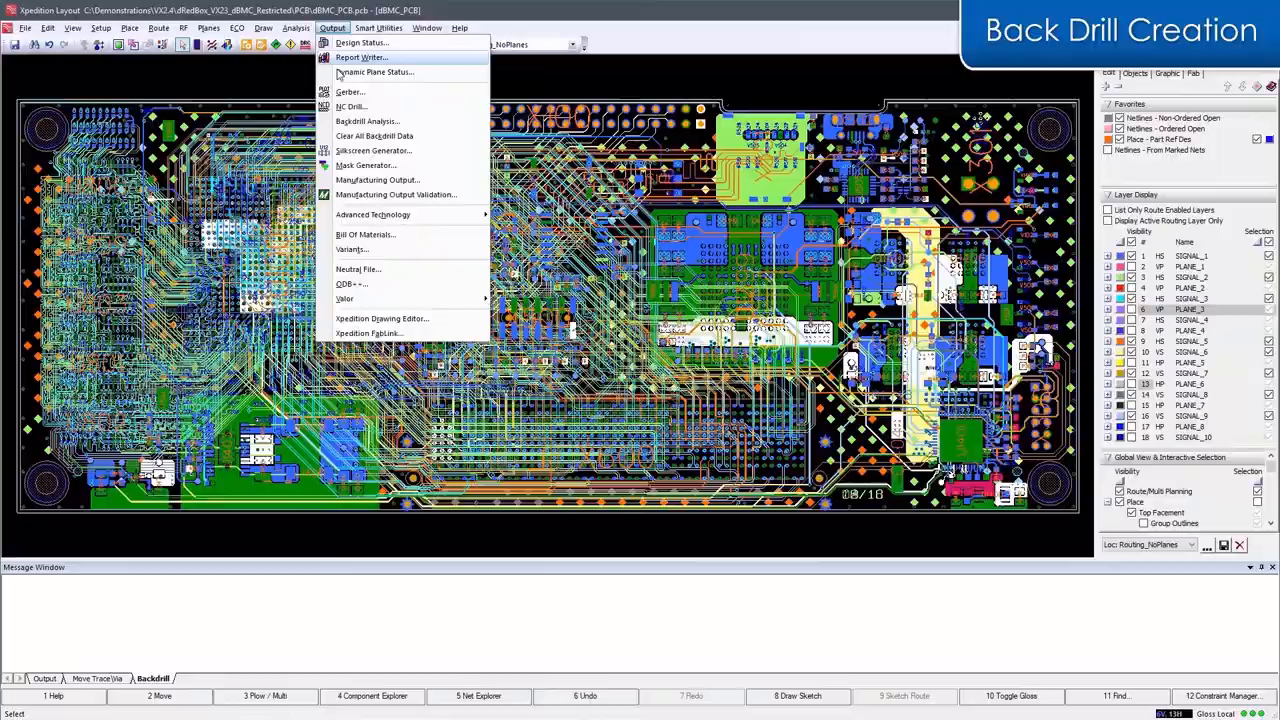
click(368, 122)
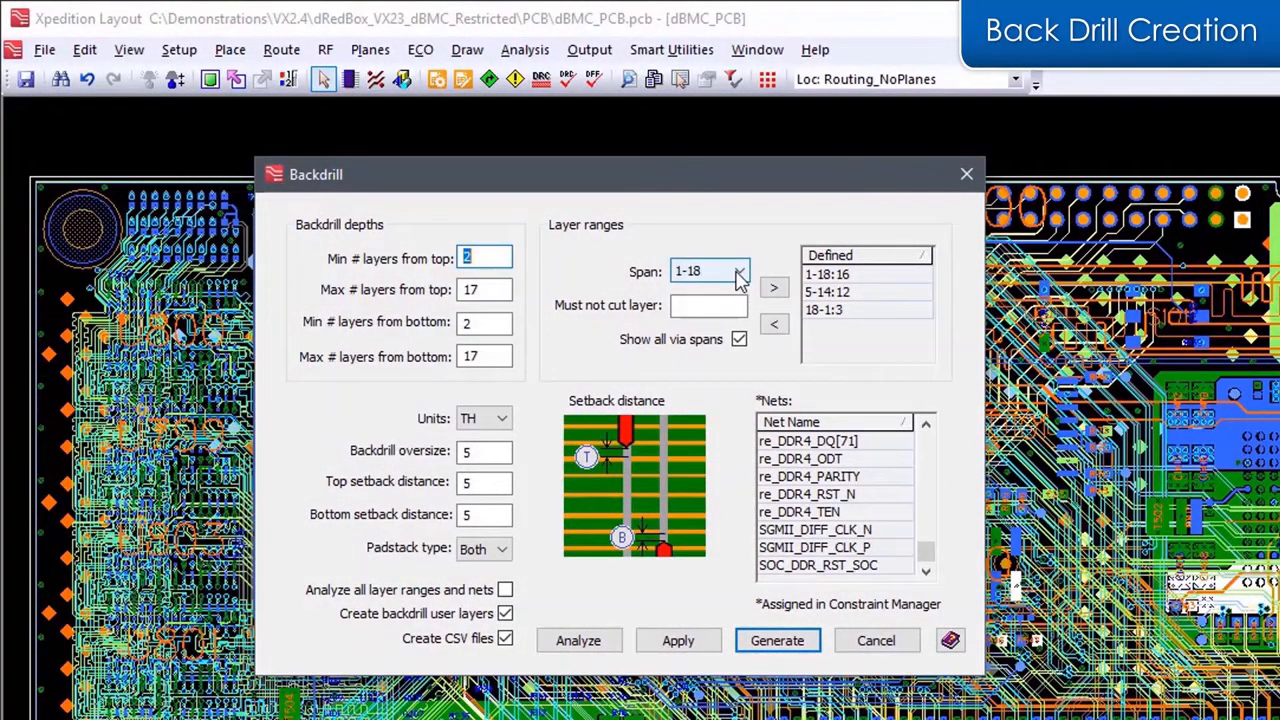
click(738, 272)
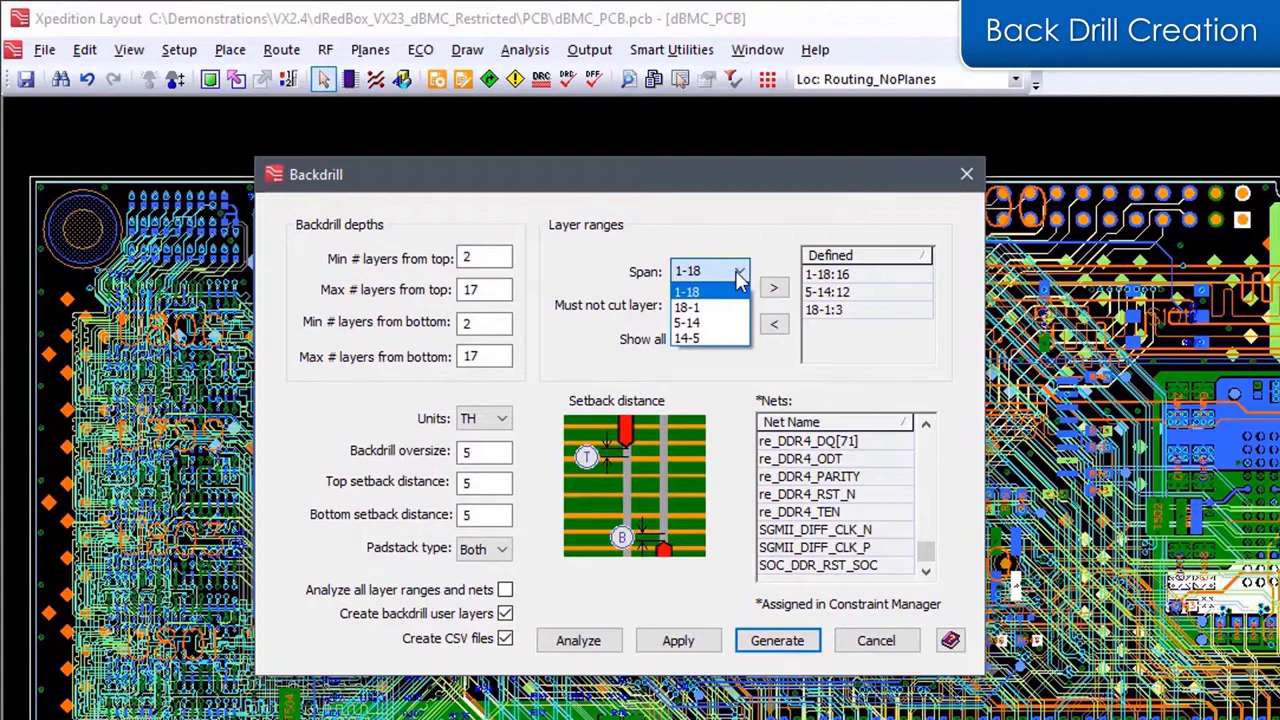
click(688, 336)
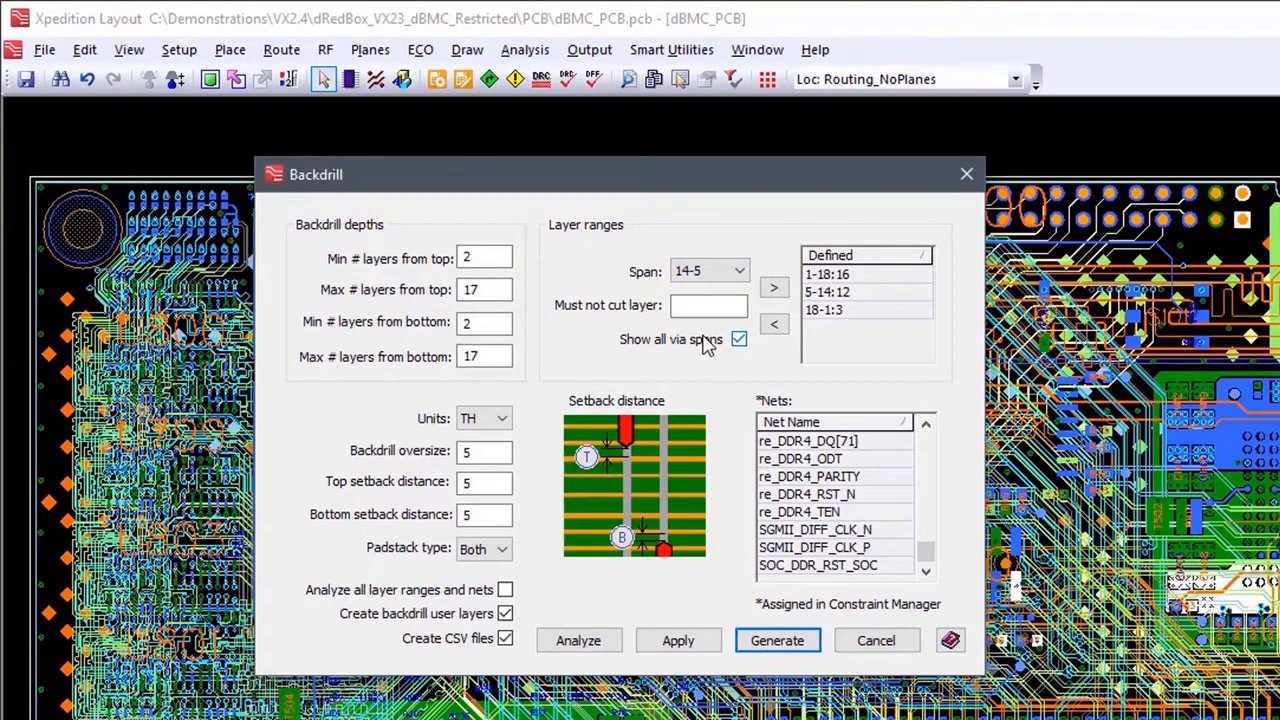
click(708, 304)
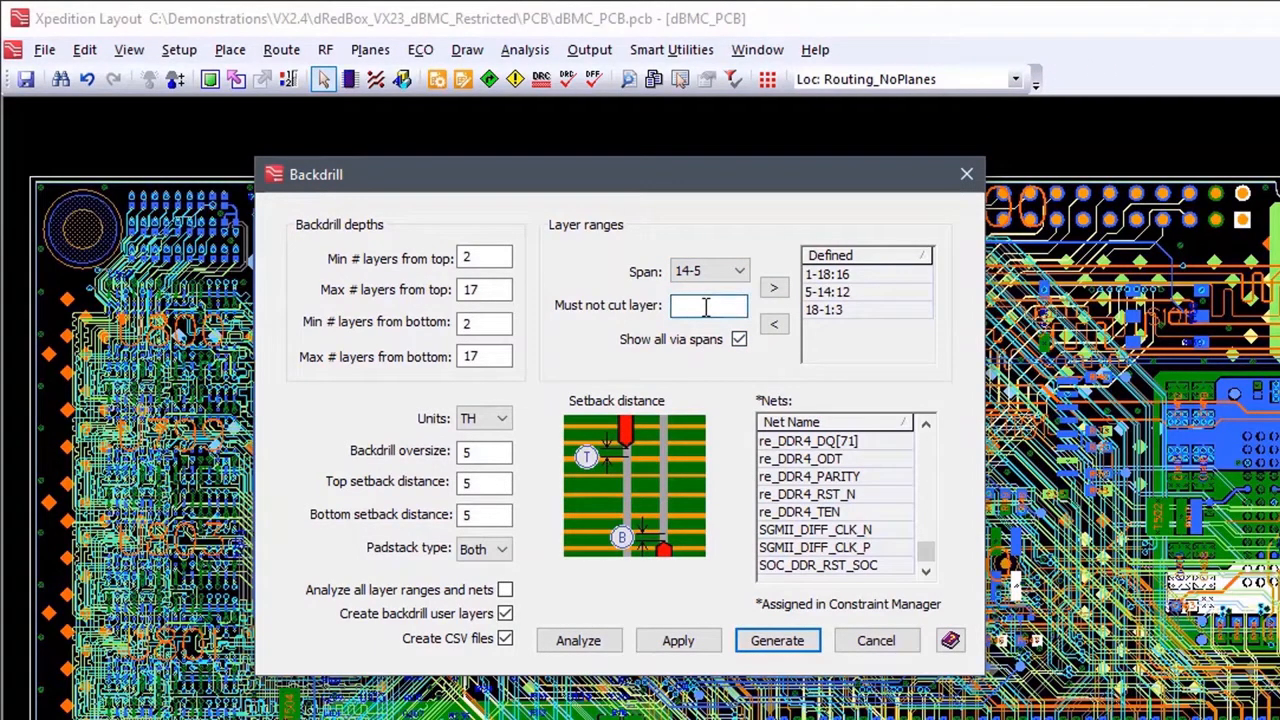
text(7)
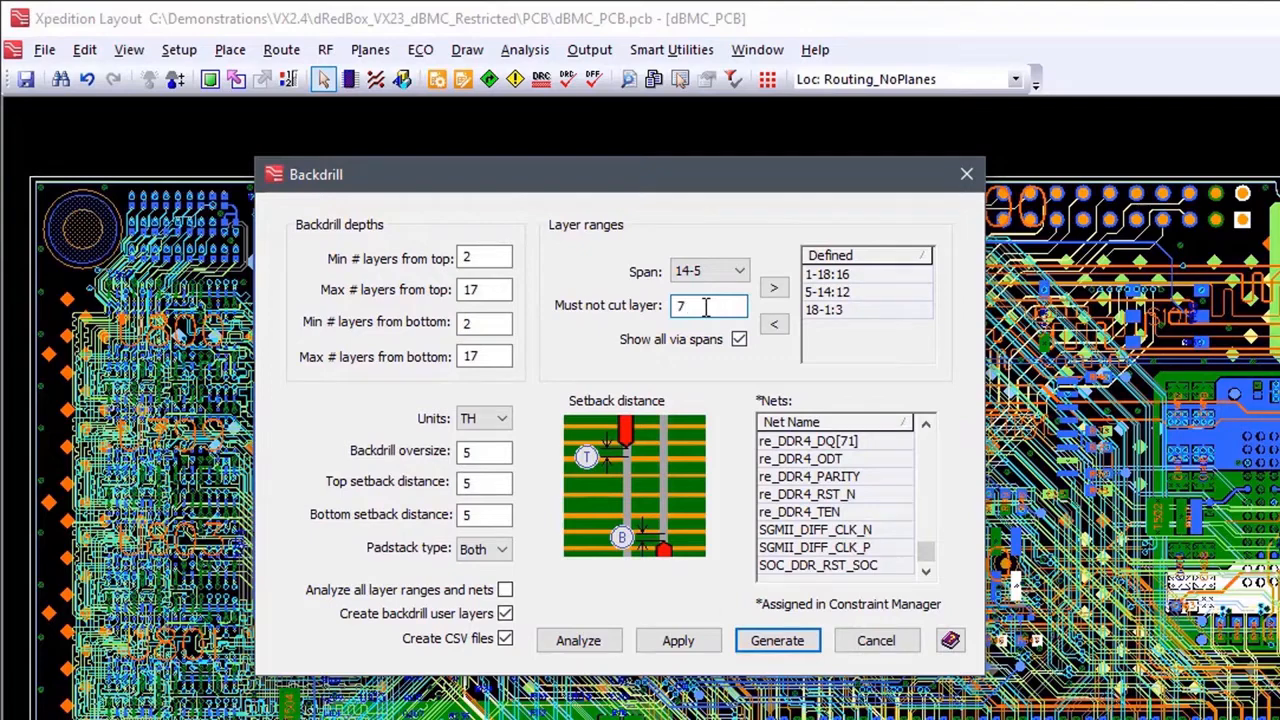
click(774, 288)
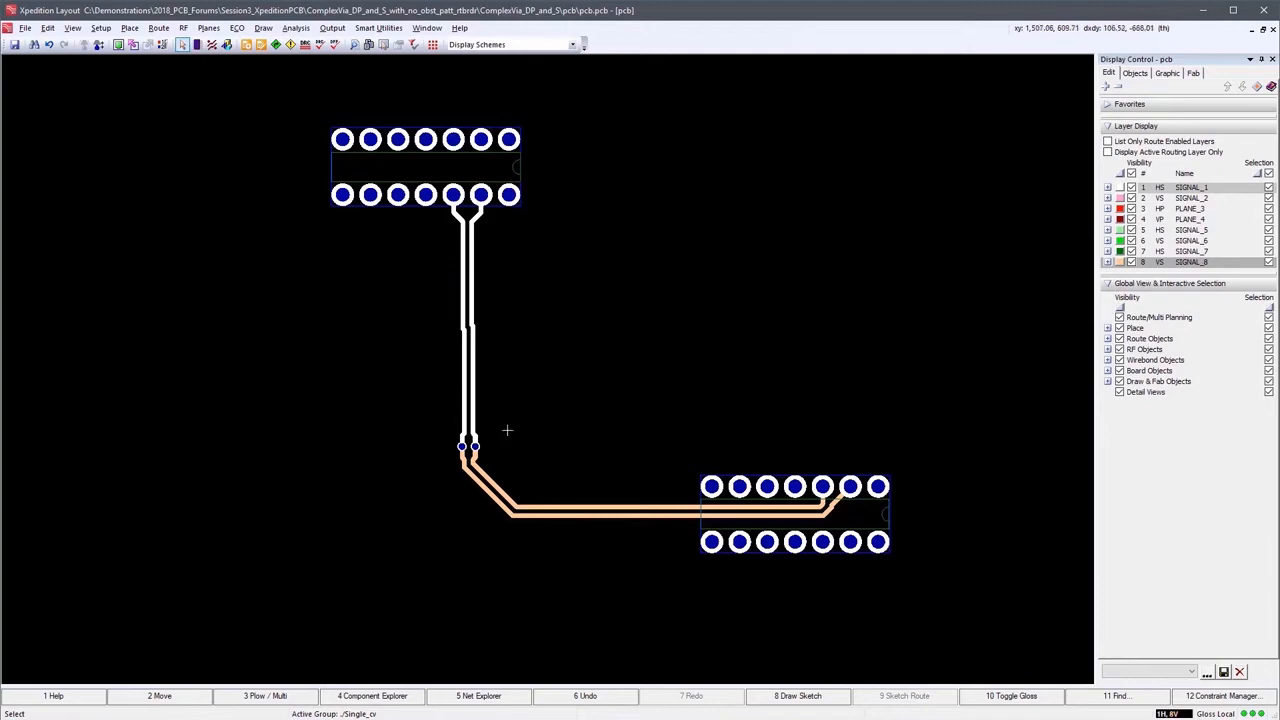
mouse_move(452, 424)
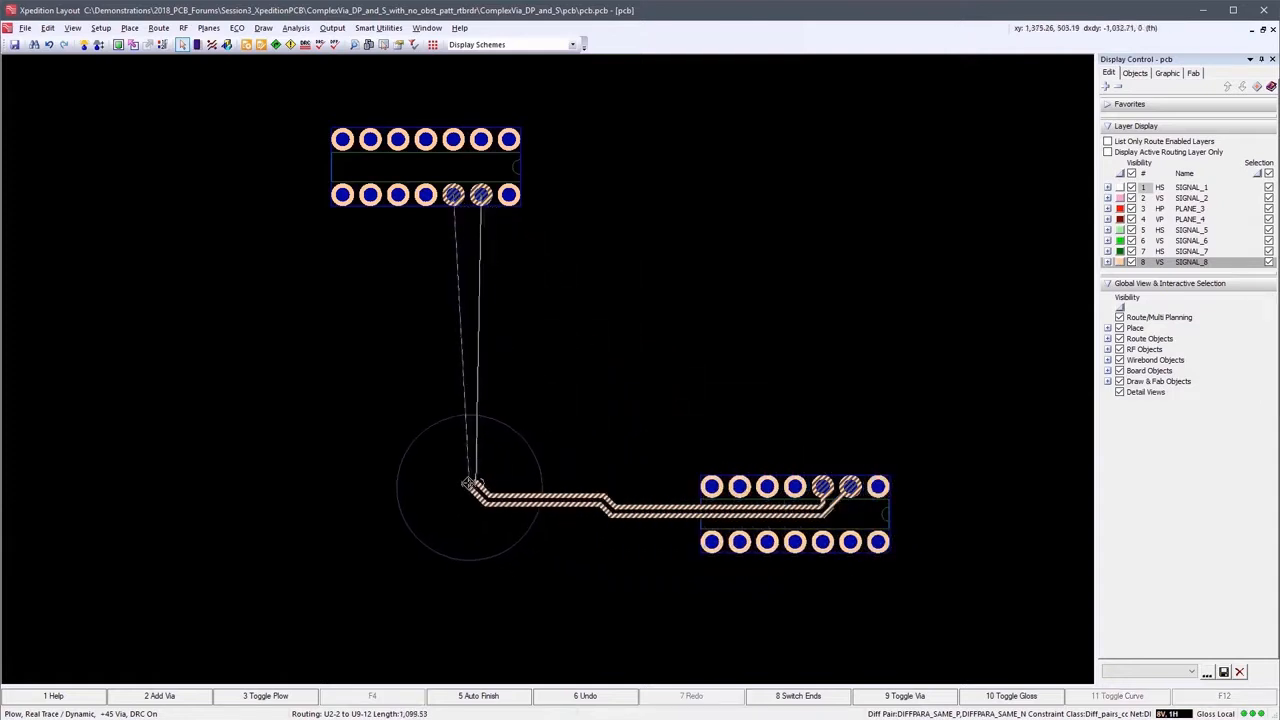
Route the differential pair through a complex via structure, then return to the schematic for exclusive editing
right_click(464, 450)
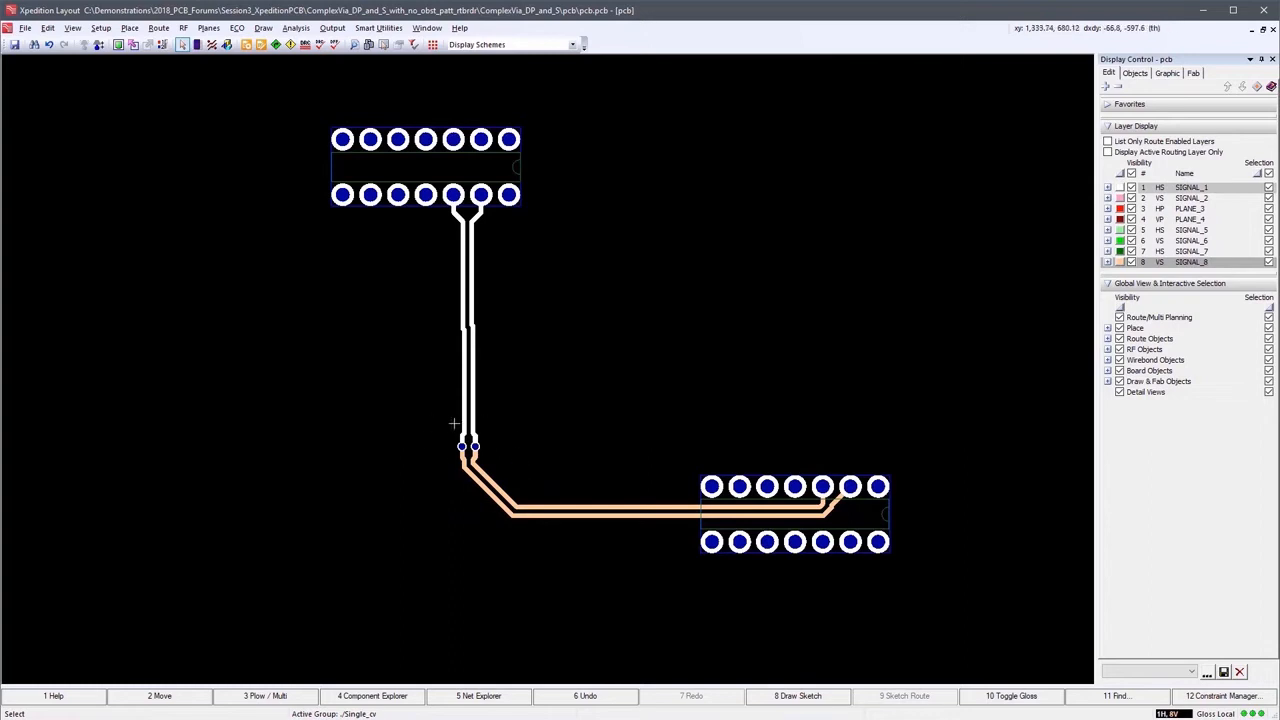
mouse_move(454, 424)
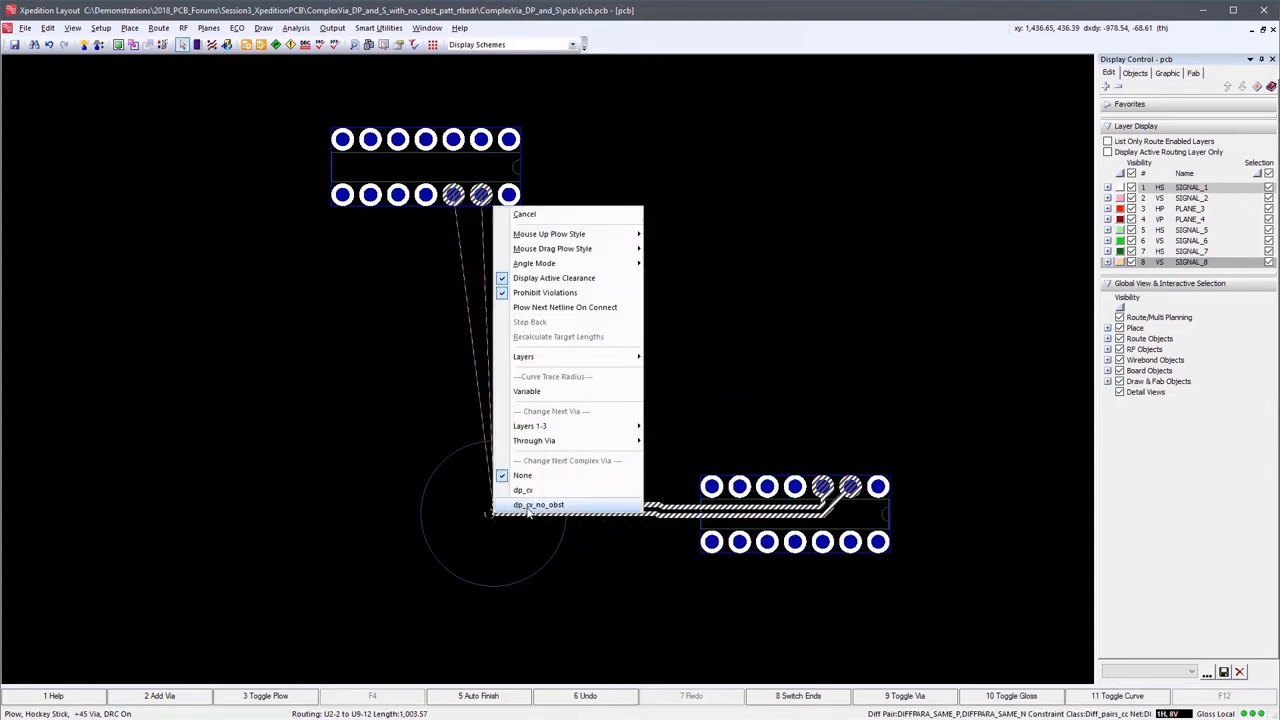
click(540, 504)
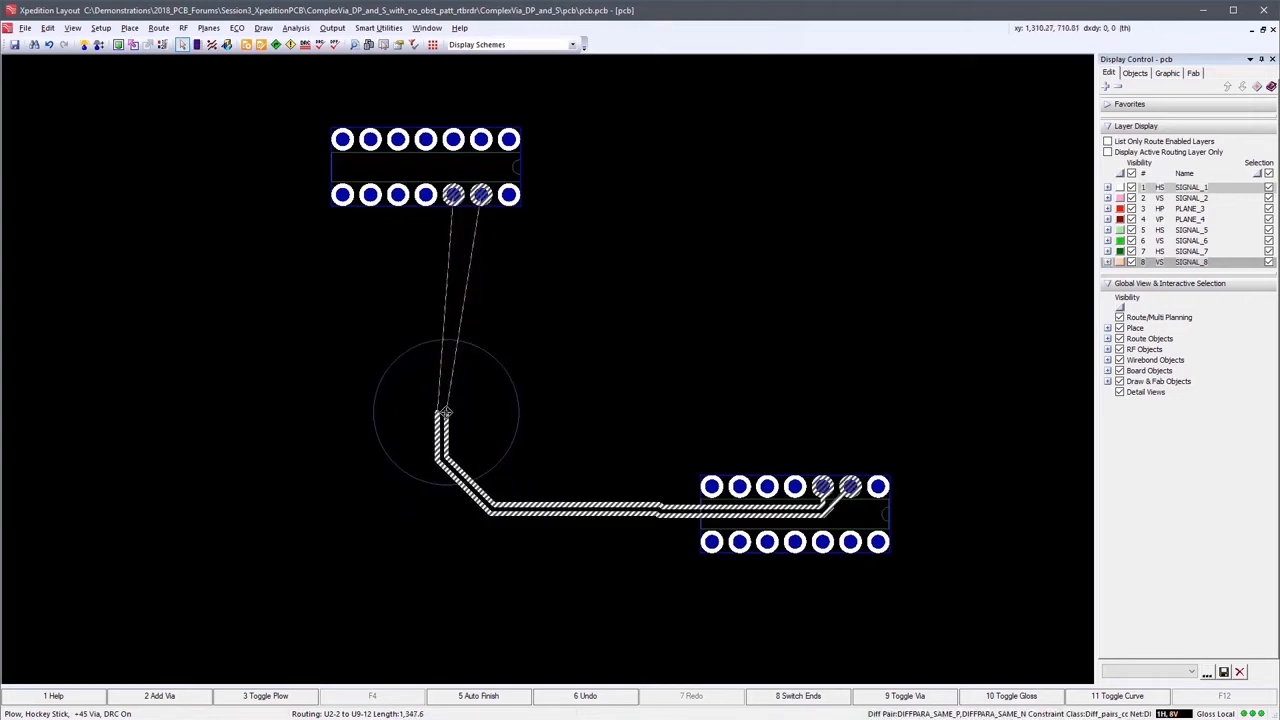
click(440, 414)
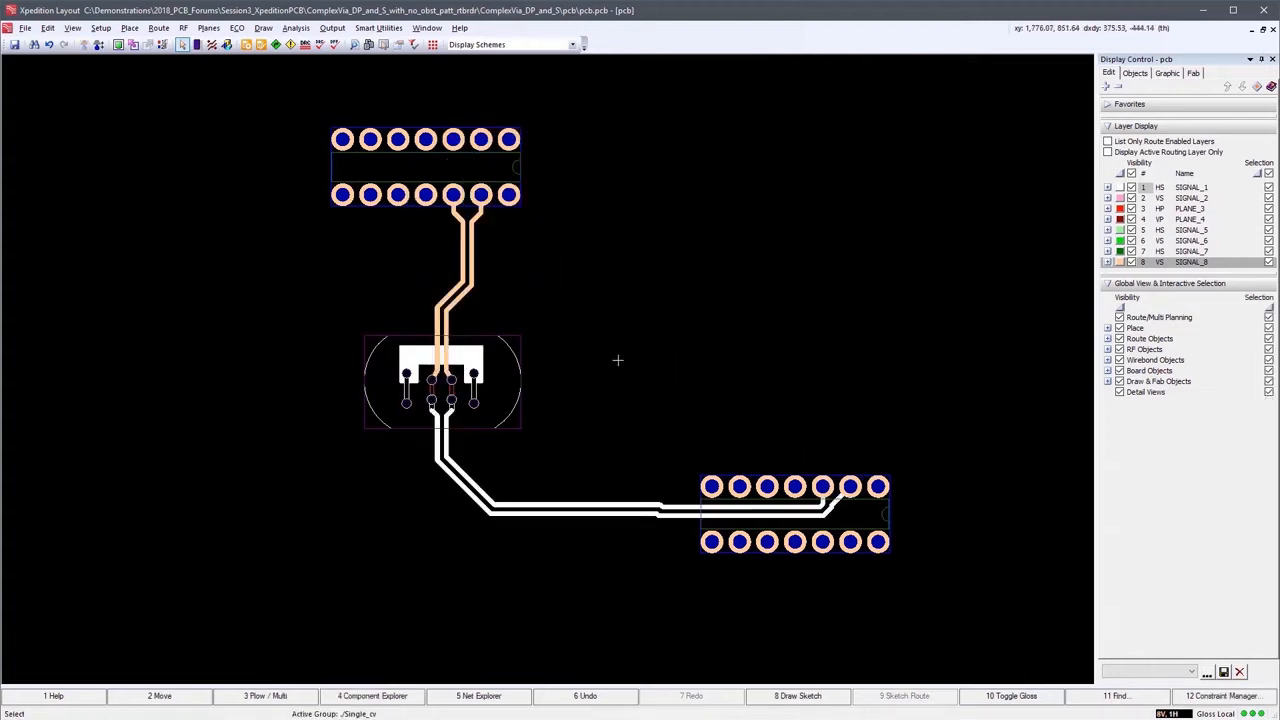
mouse_move(516, 344)
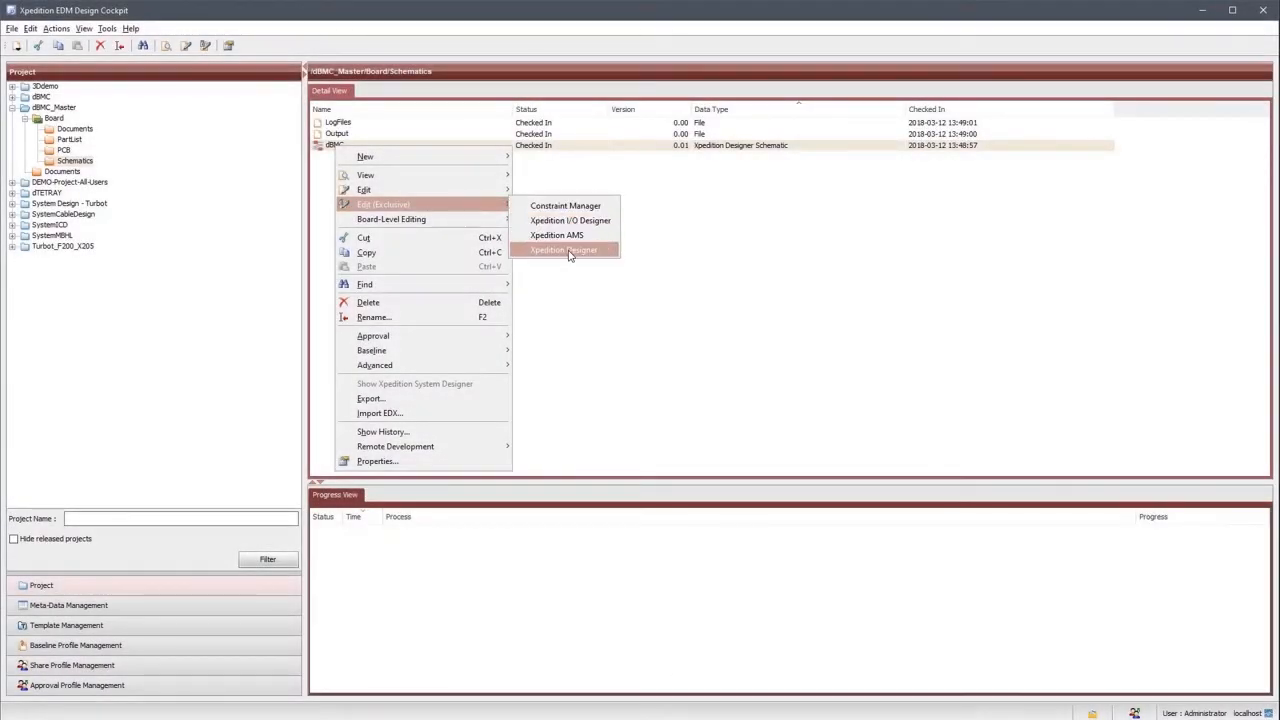
click(564, 248)
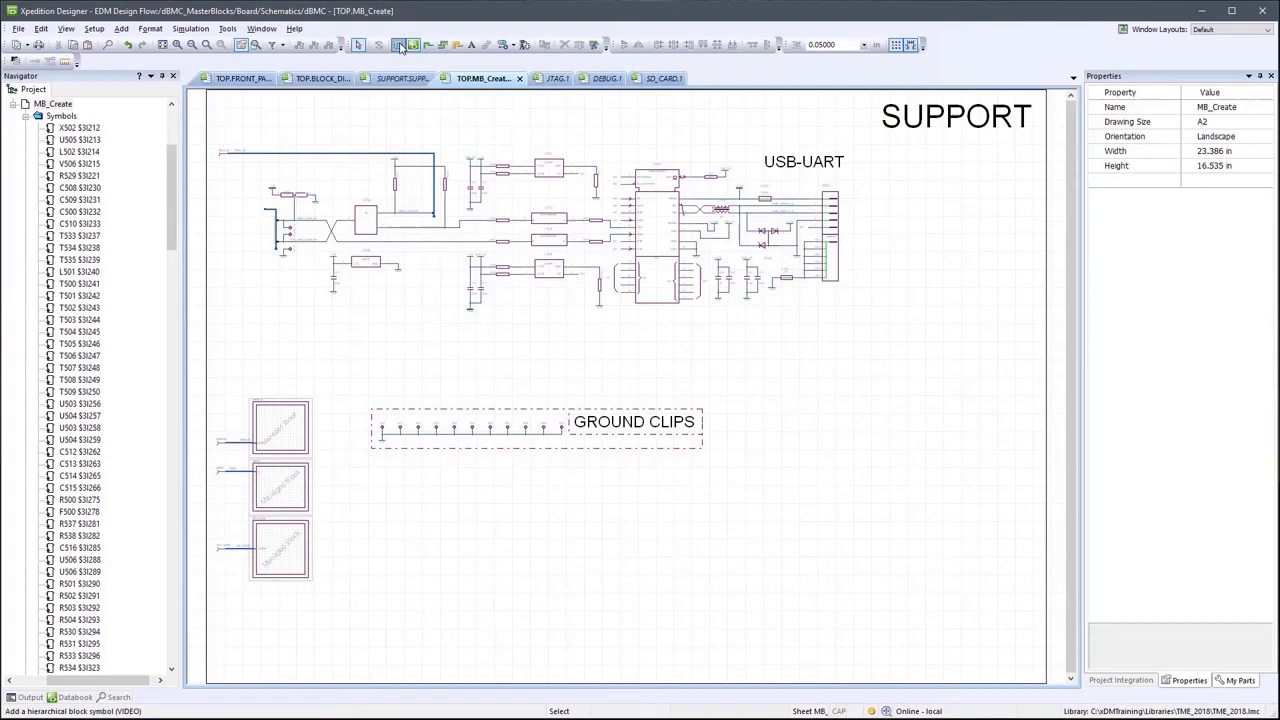
click(398, 44)
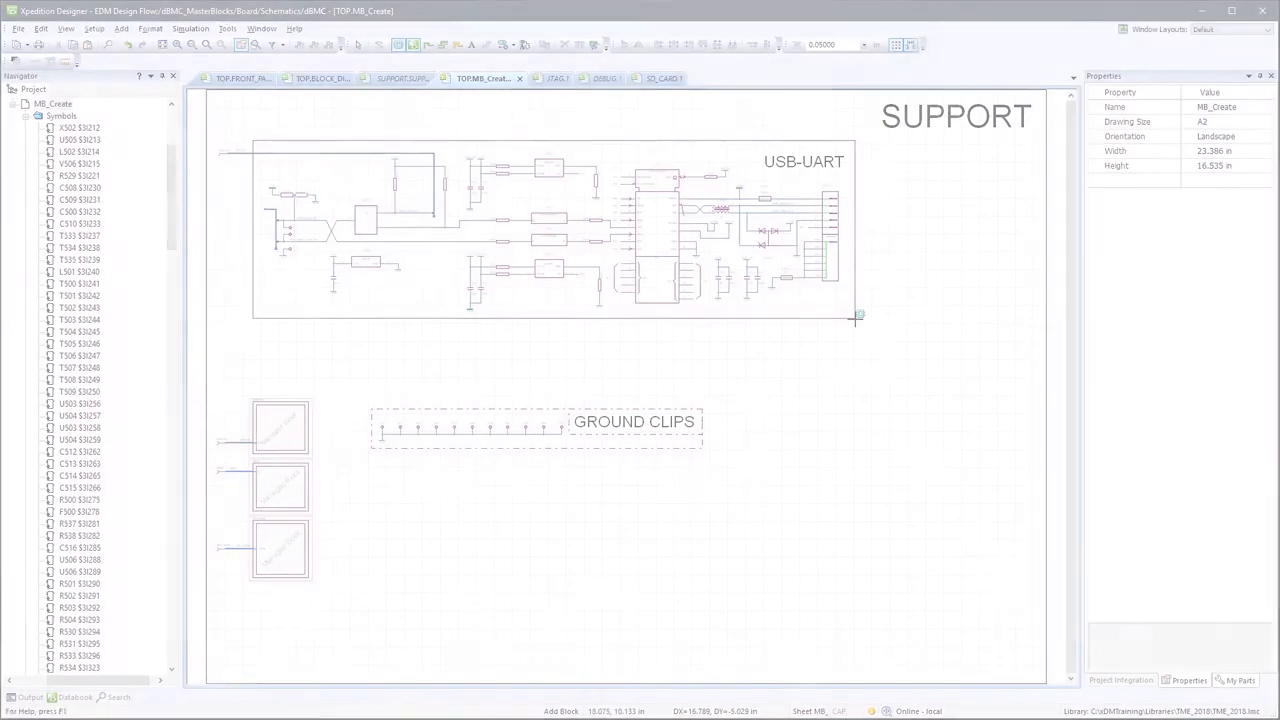